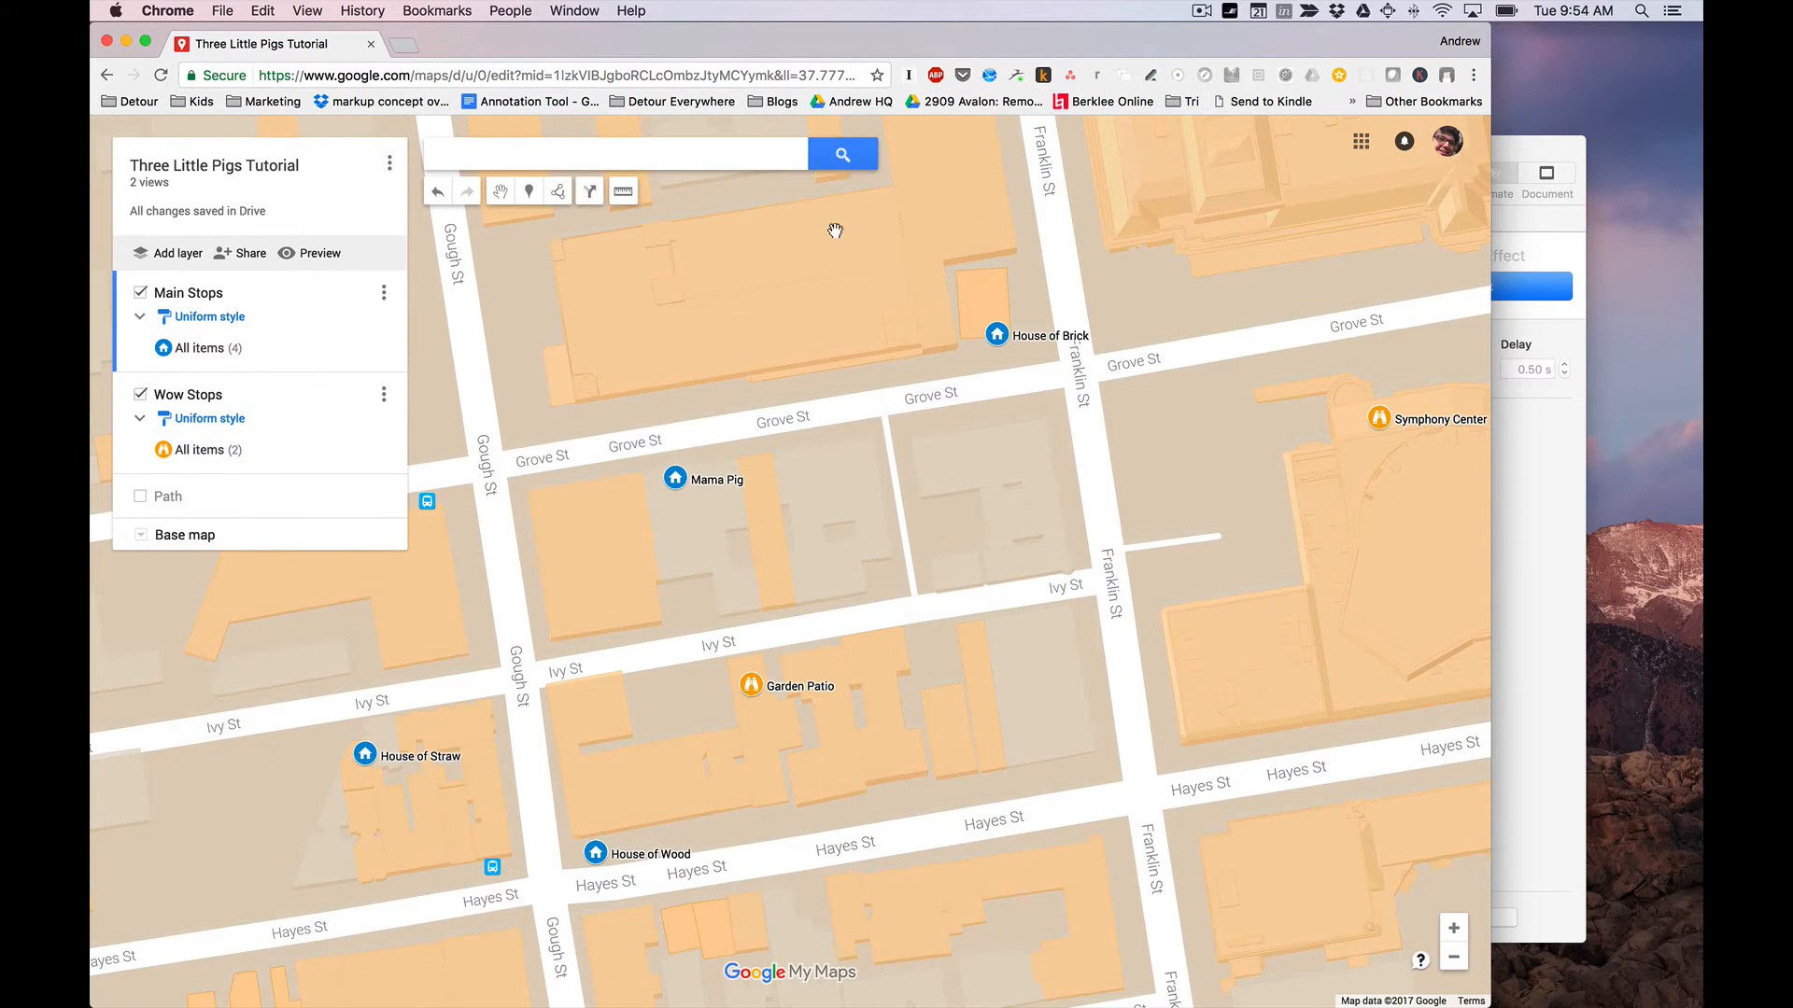
# Switch to the blank untitled Descript scene and list the available side panels
pyautogui.click(672, 478)
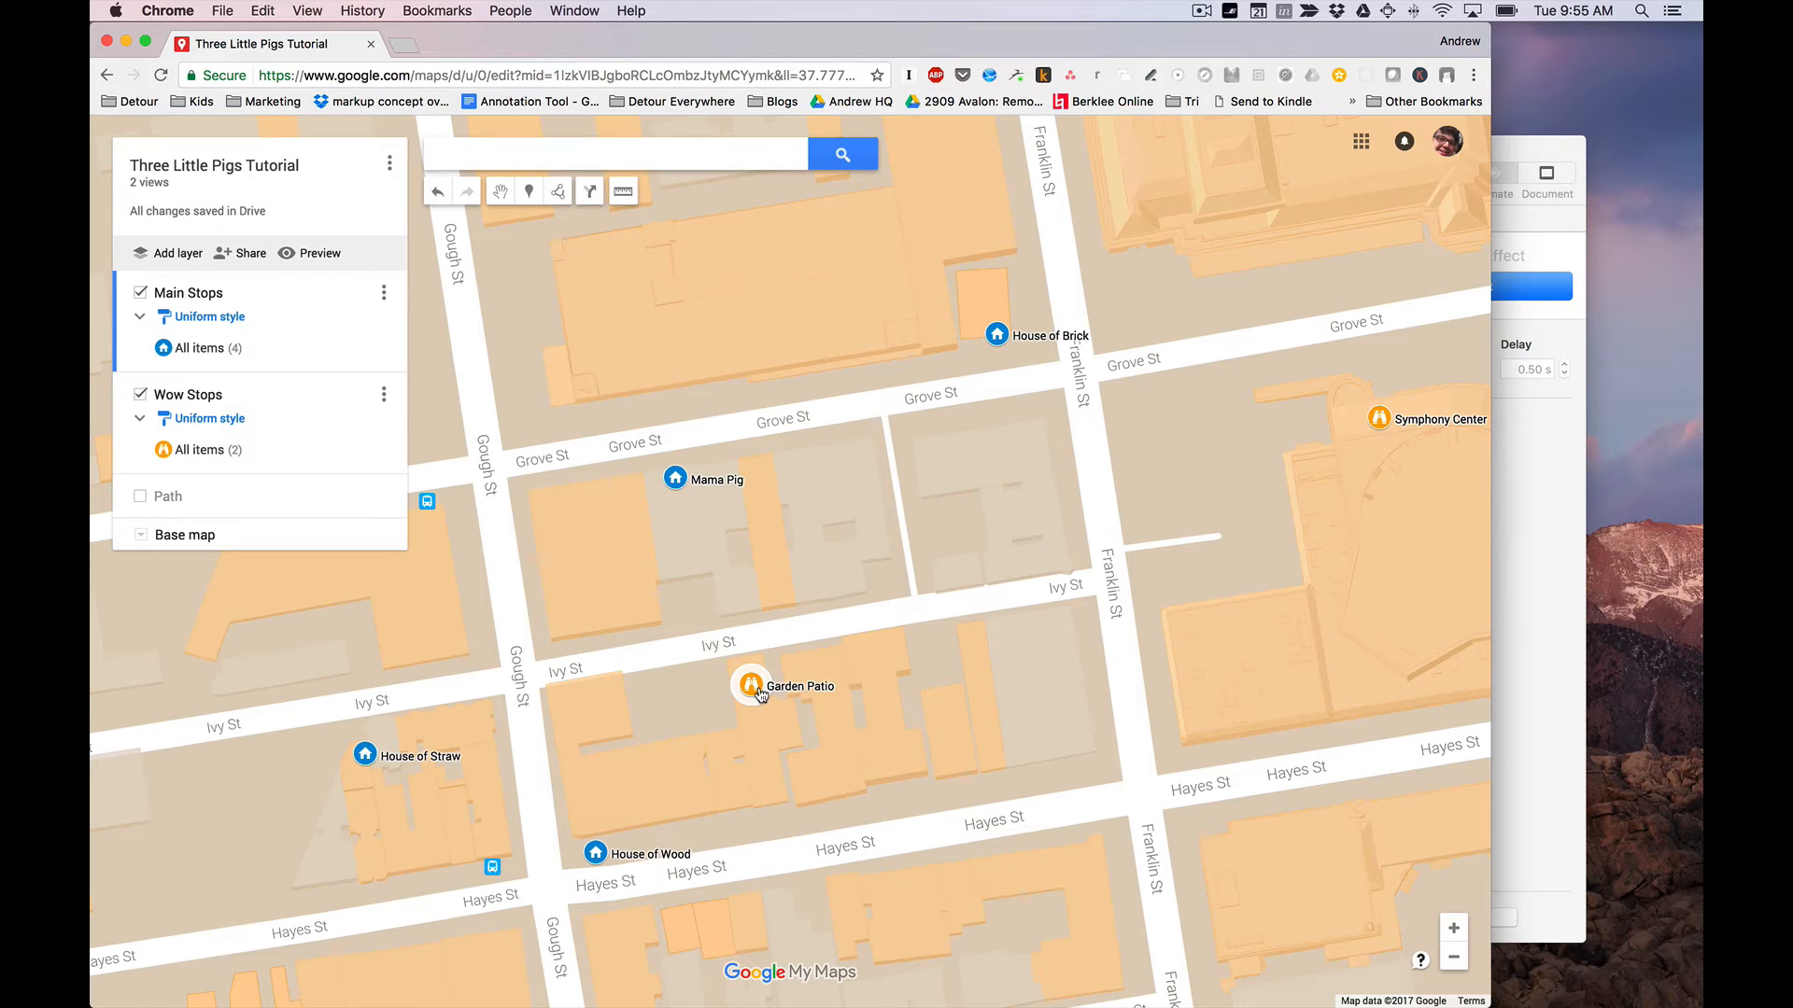
pyautogui.moveTo(751, 698)
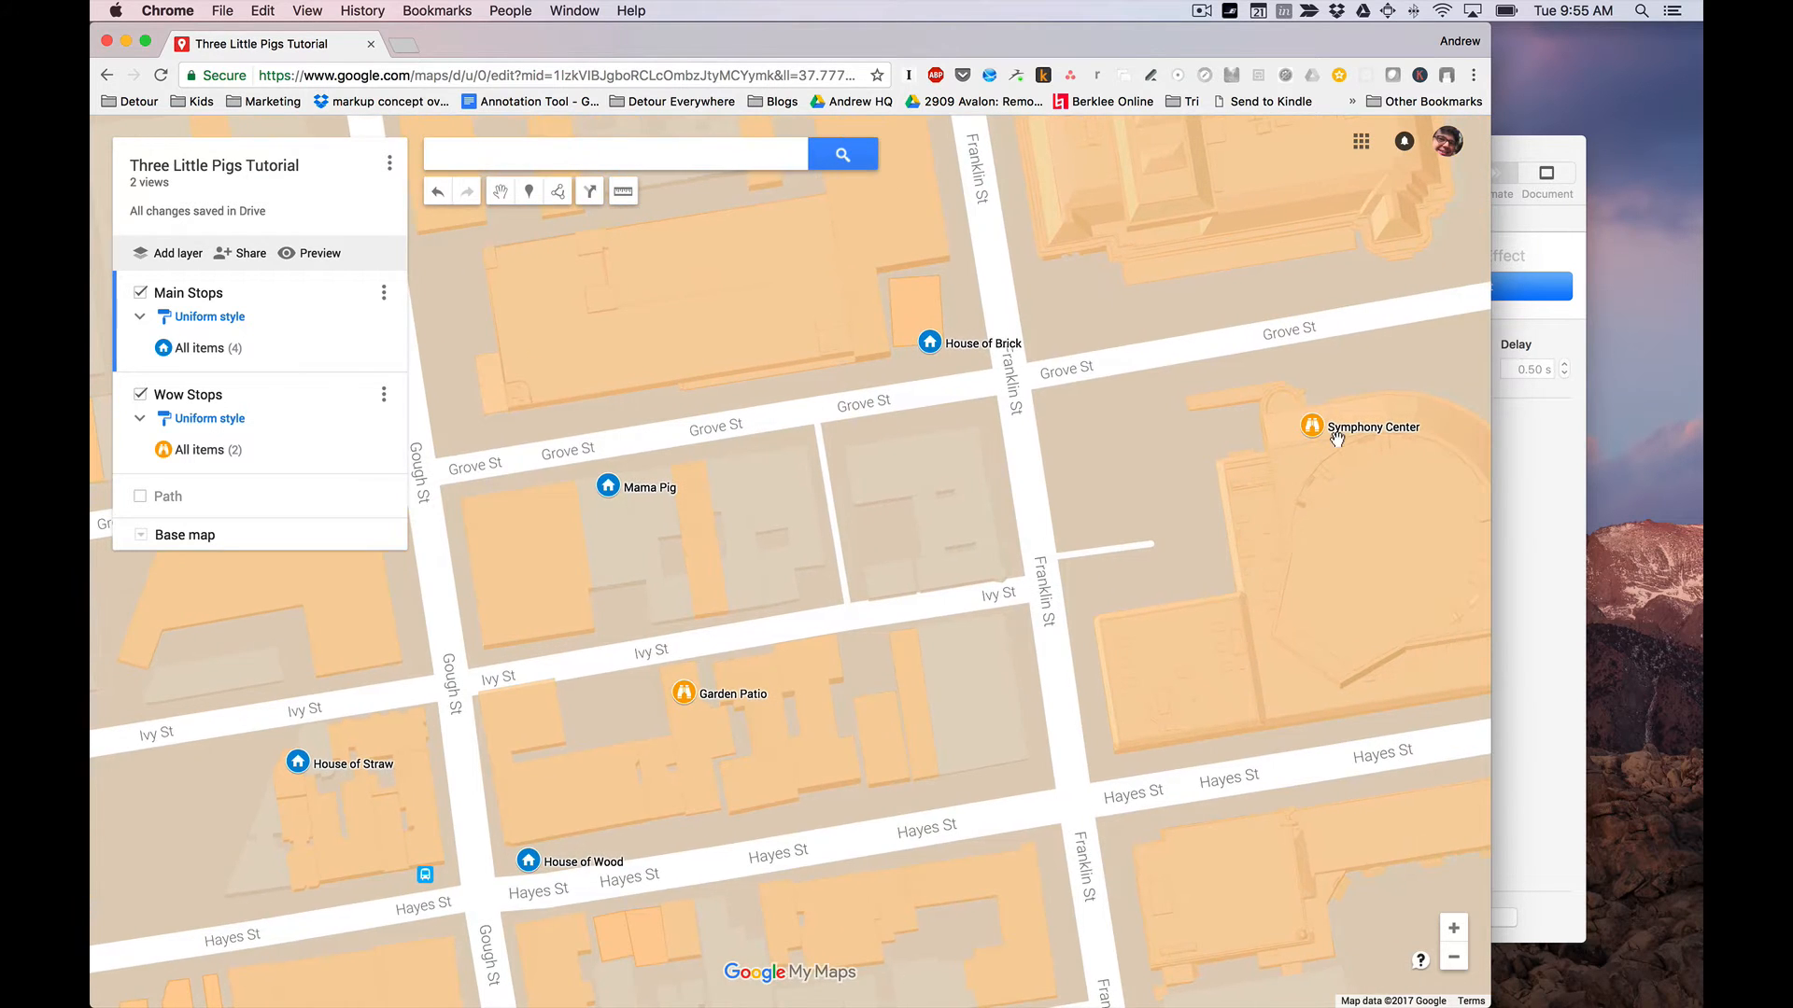
pyautogui.moveTo(1380, 319)
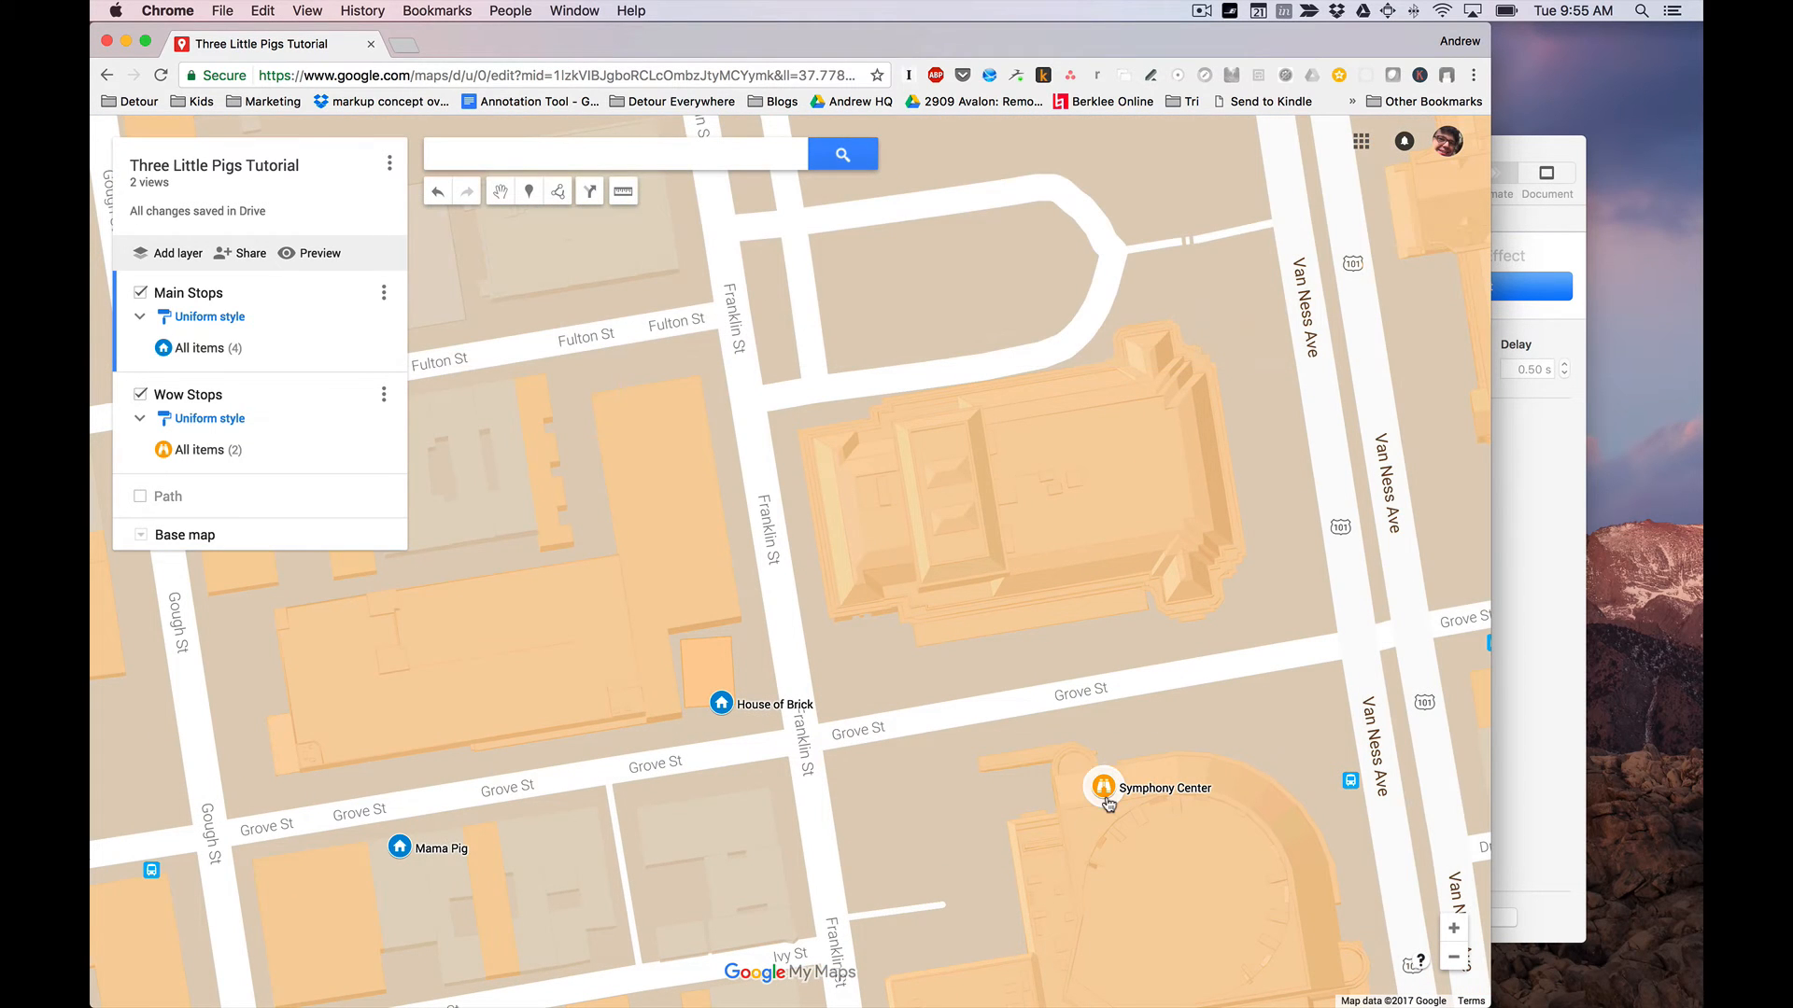
pyautogui.moveTo(1421, 249)
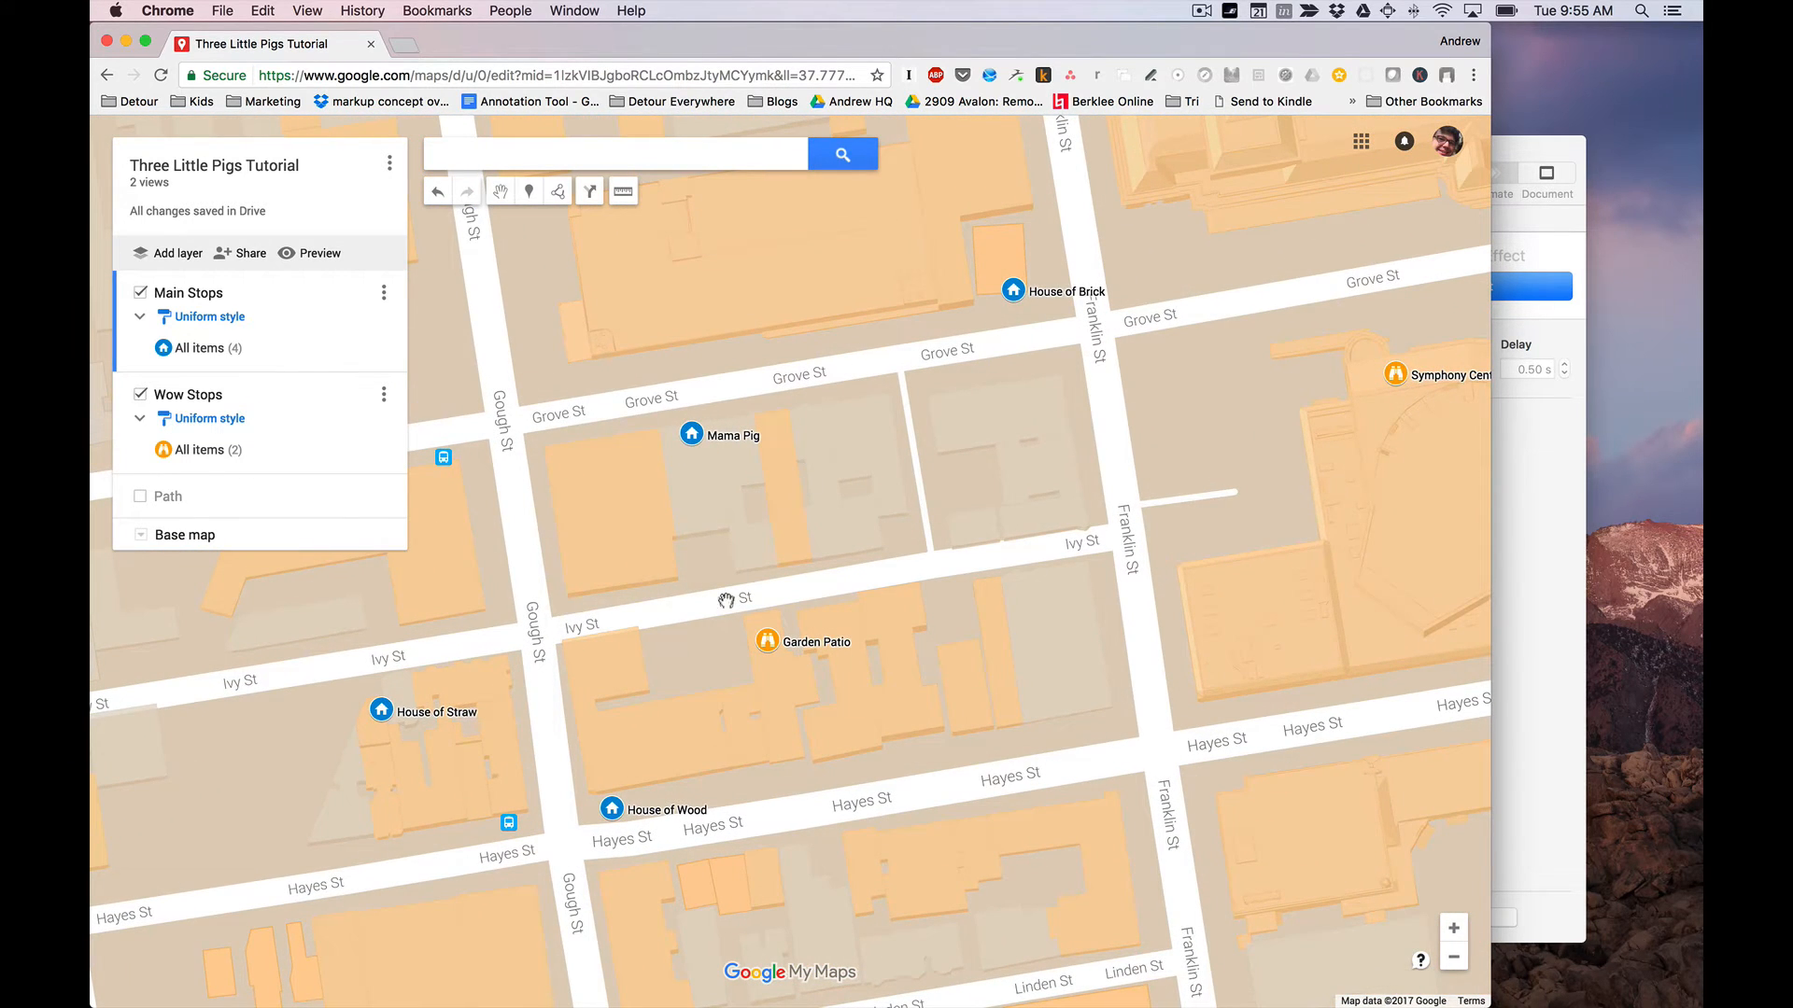
pyautogui.moveTo(1470, 354)
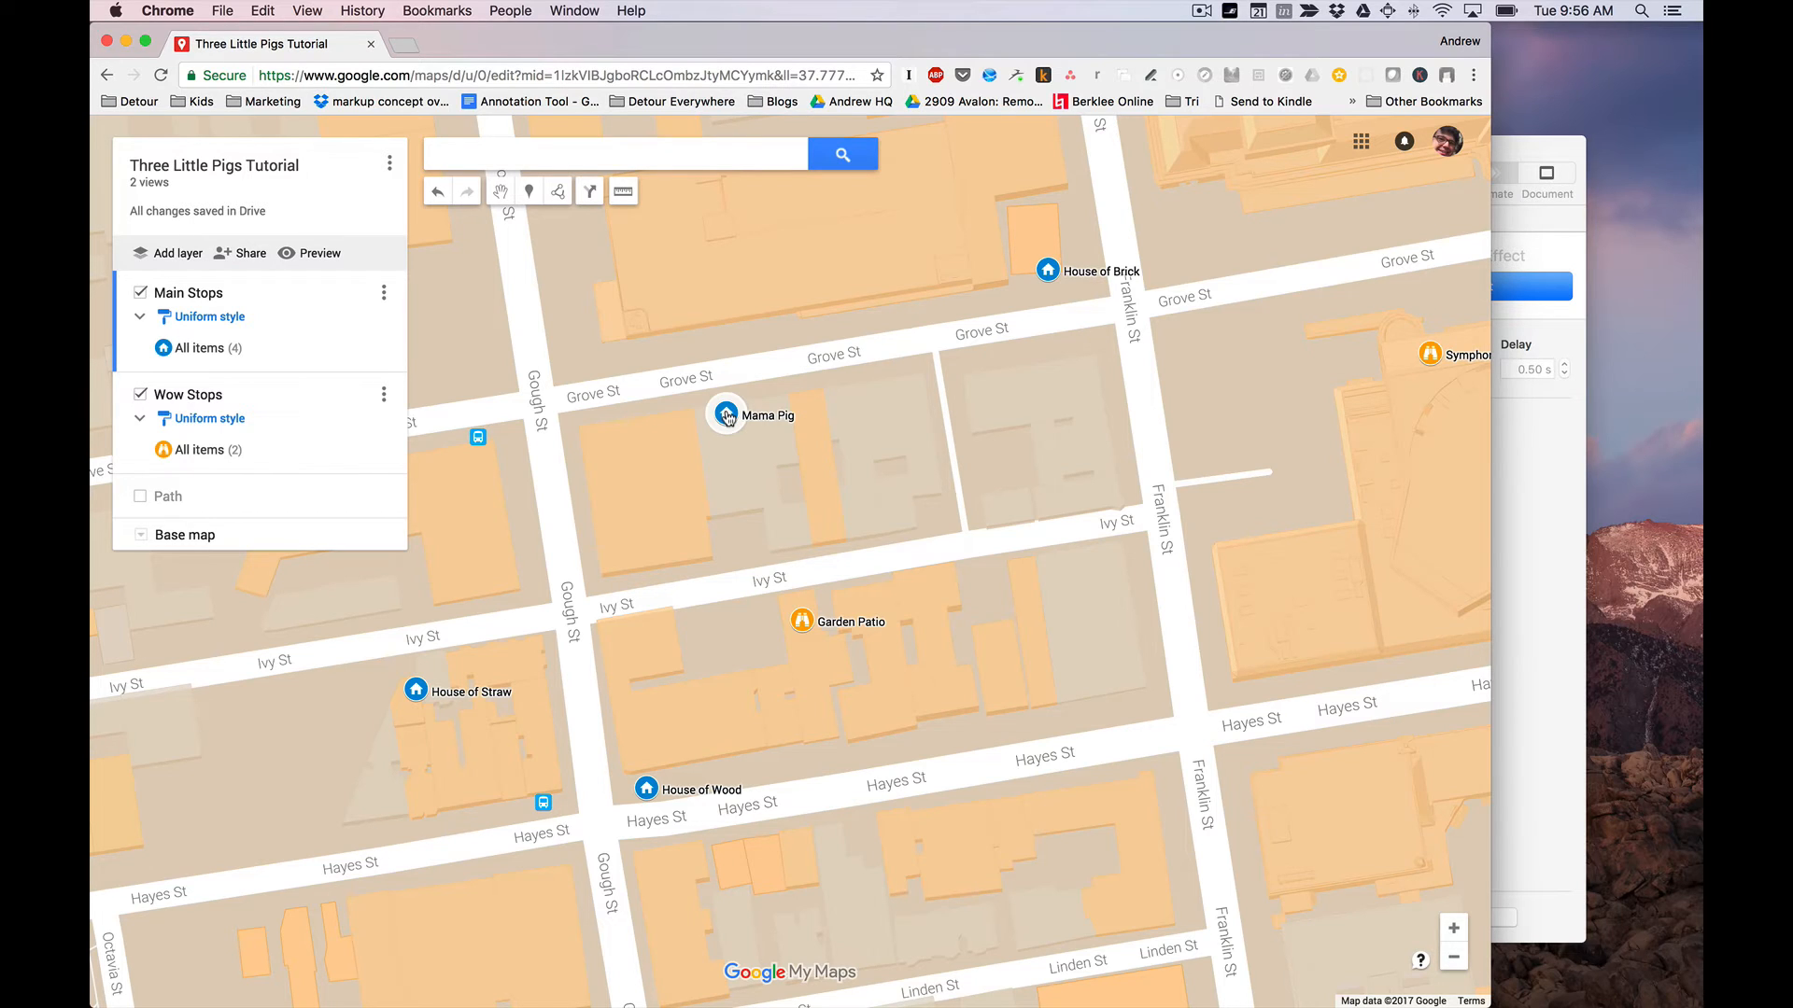
pyautogui.moveTo(657, 425)
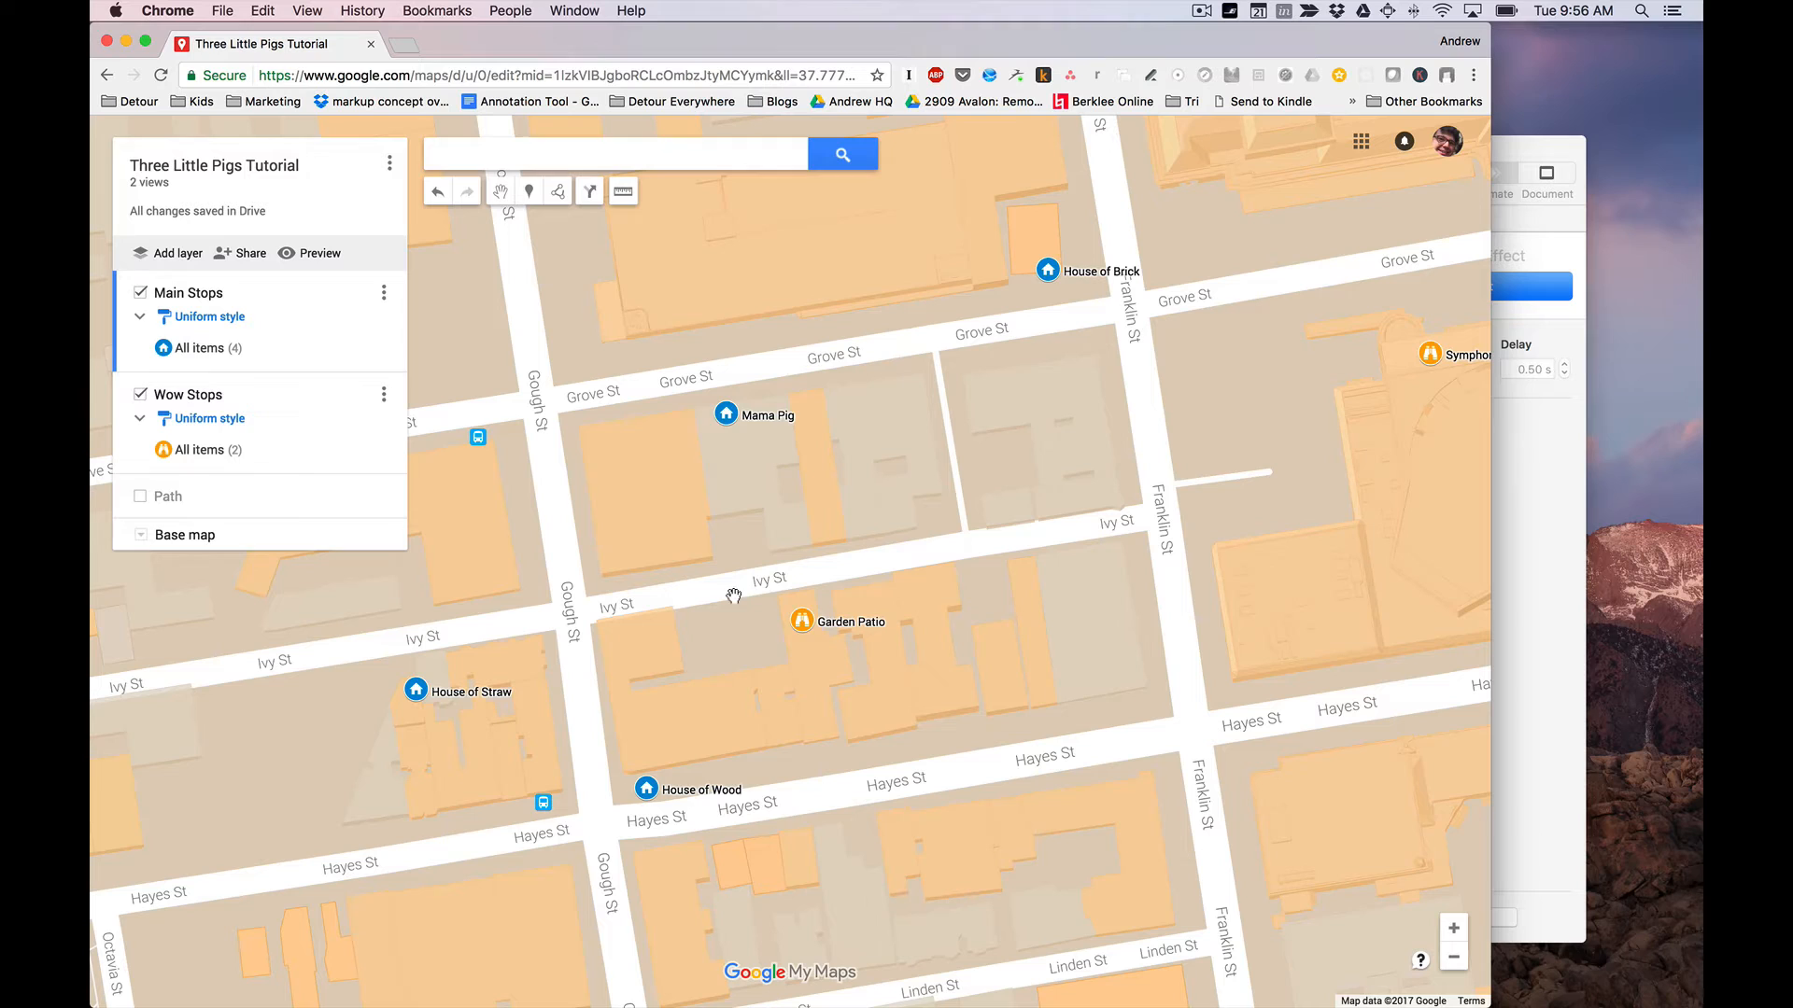
pyautogui.moveTo(663, 788)
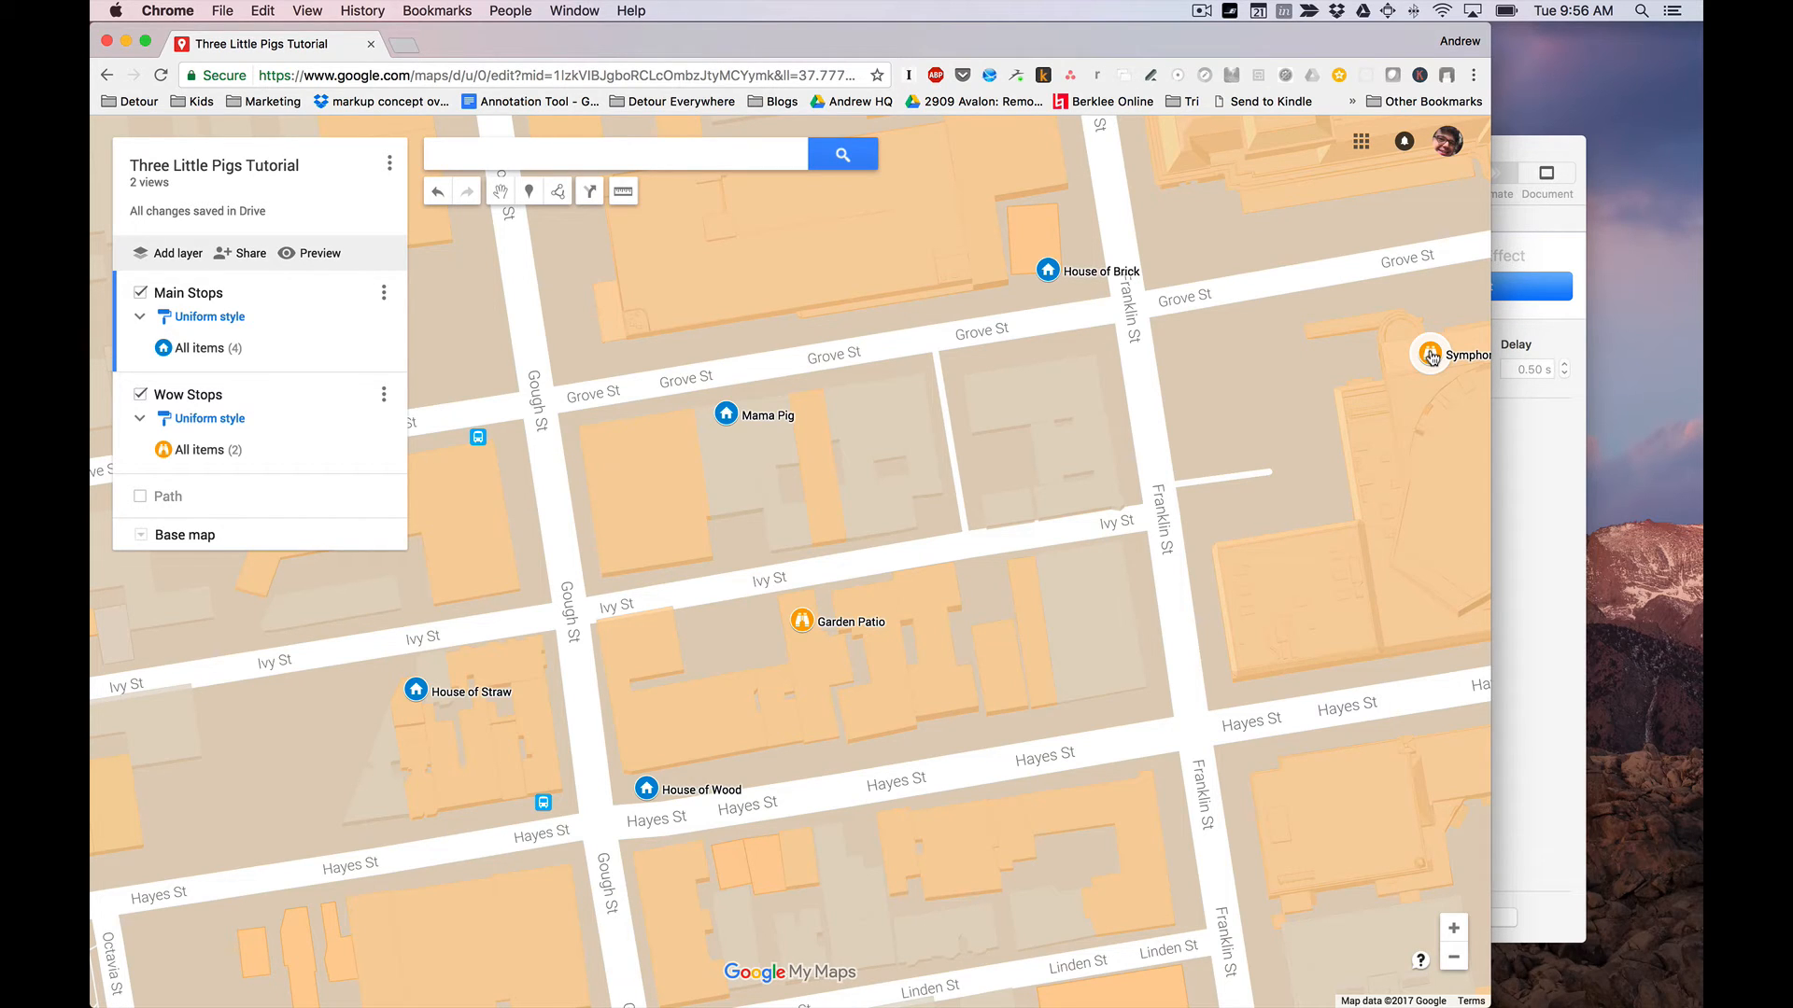
pyautogui.click(140, 496)
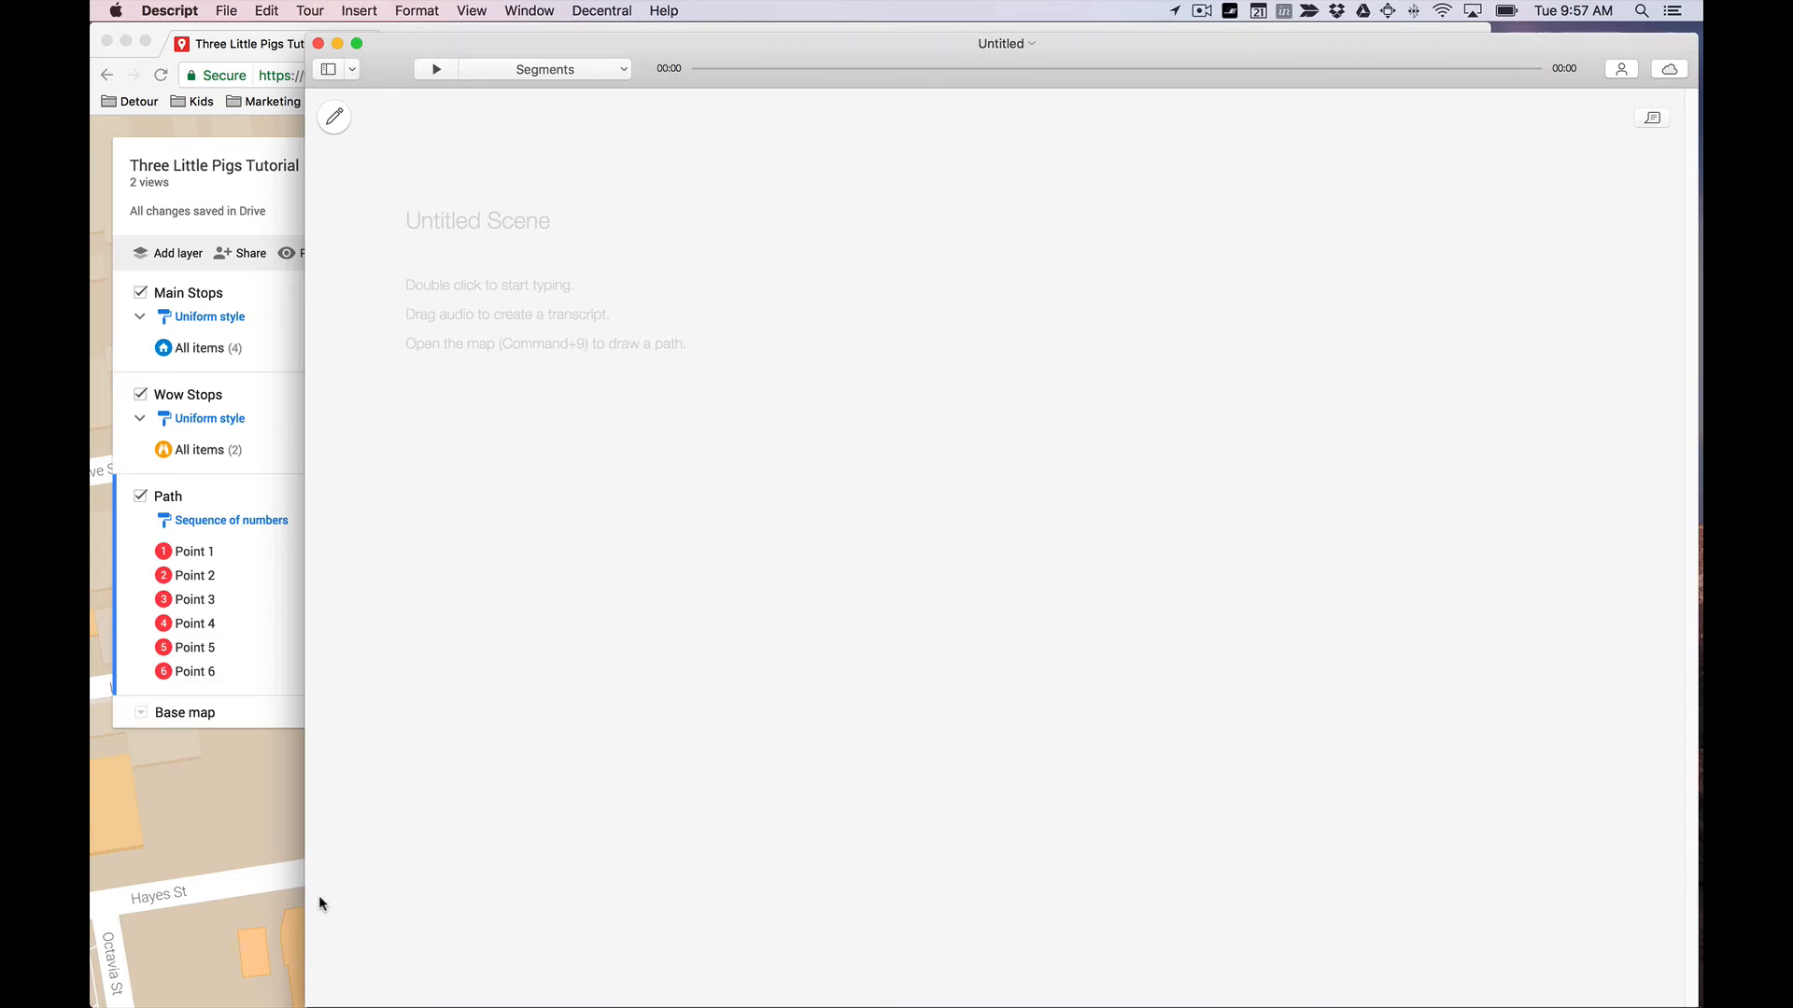
pyautogui.click(136, 69)
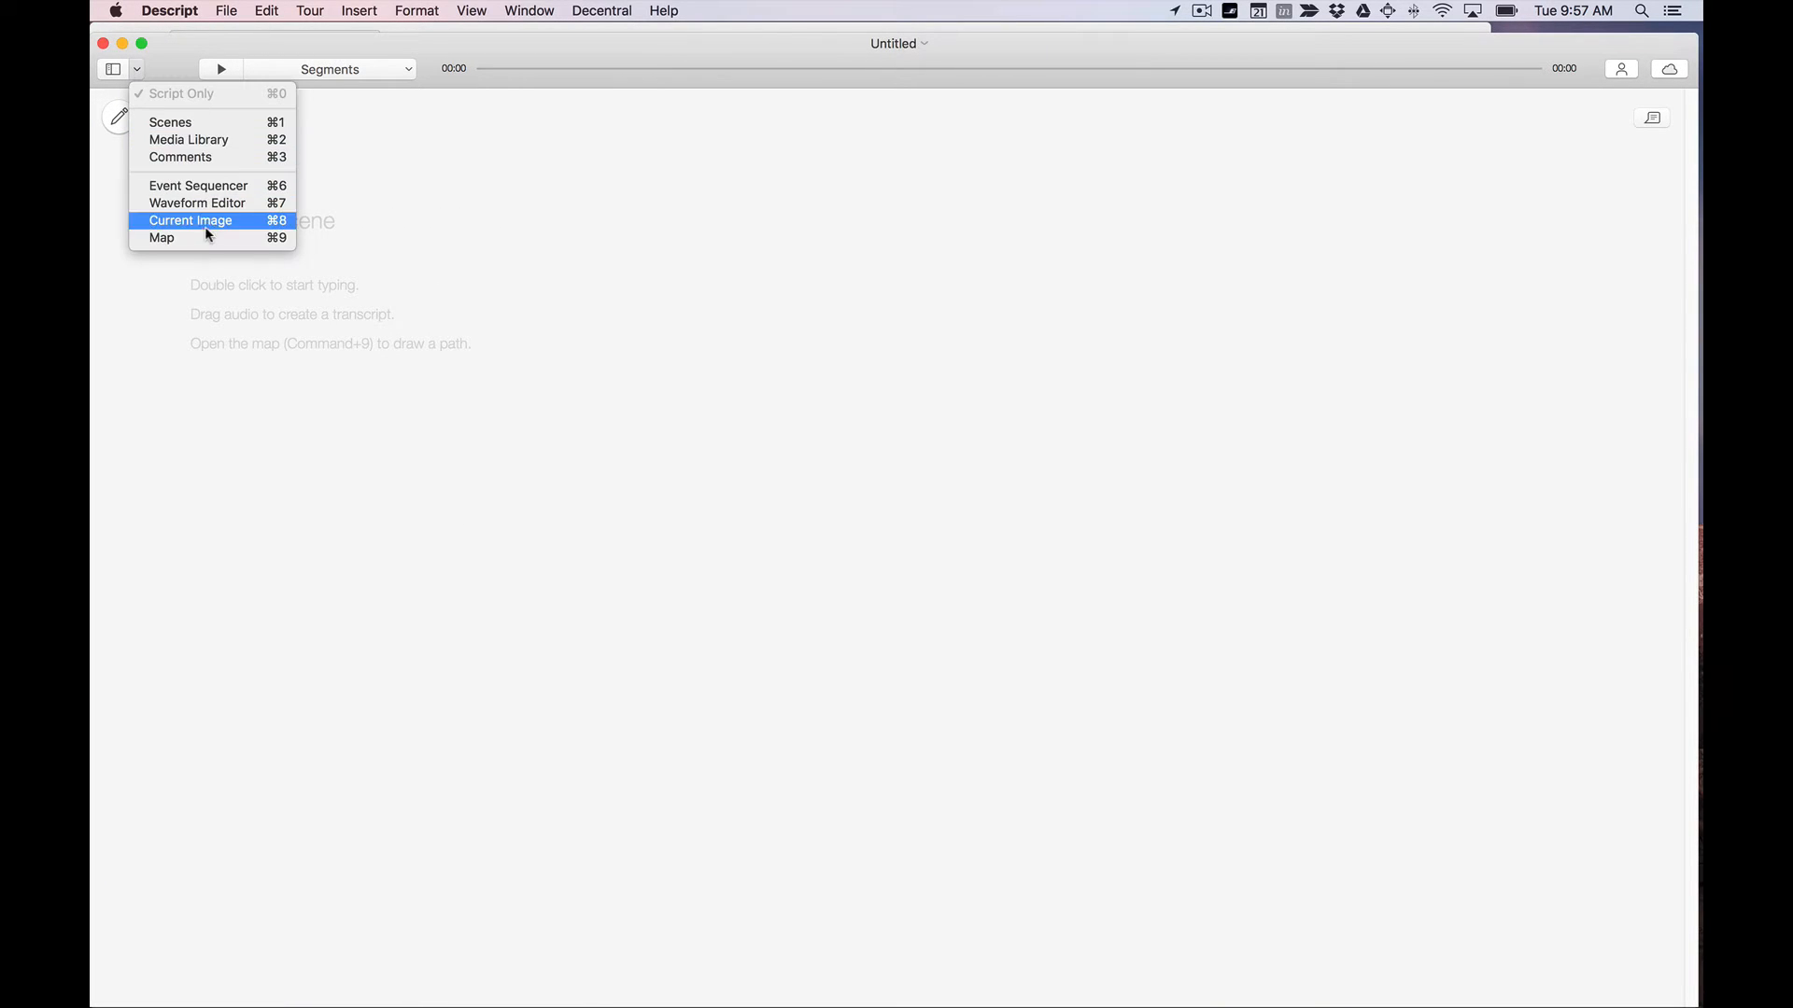
# Show the Map panel beside the scene and jump it to 385 Grove St, San Francisco
pyautogui.click(161, 237)
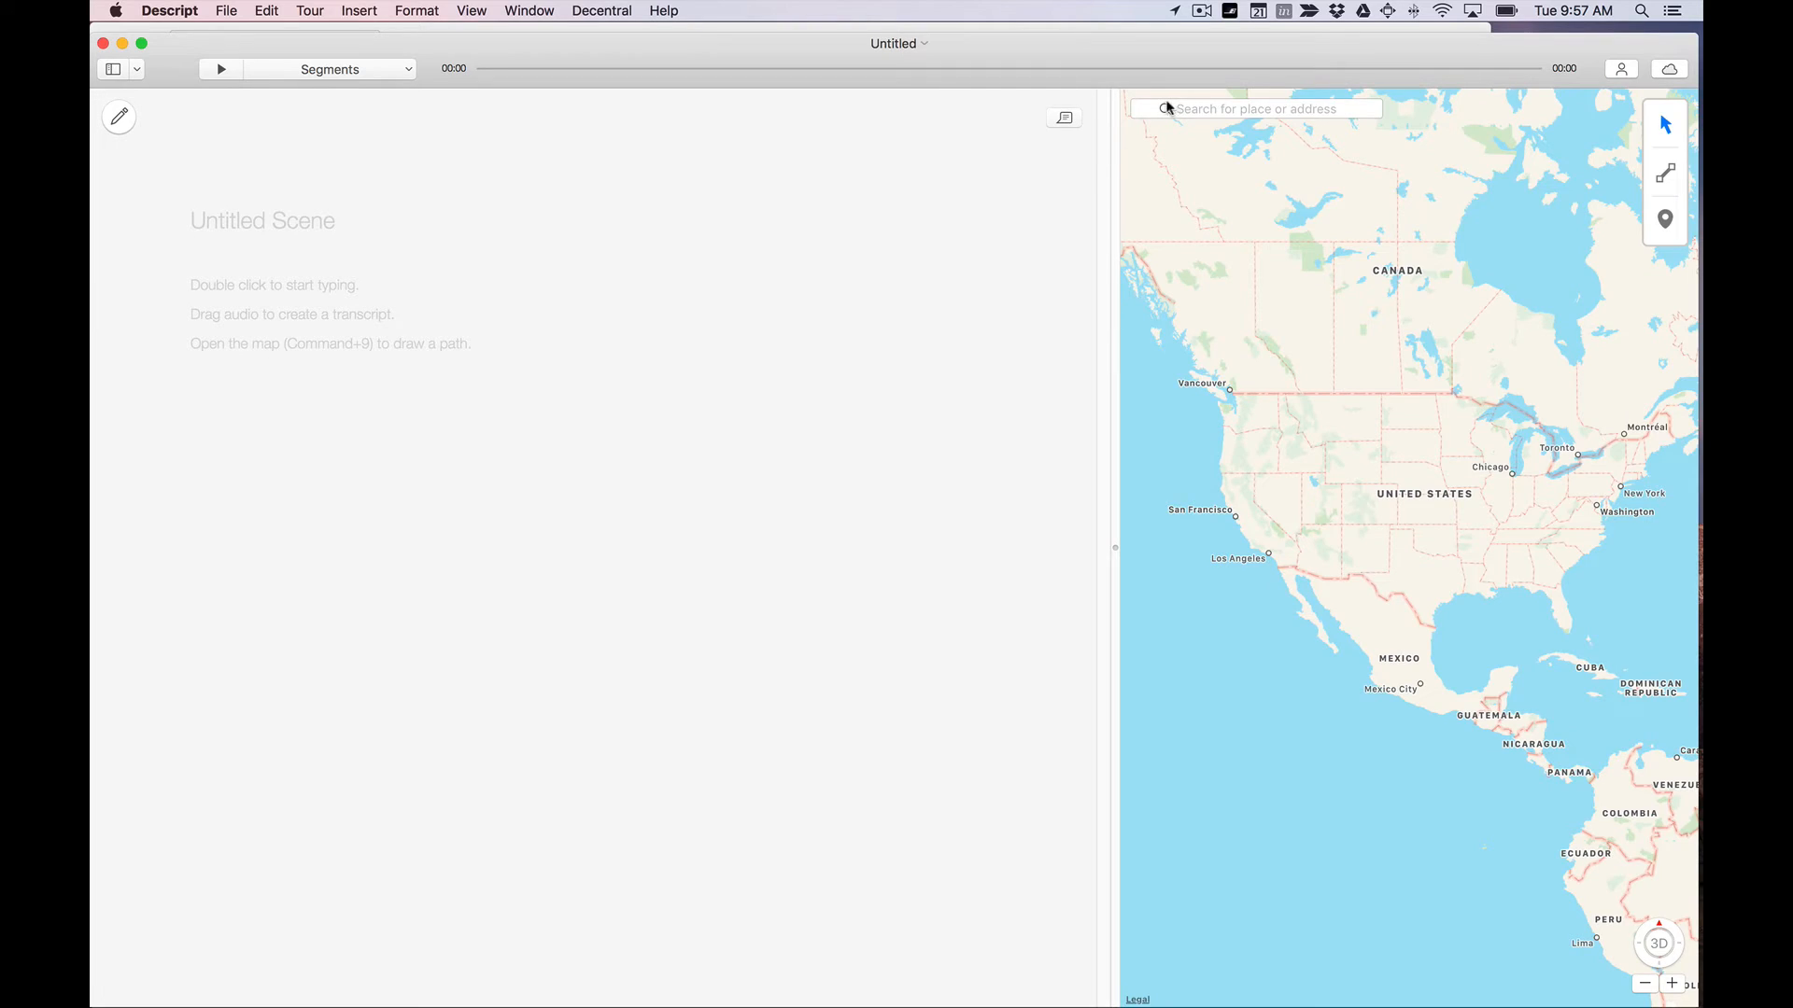
pyautogui.write('385 Grove')
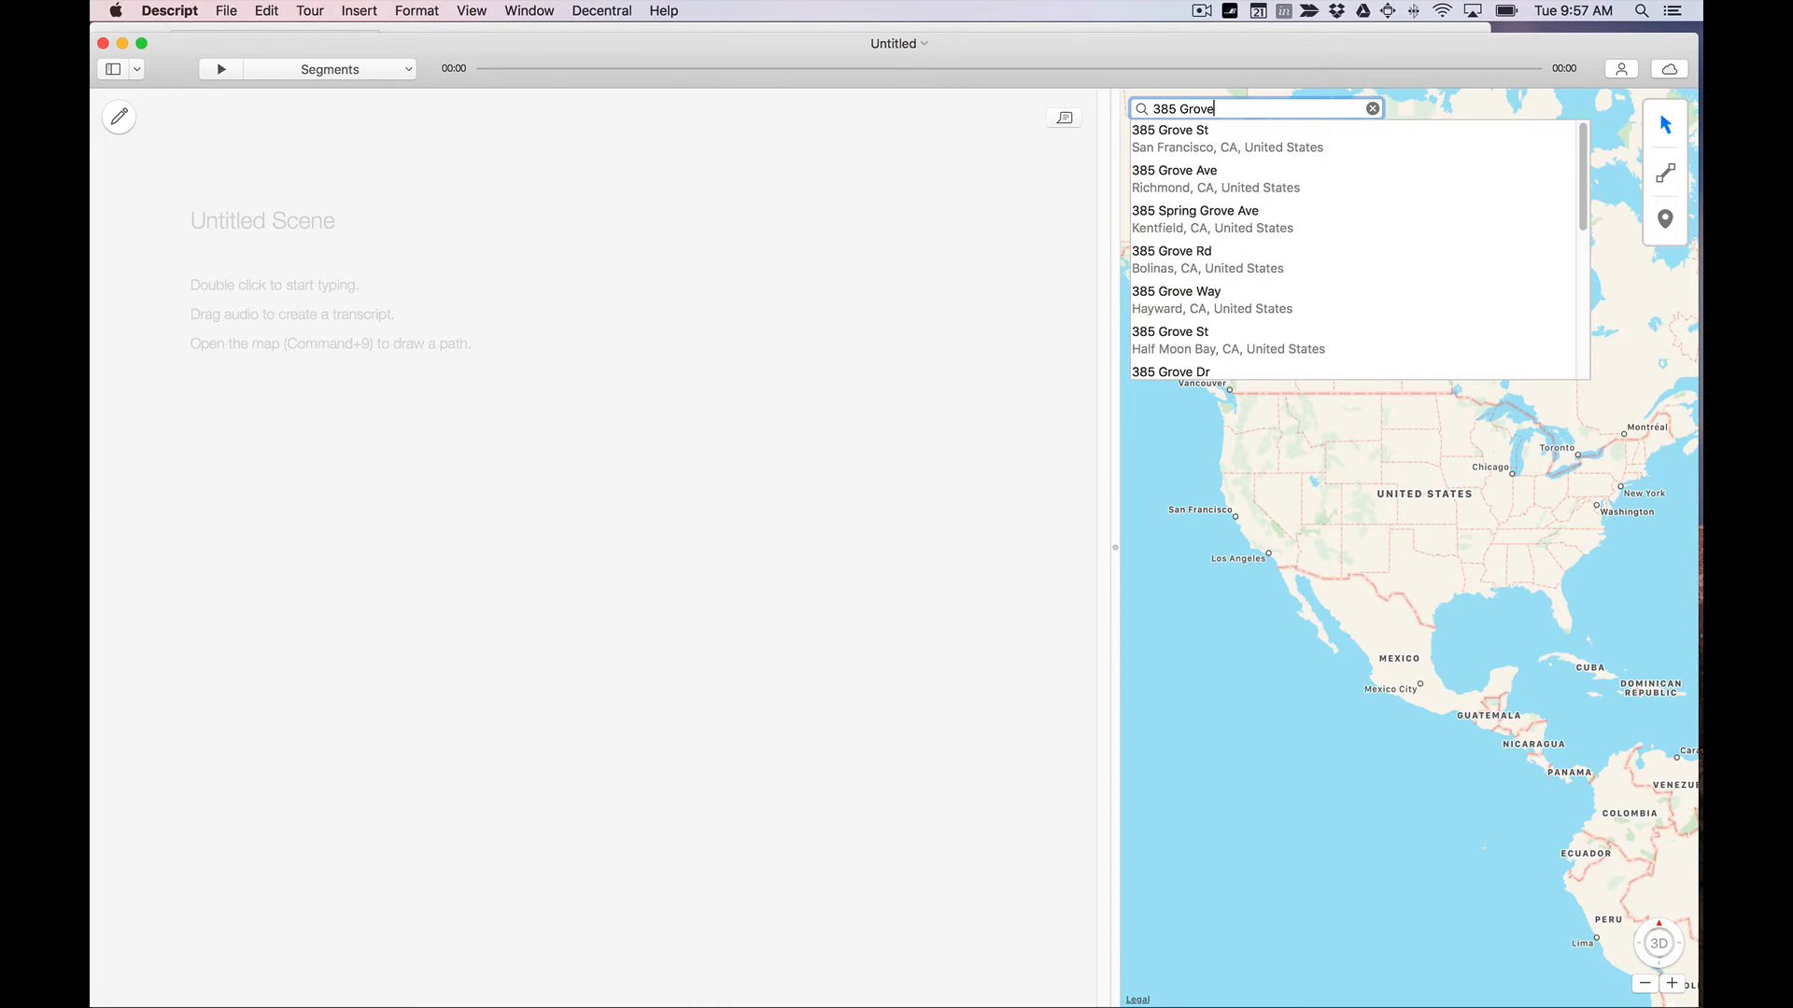
pyautogui.click(1227, 138)
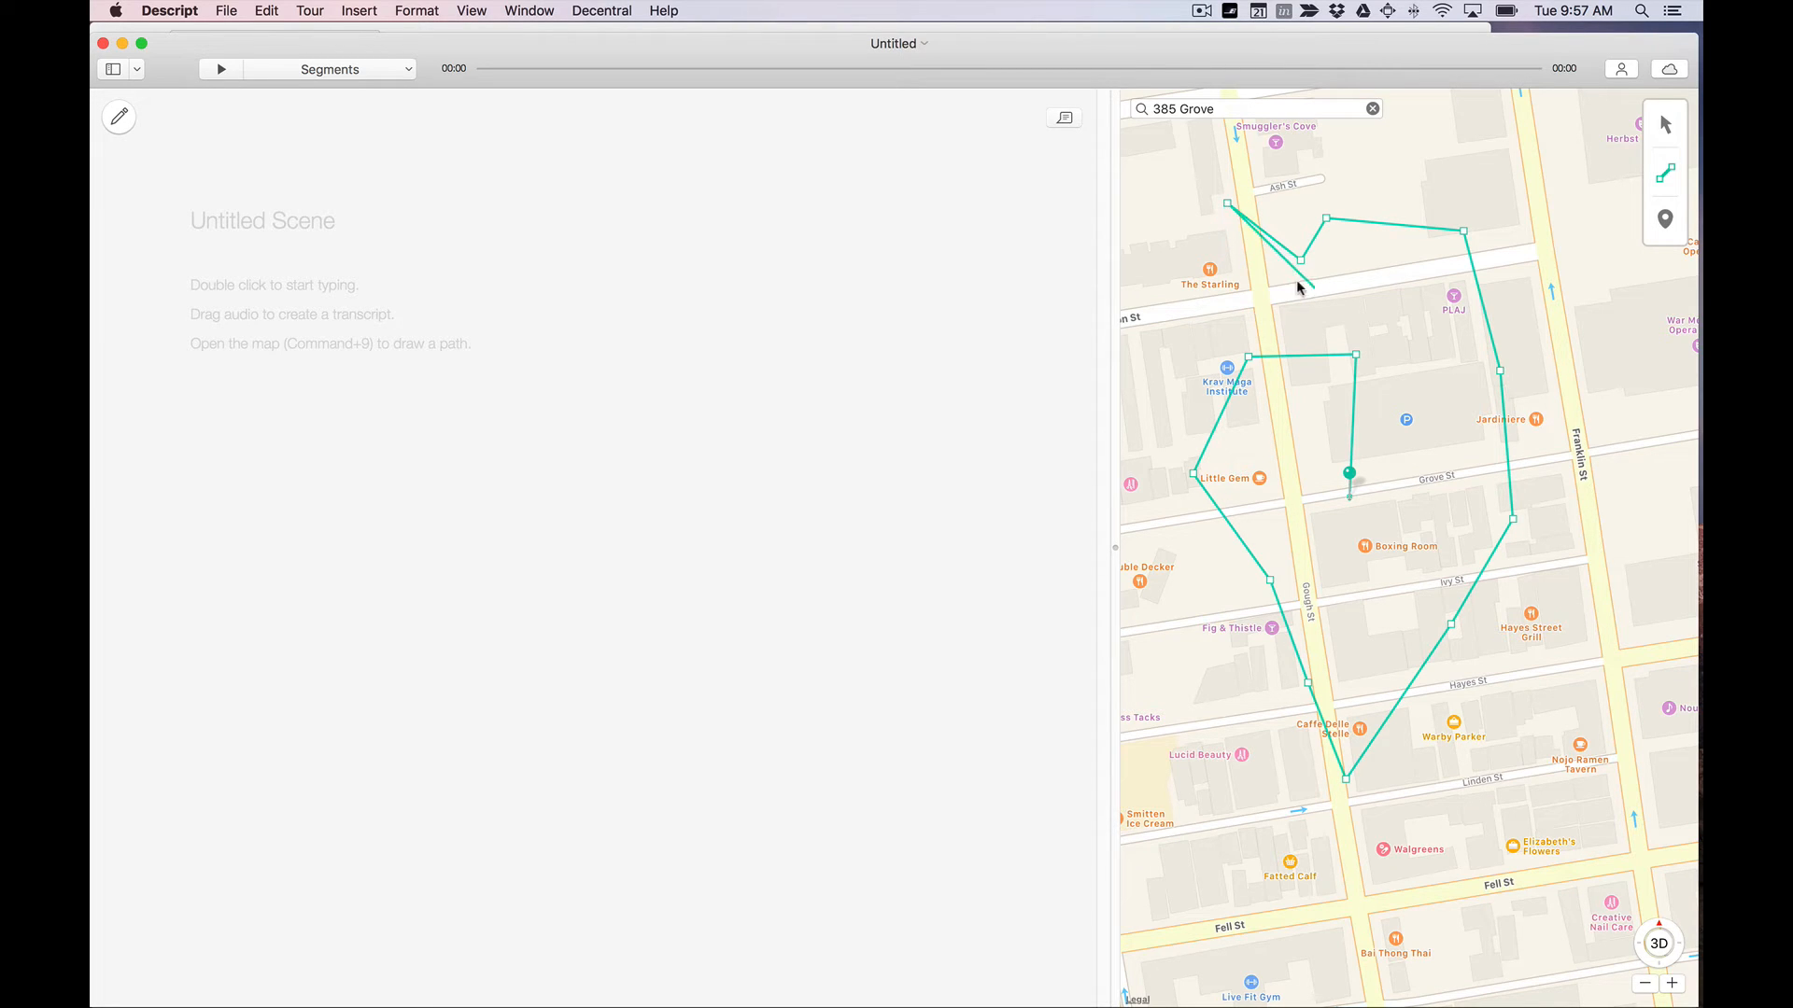
# Reopen the Map panel beside the scene from the side-panel list
pyautogui.click(1225, 211)
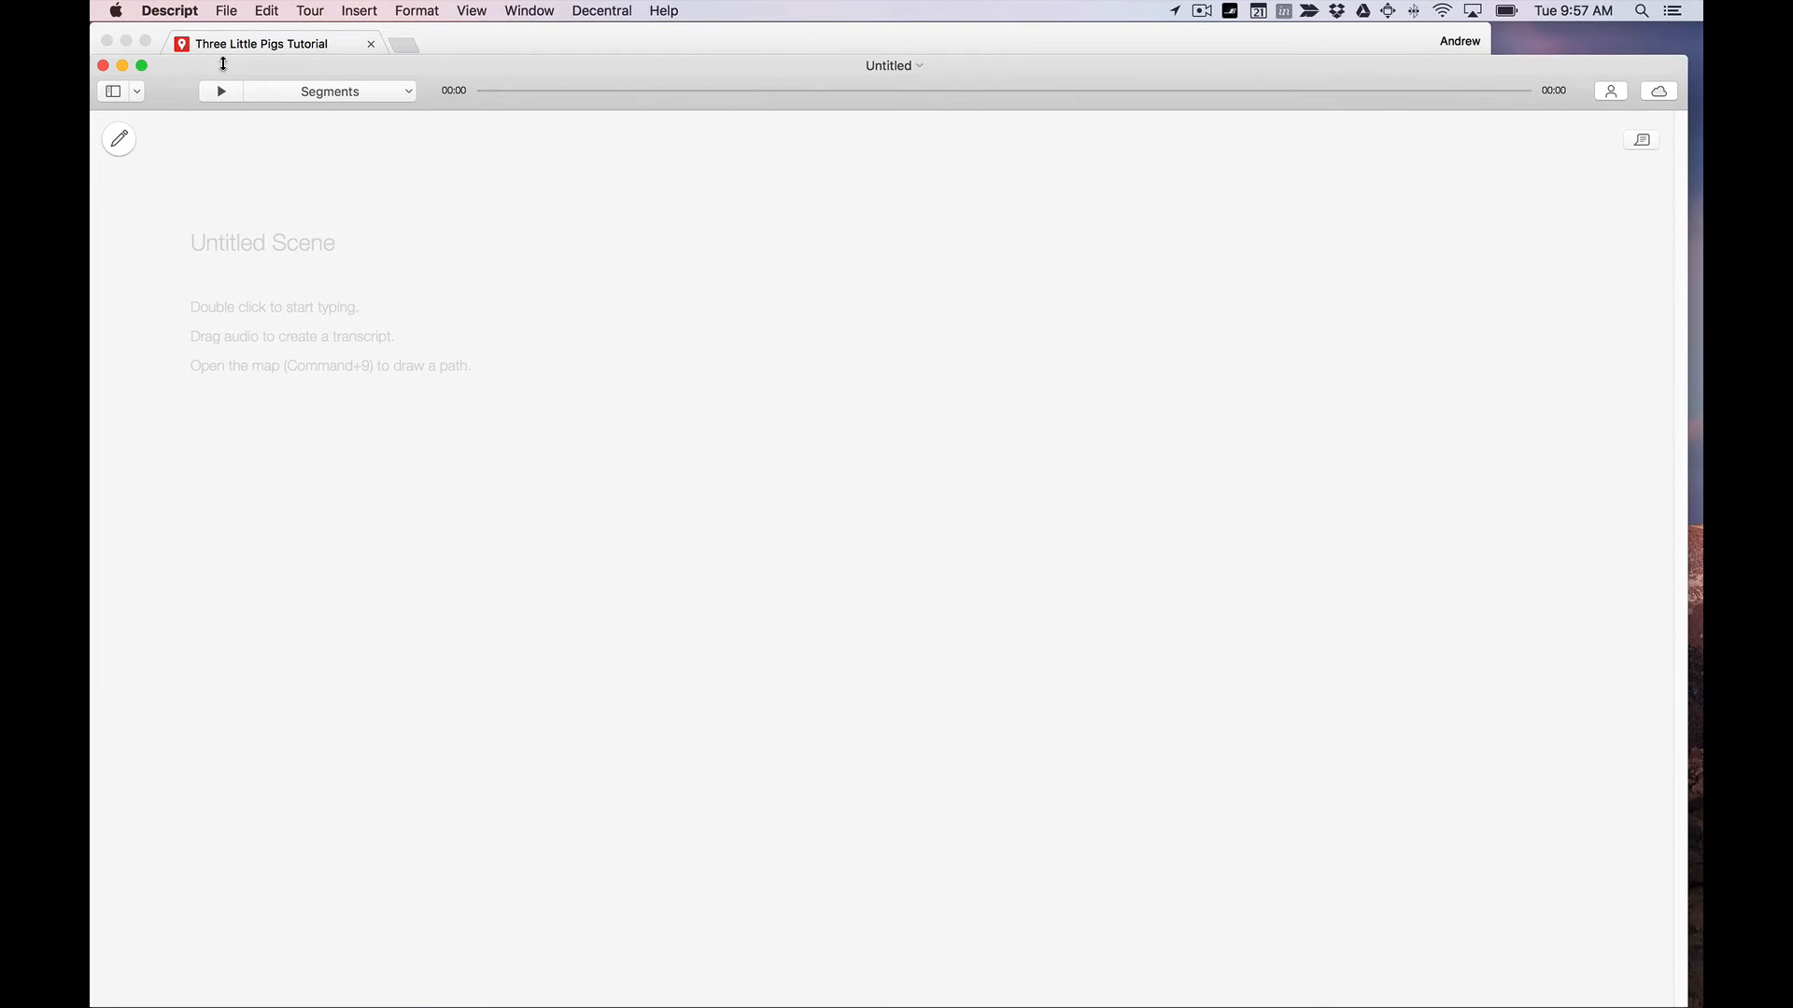
pyautogui.click(134, 92)
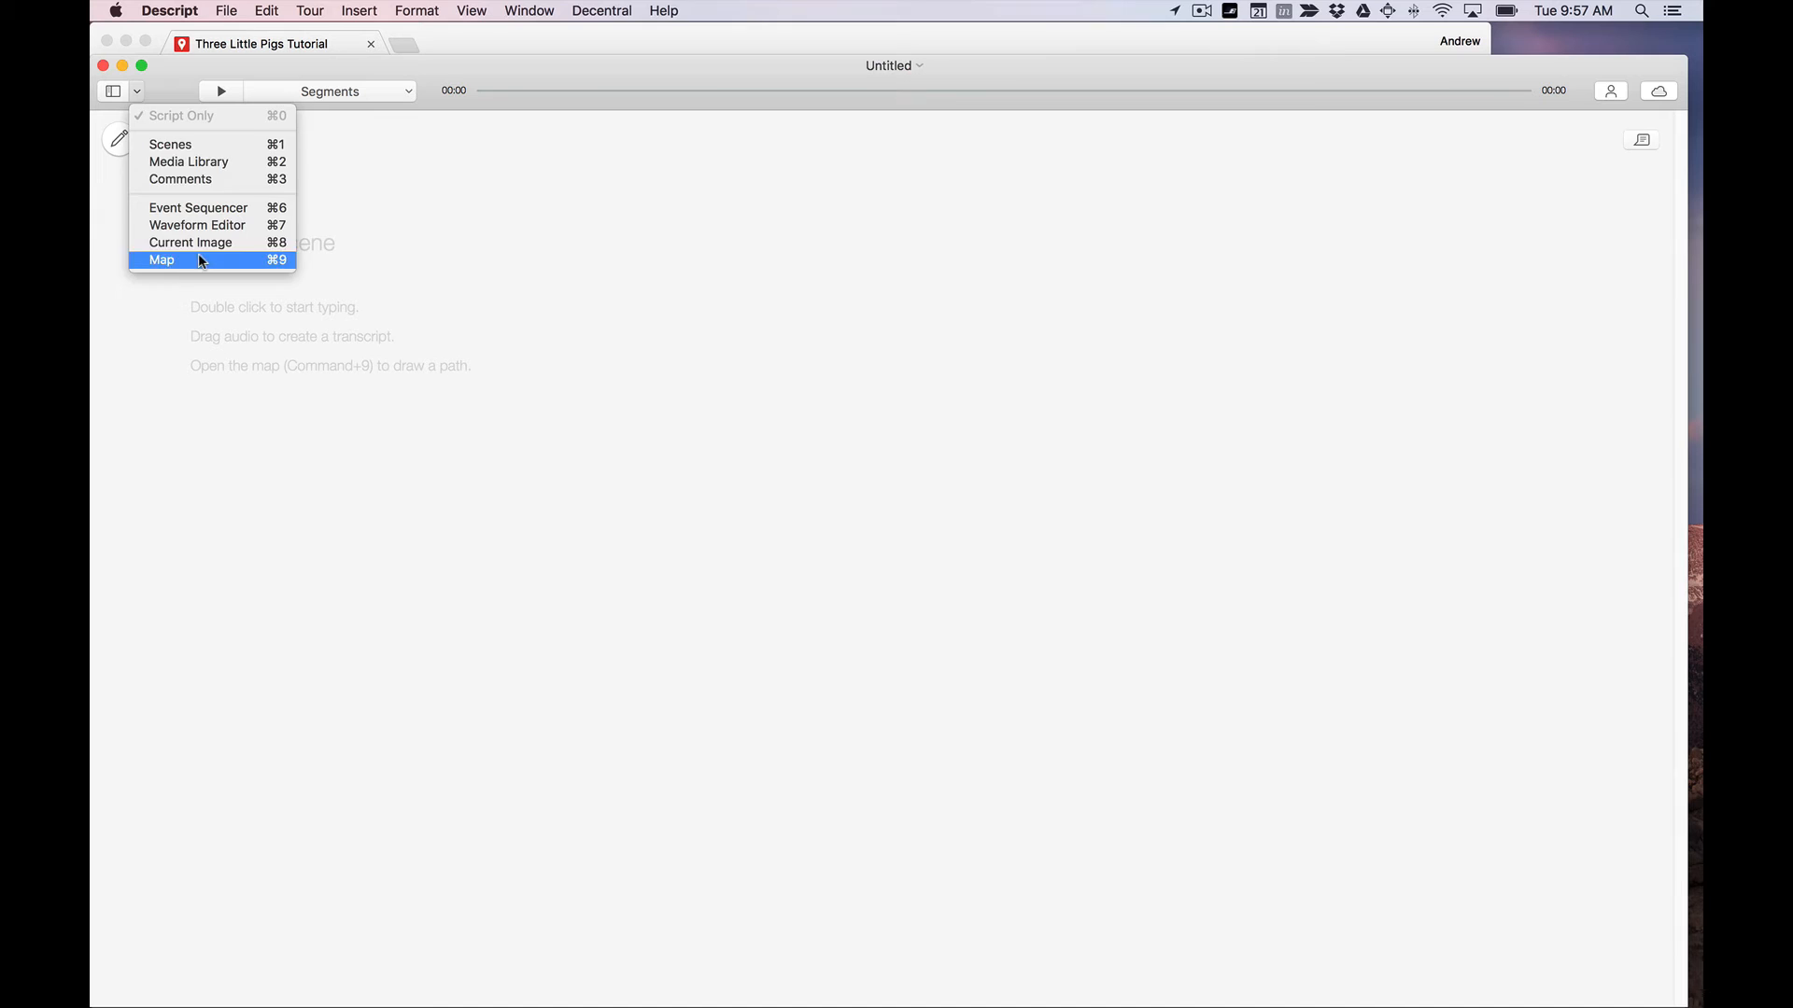
pyautogui.click(161, 260)
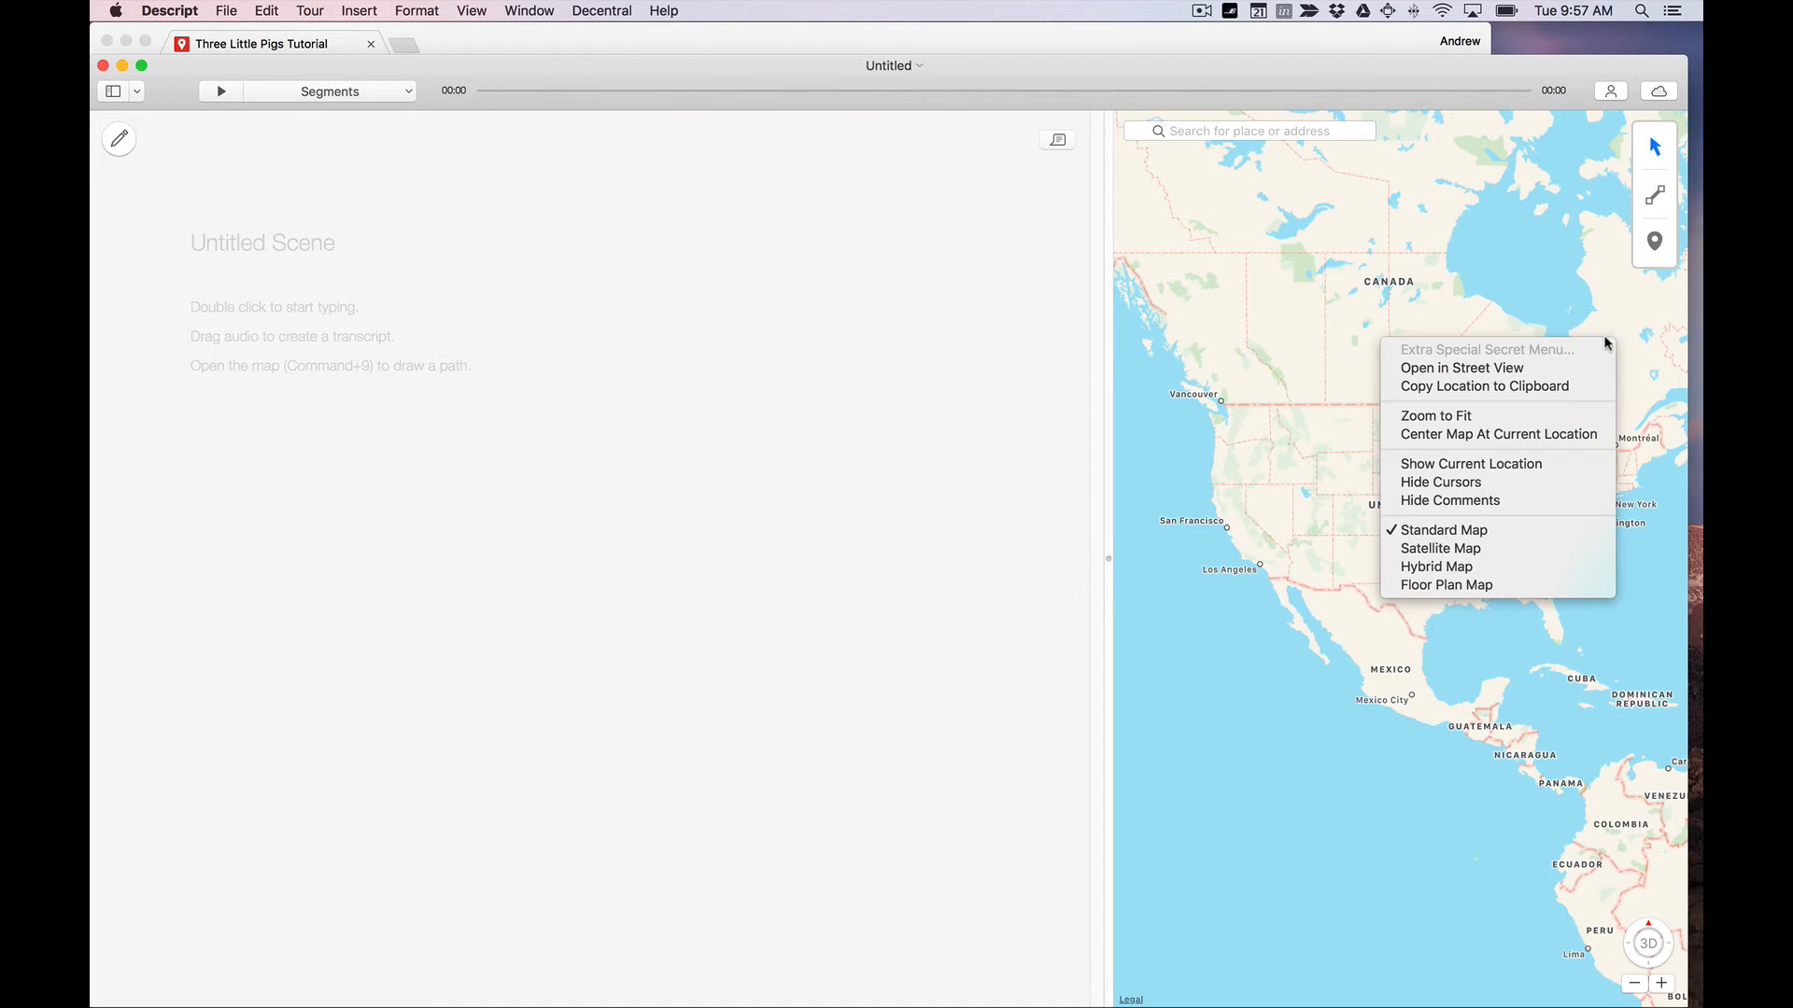
pyautogui.moveTo(1497, 435)
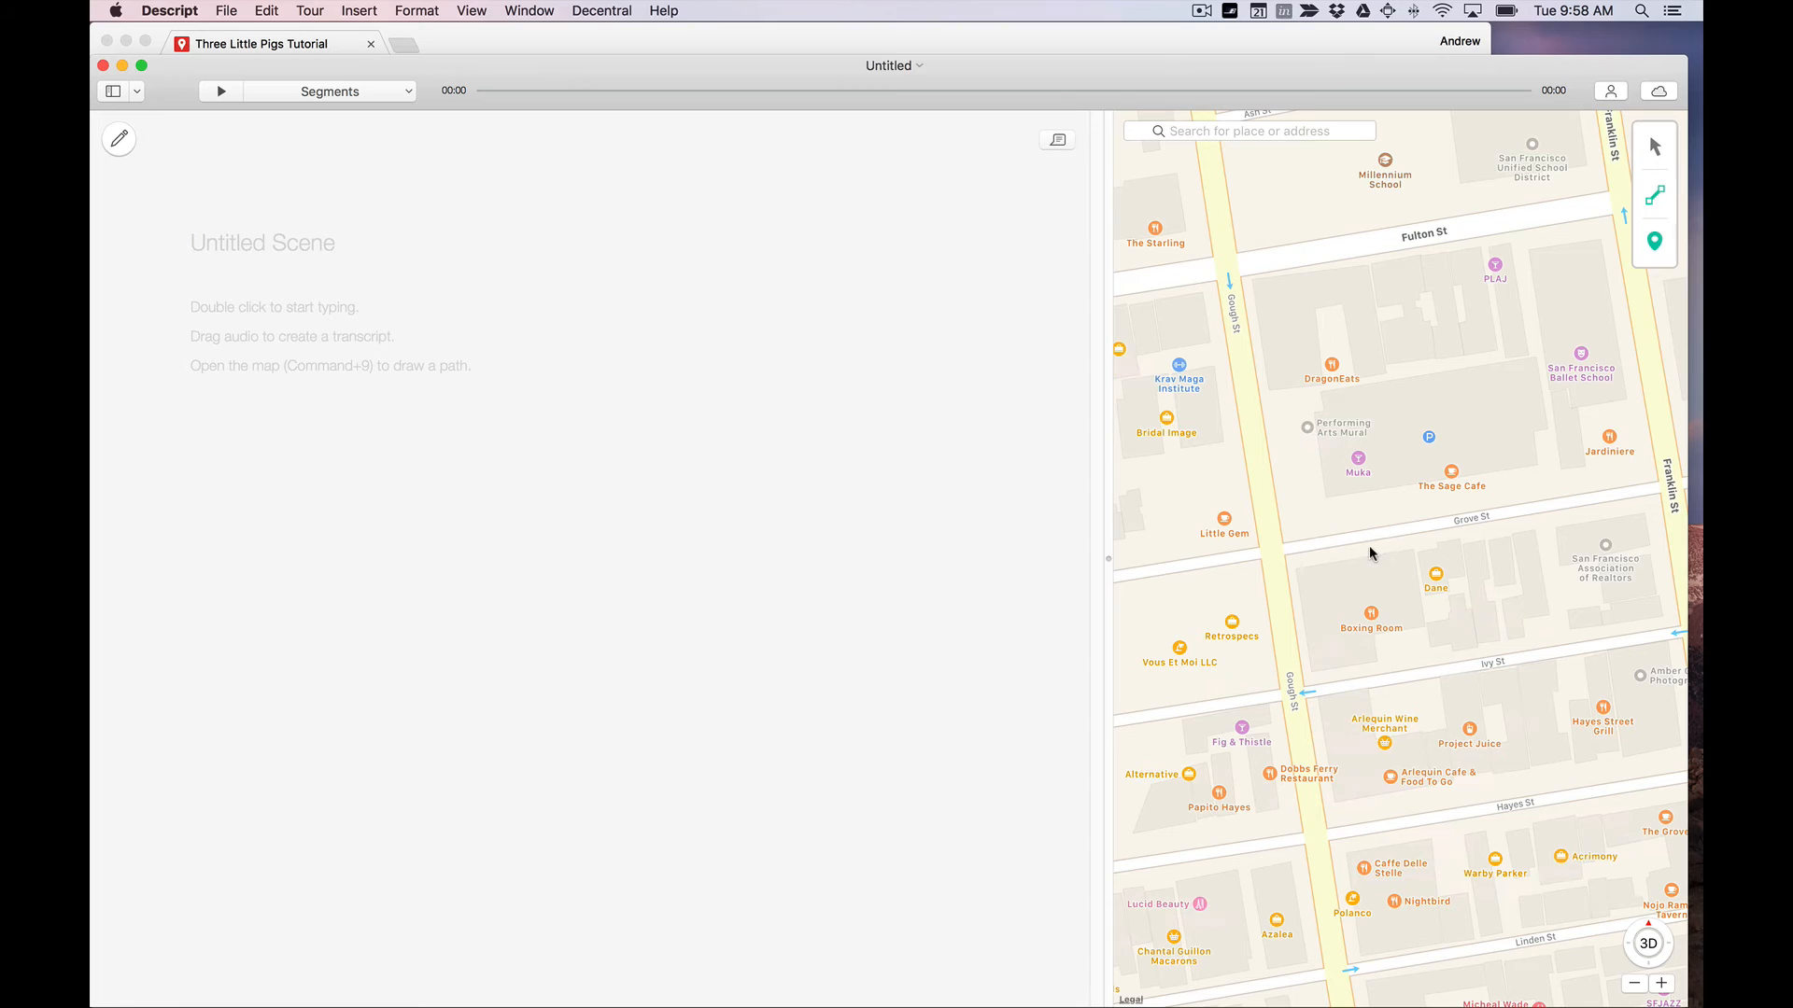
# Draw the path from 365 Grove St up Franklin St, ending at Davies Symphony Hall
pyautogui.click(1384, 532)
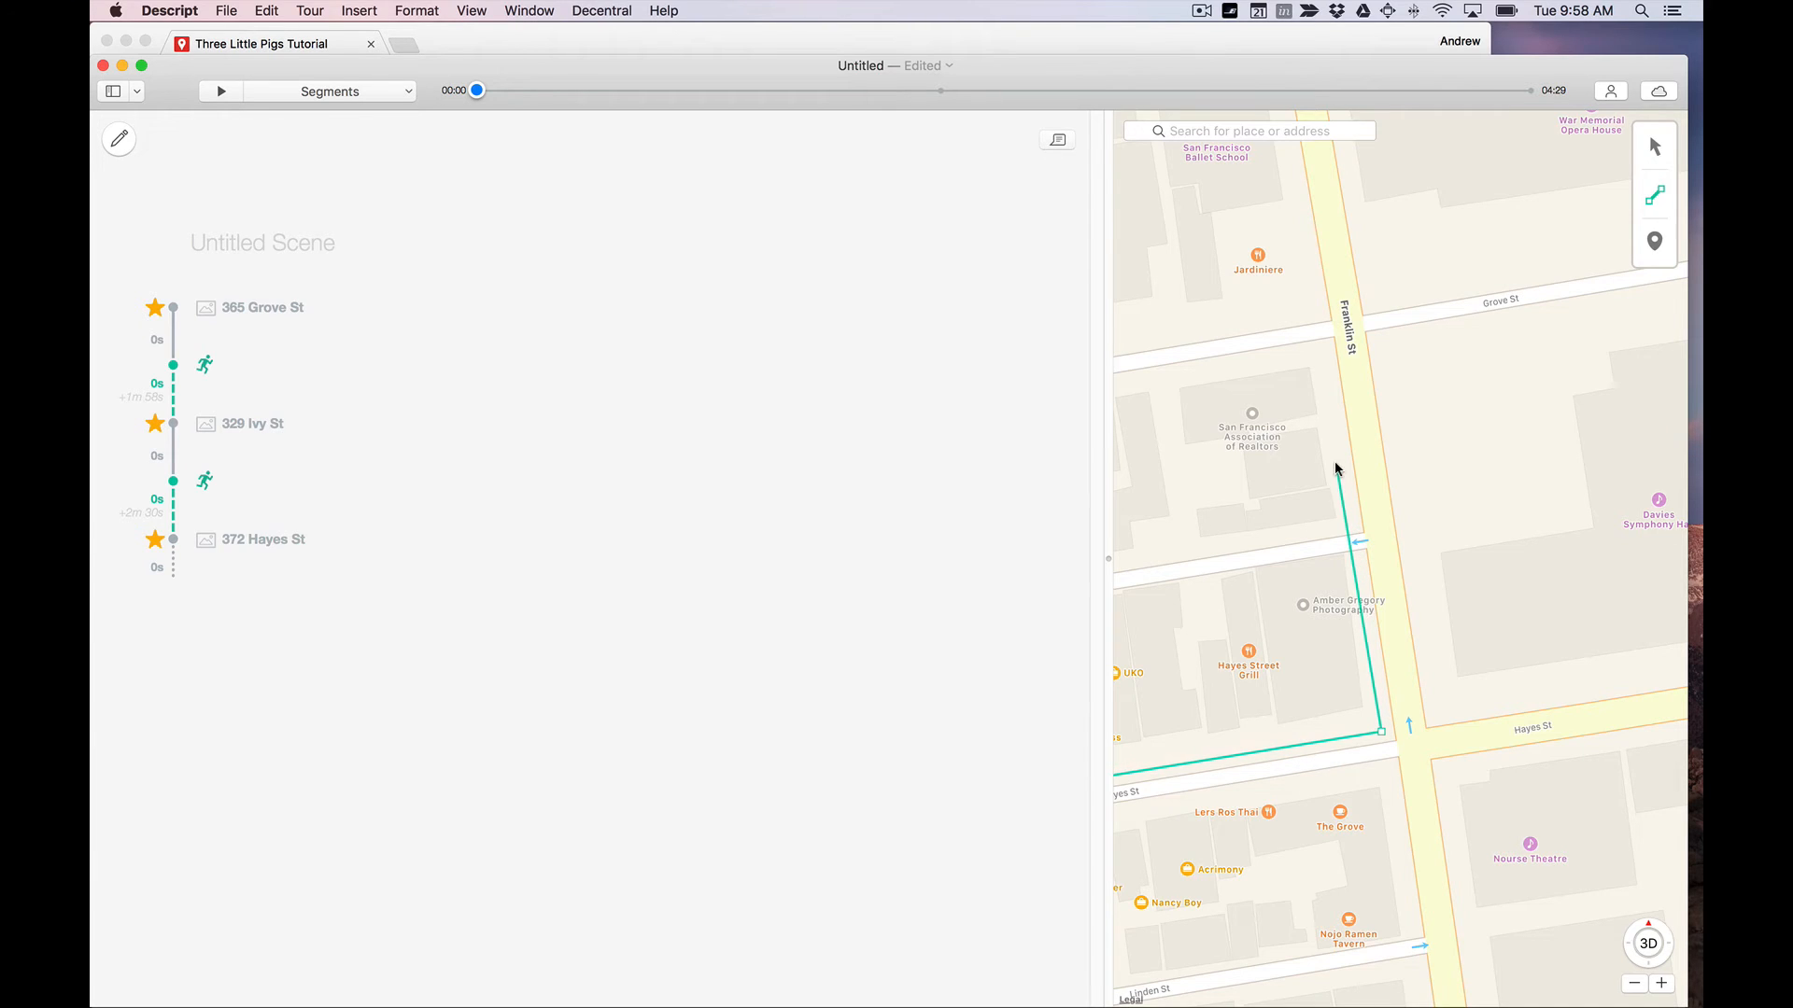
pyautogui.moveTo(1318, 353)
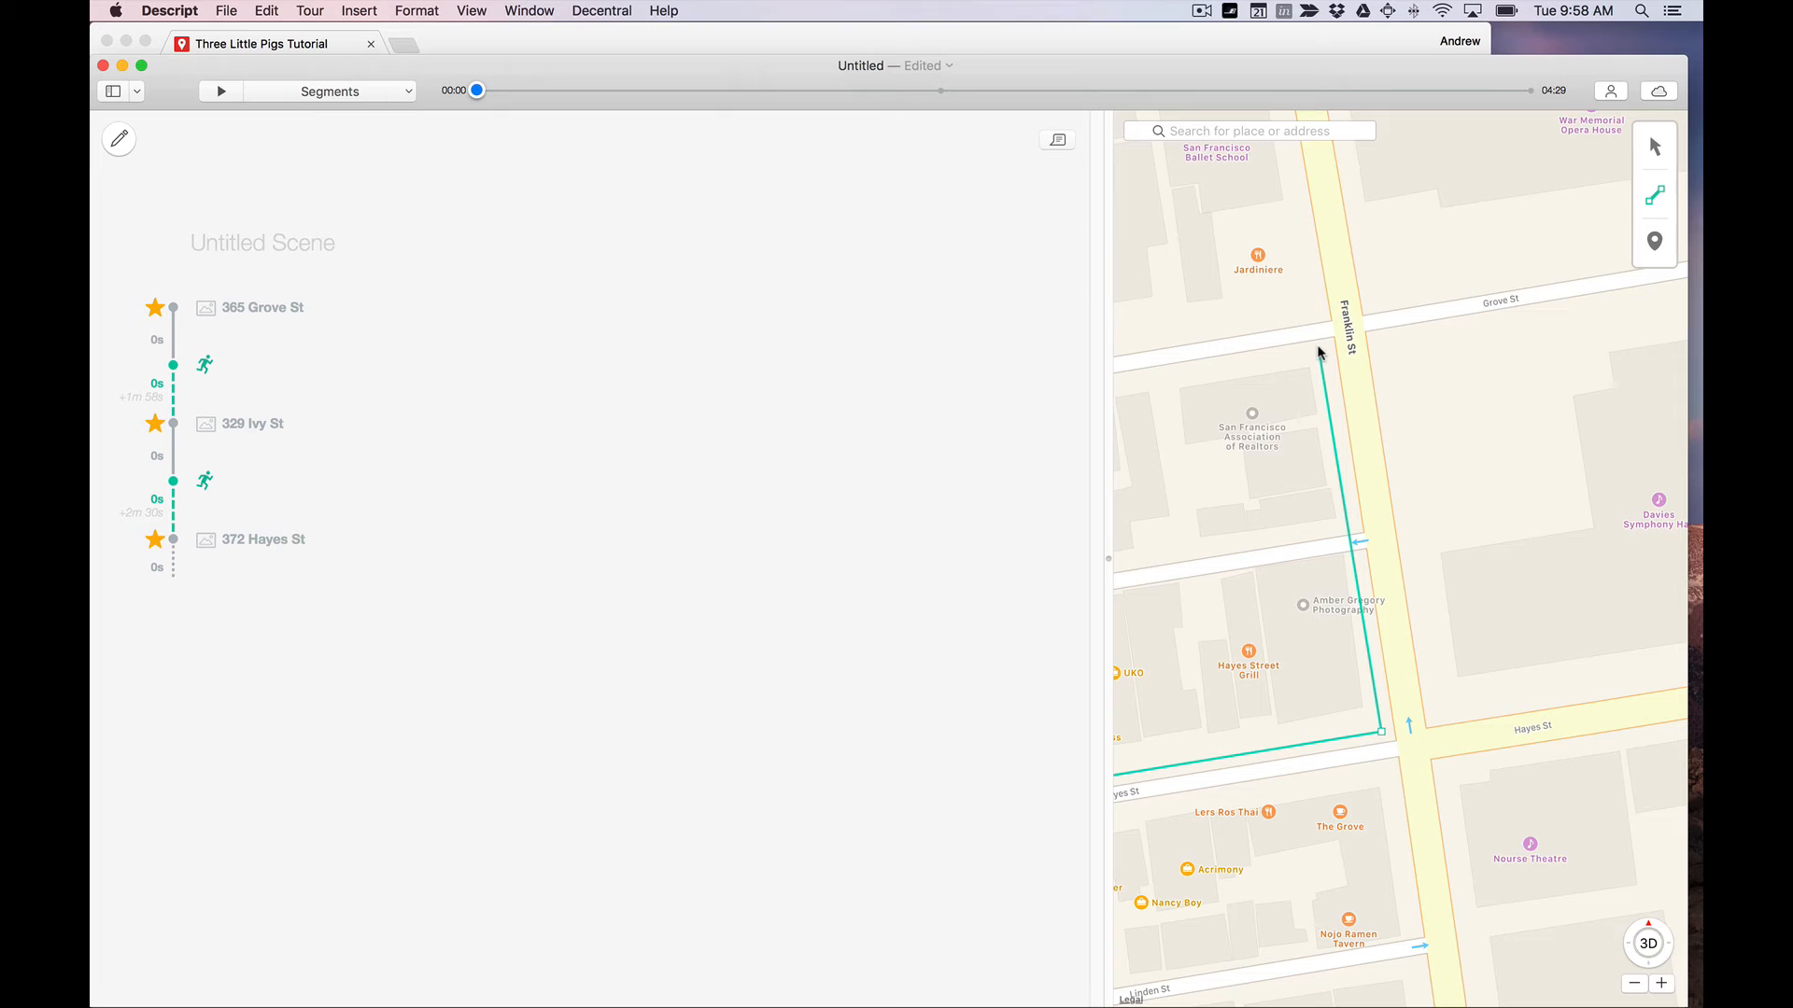
pyautogui.click(1317, 323)
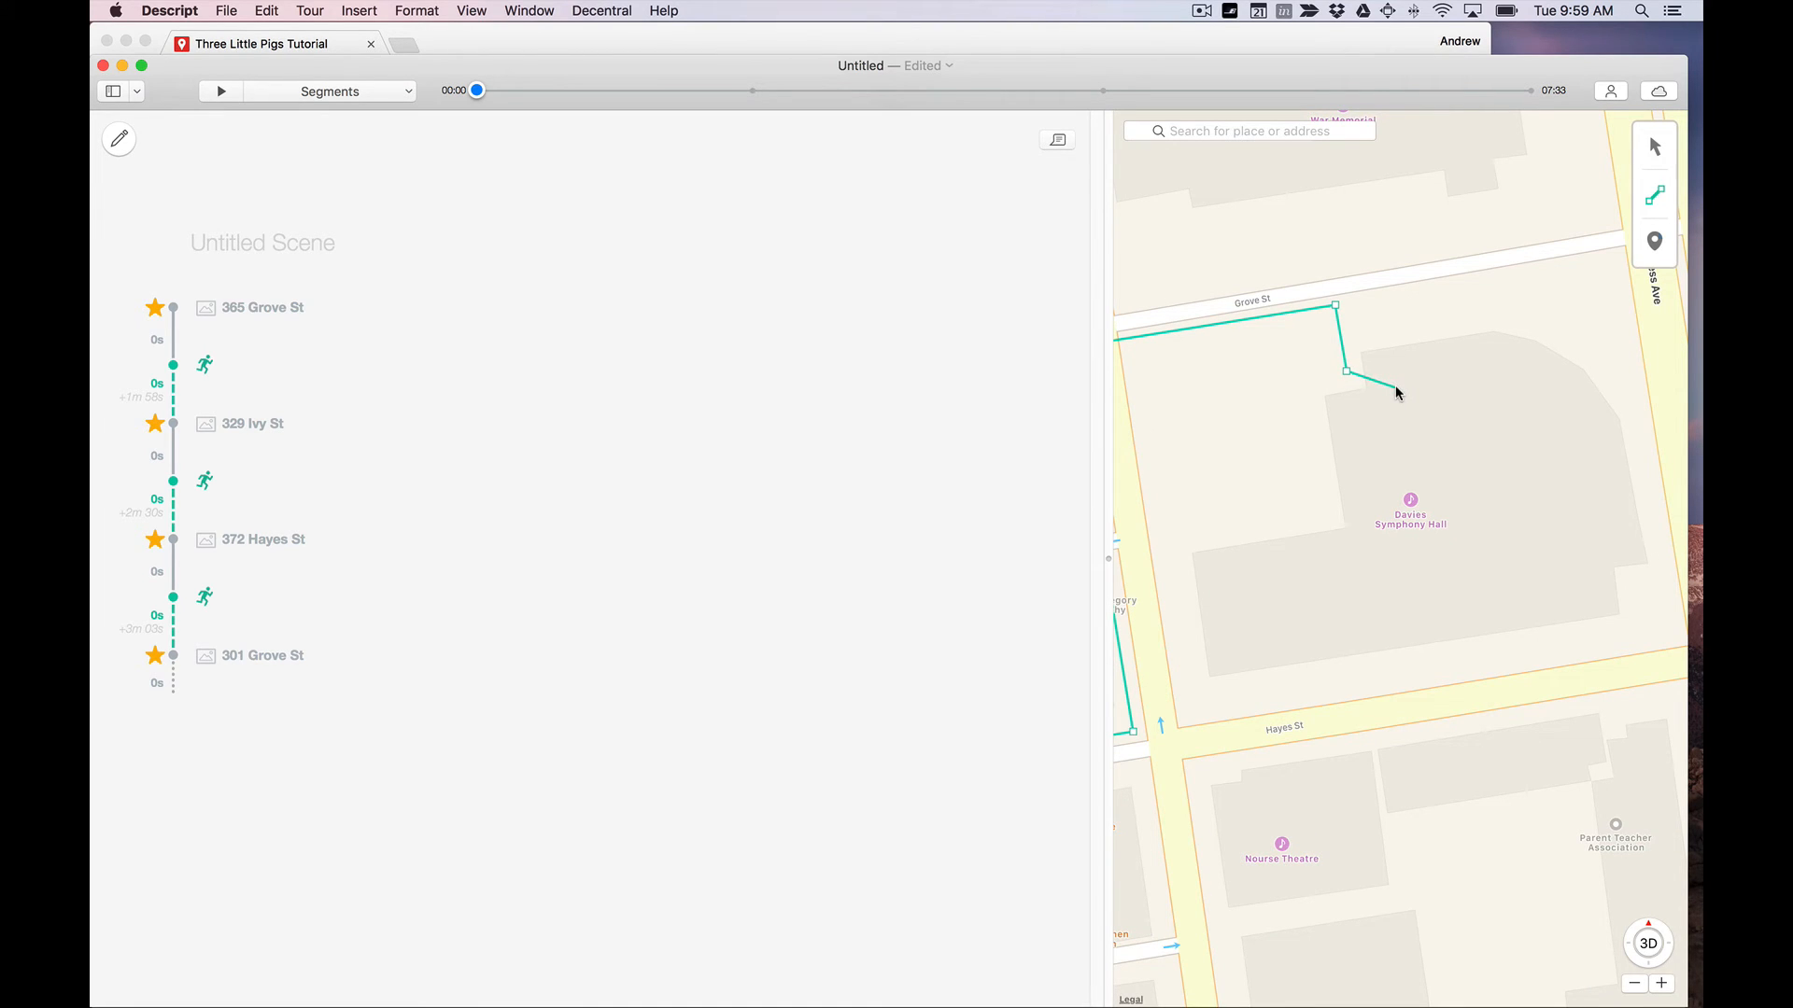
pyautogui.click(1397, 366)
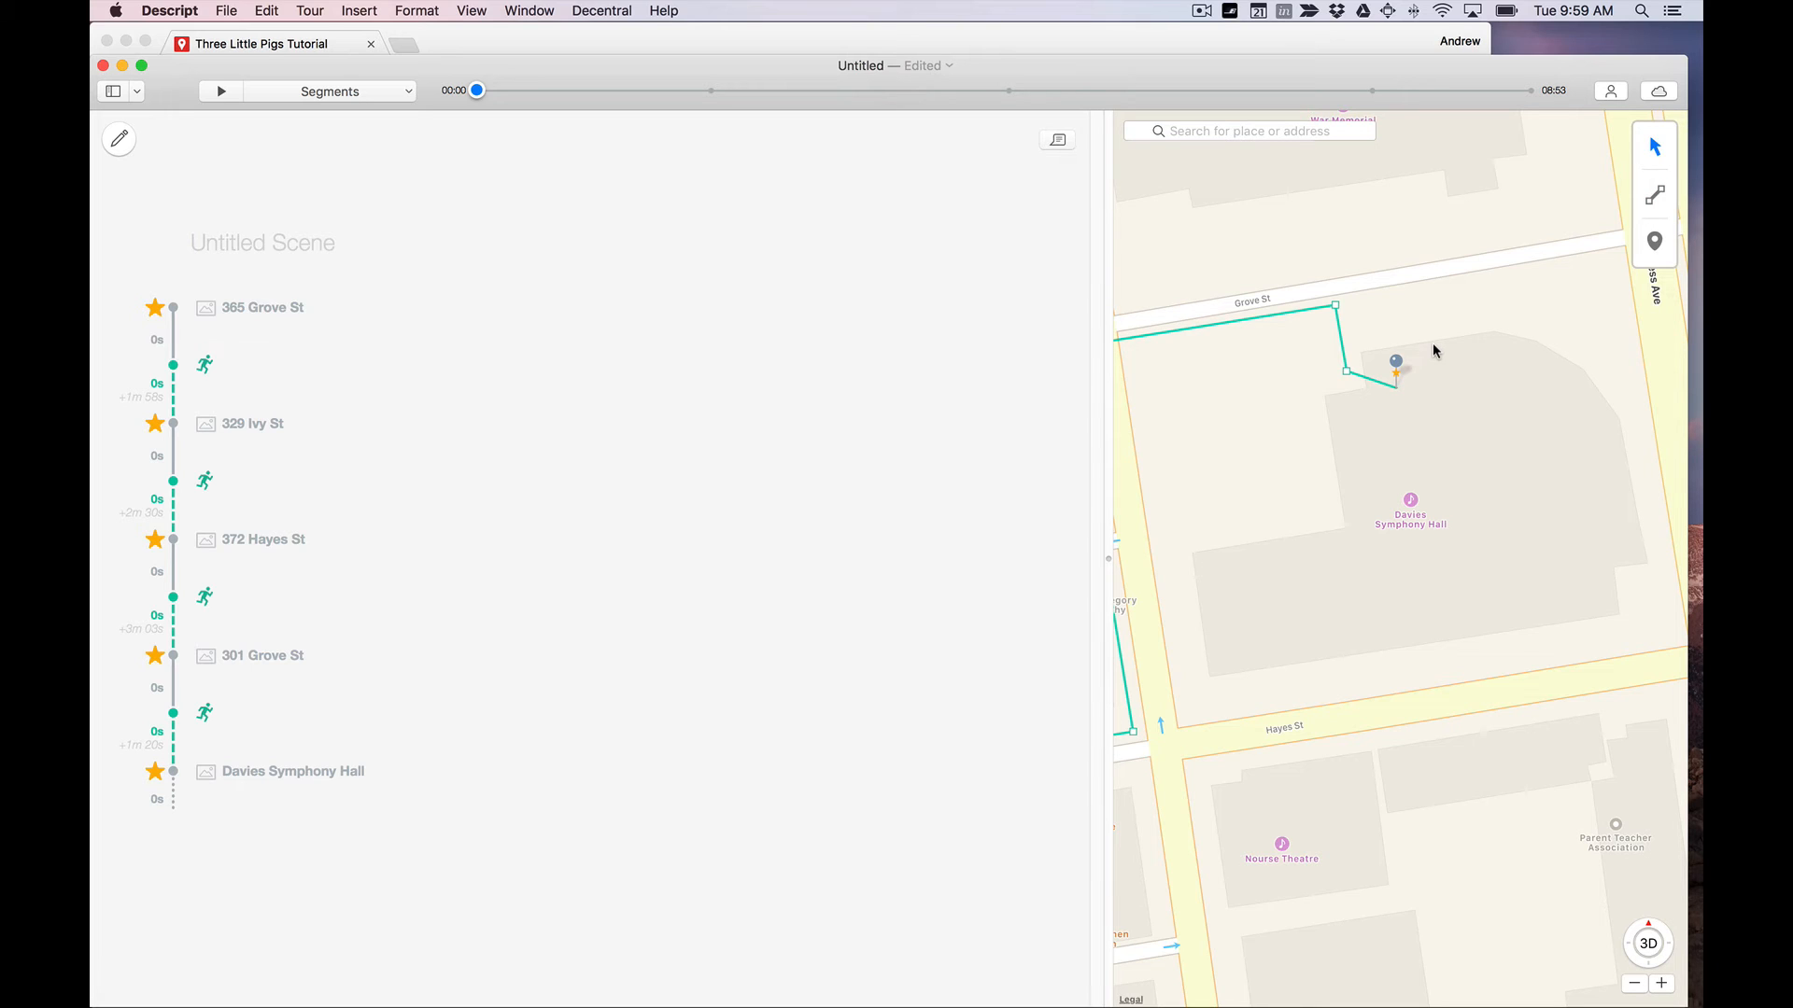
pyautogui.moveTo(1423, 375)
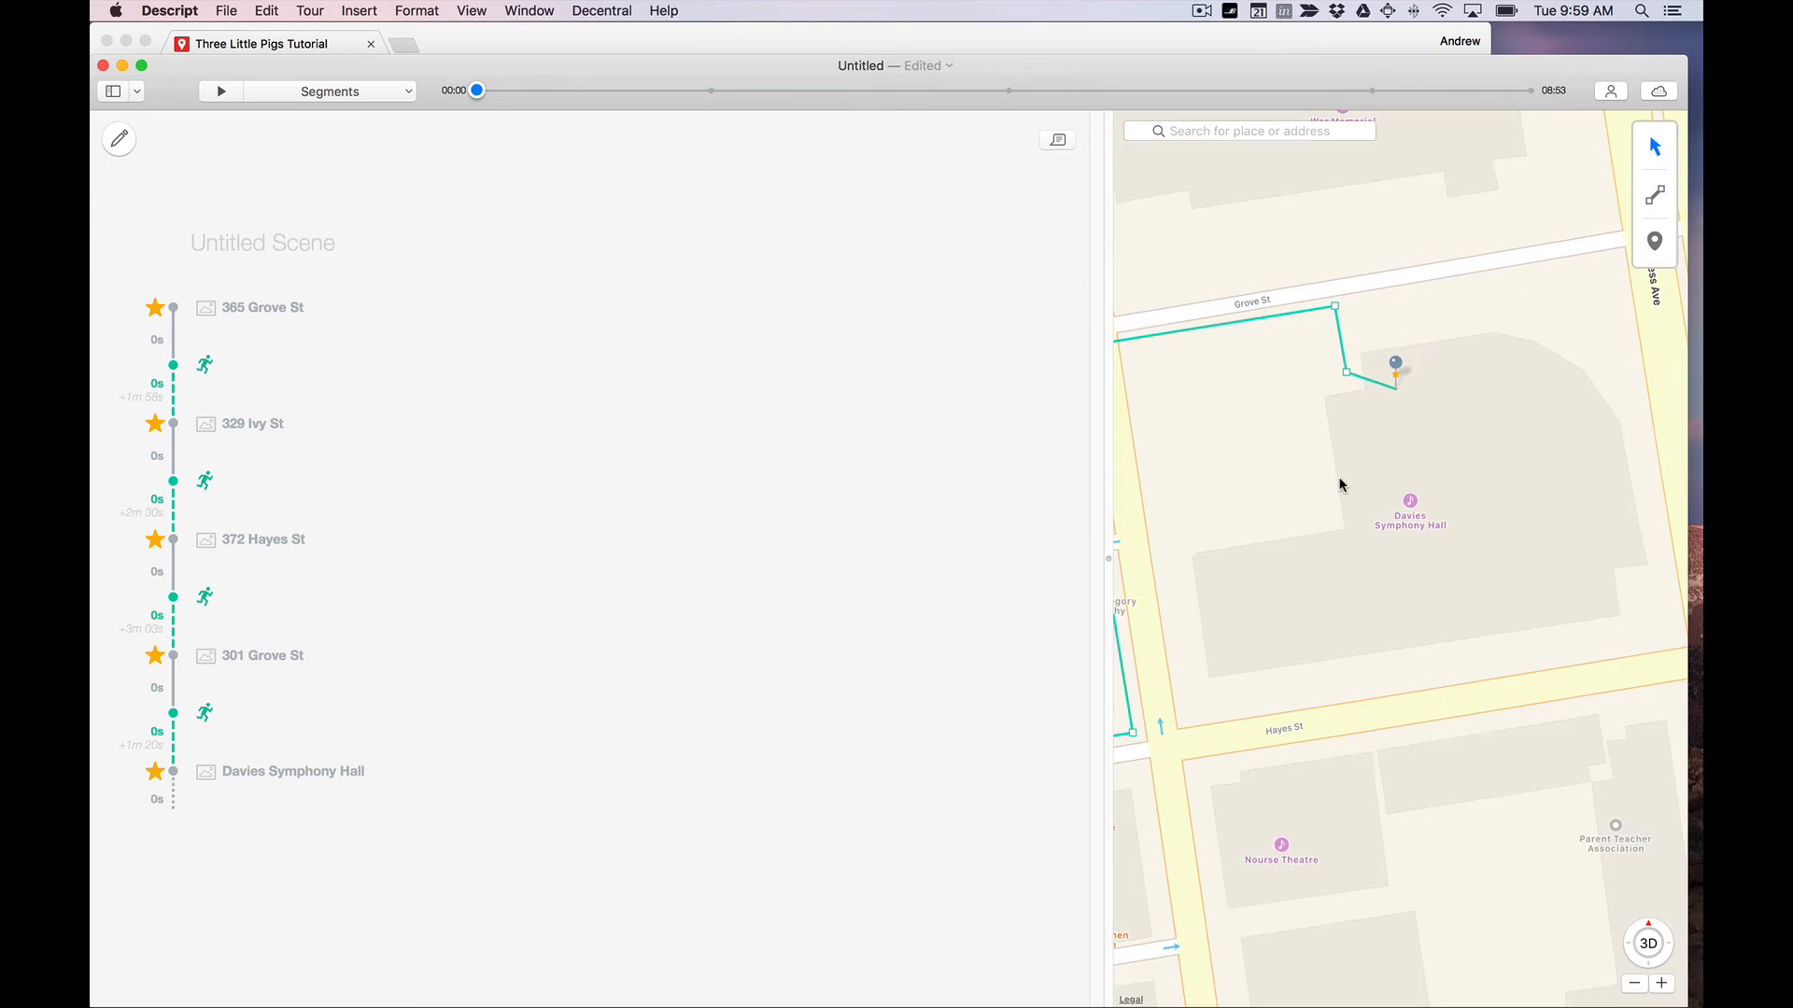
# Zoom the map out so the whole five-stop route and its pins show
pyautogui.click(1632, 983)
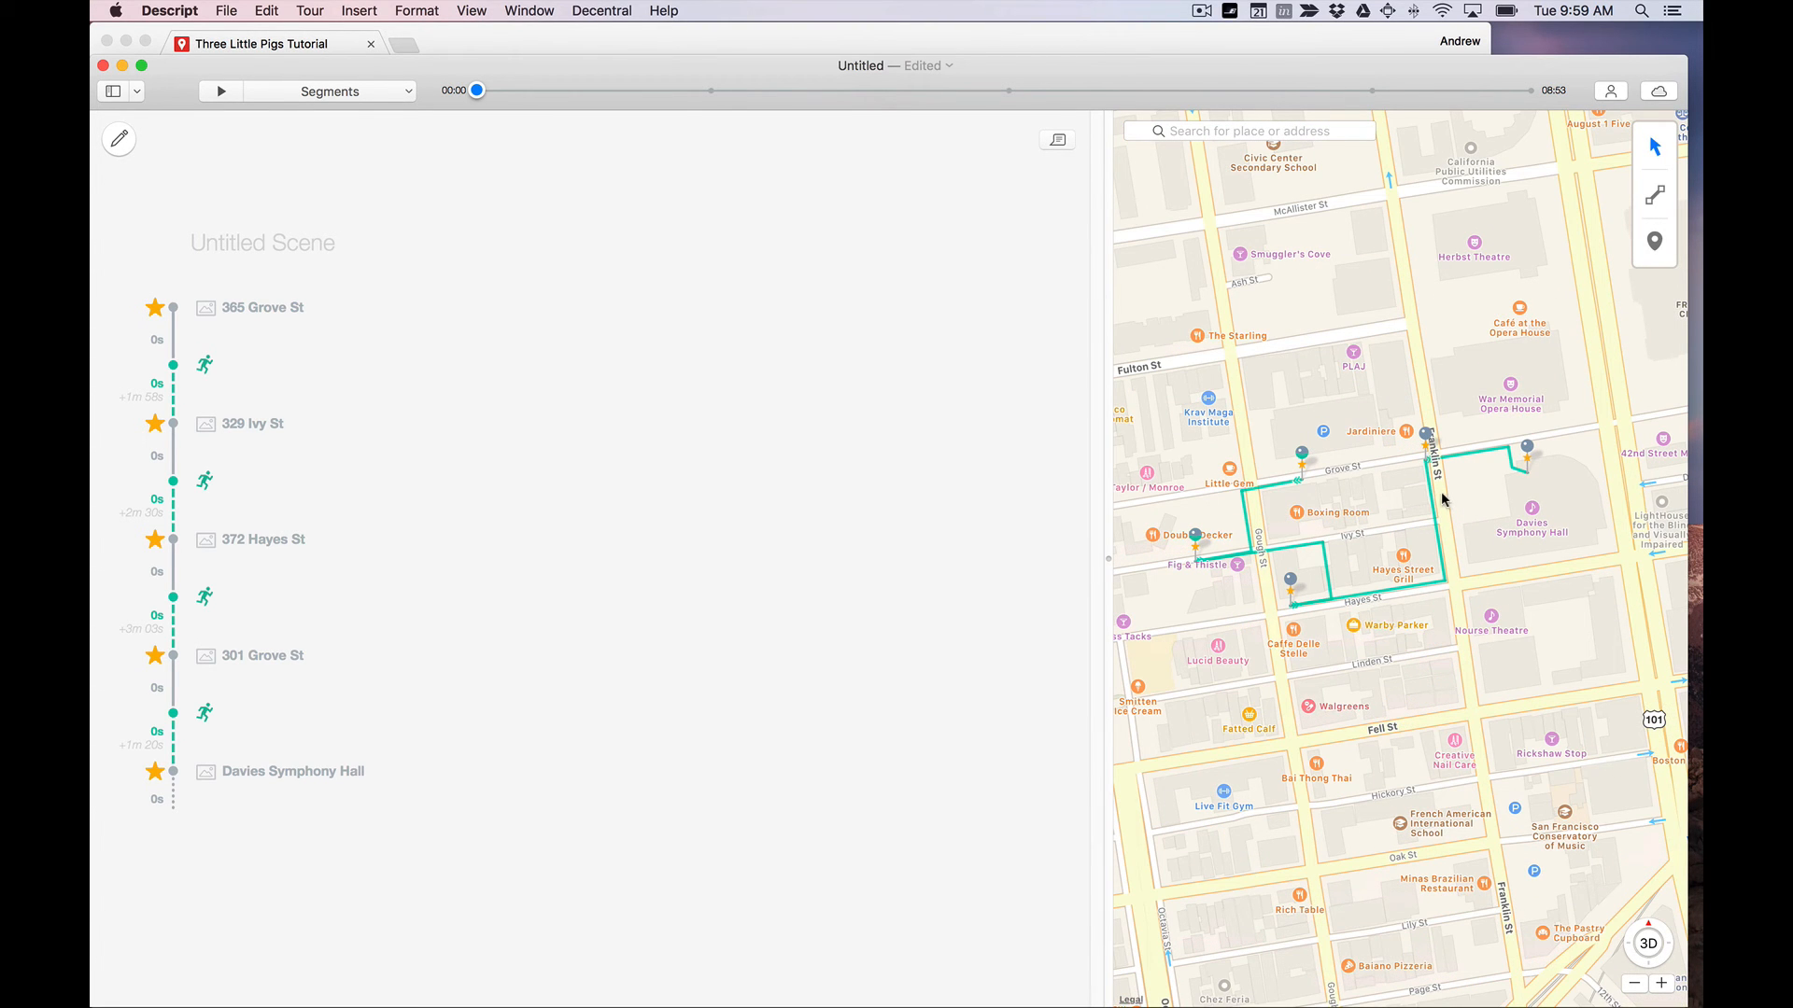
pyautogui.moveTo(1313, 424)
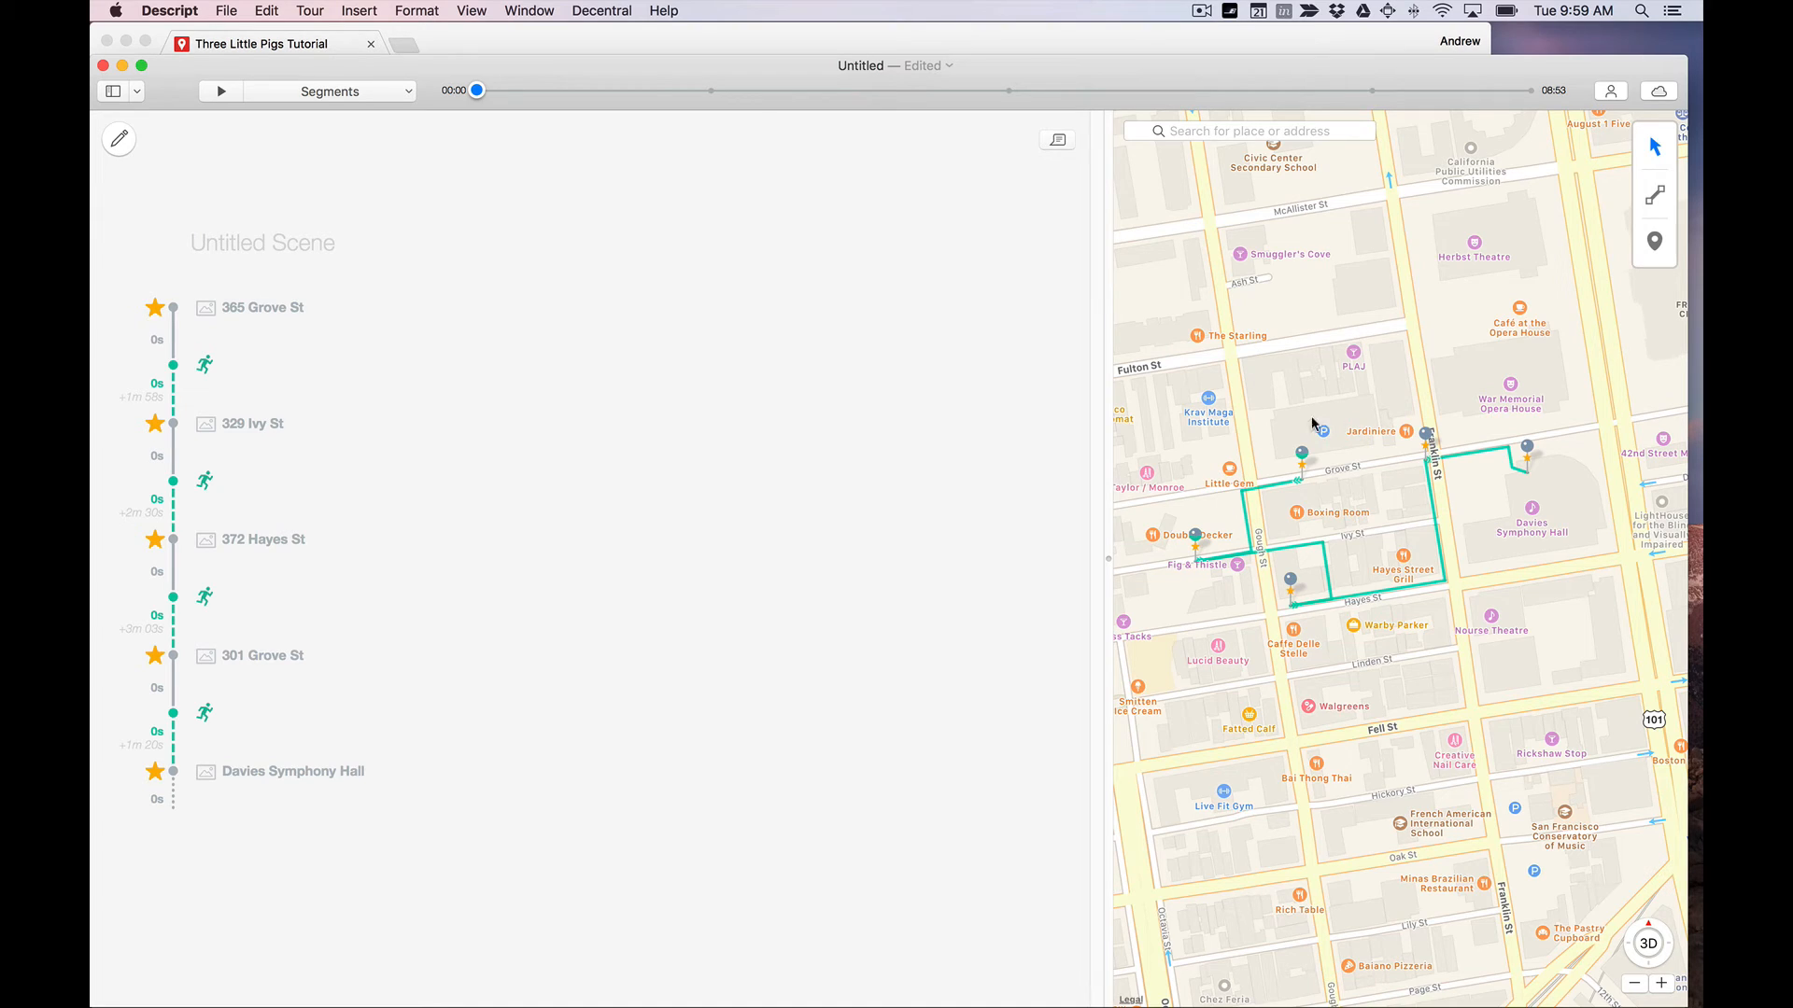
pyautogui.moveTo(282, 328)
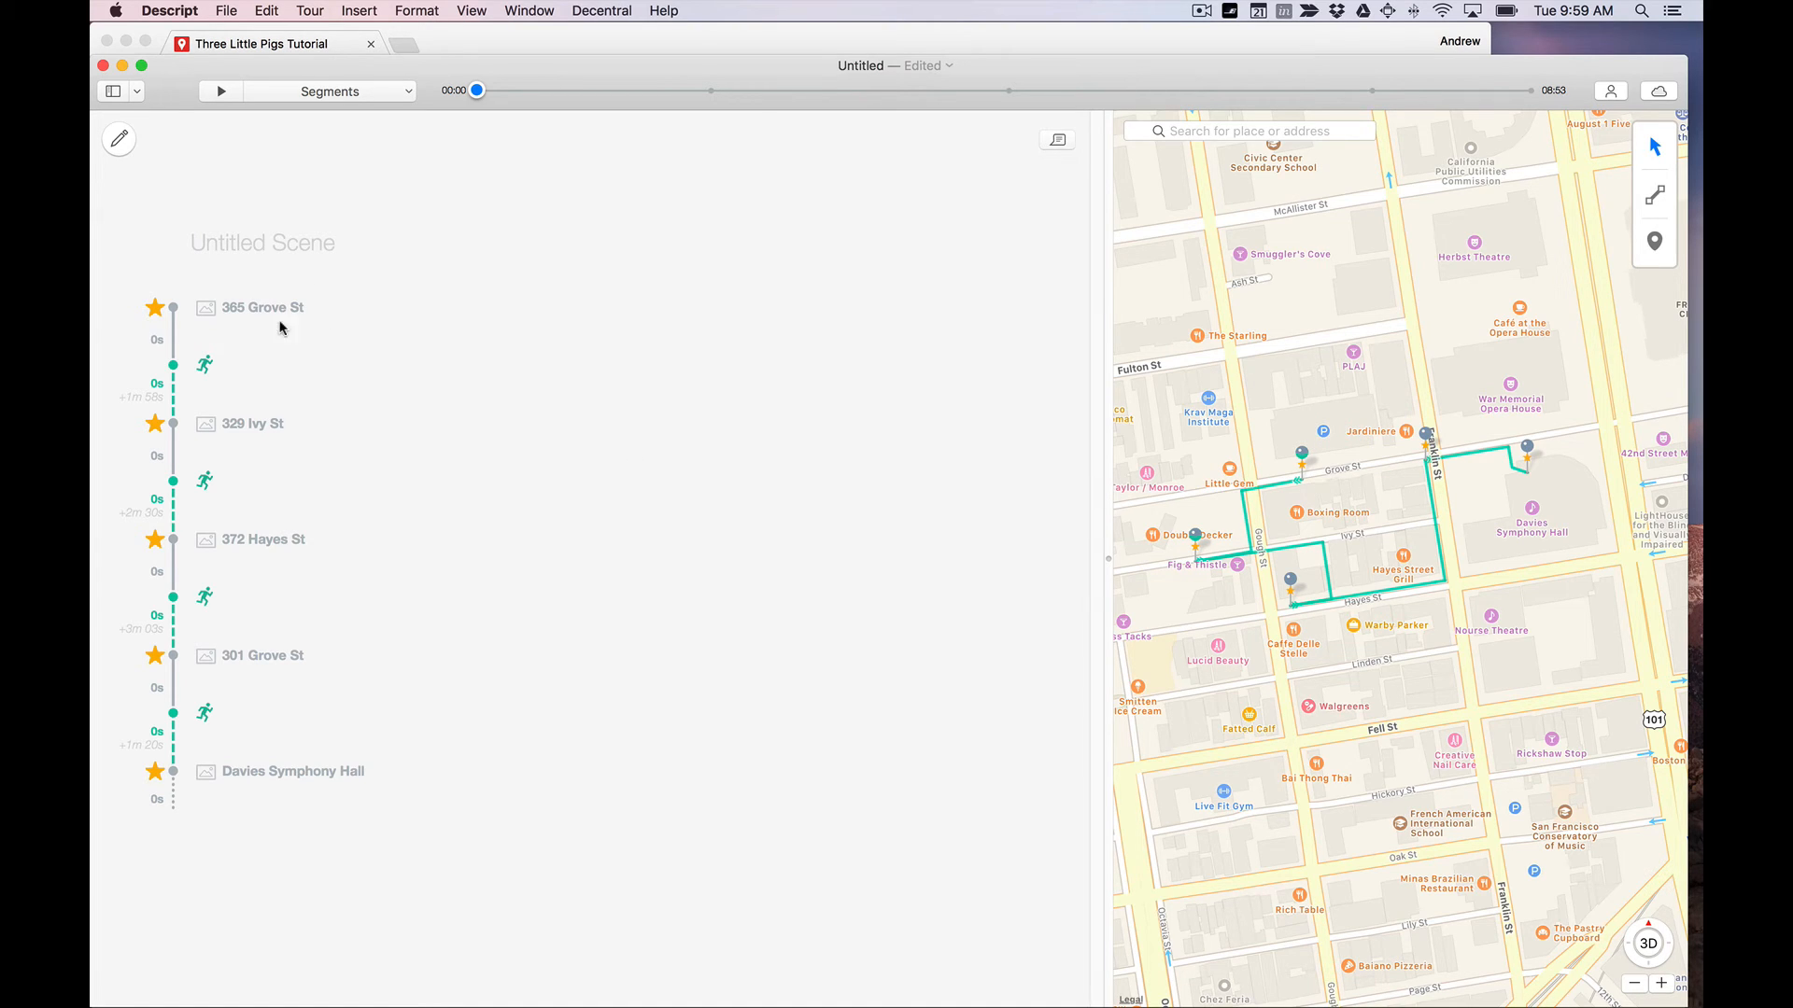
pyautogui.moveTo(193, 251)
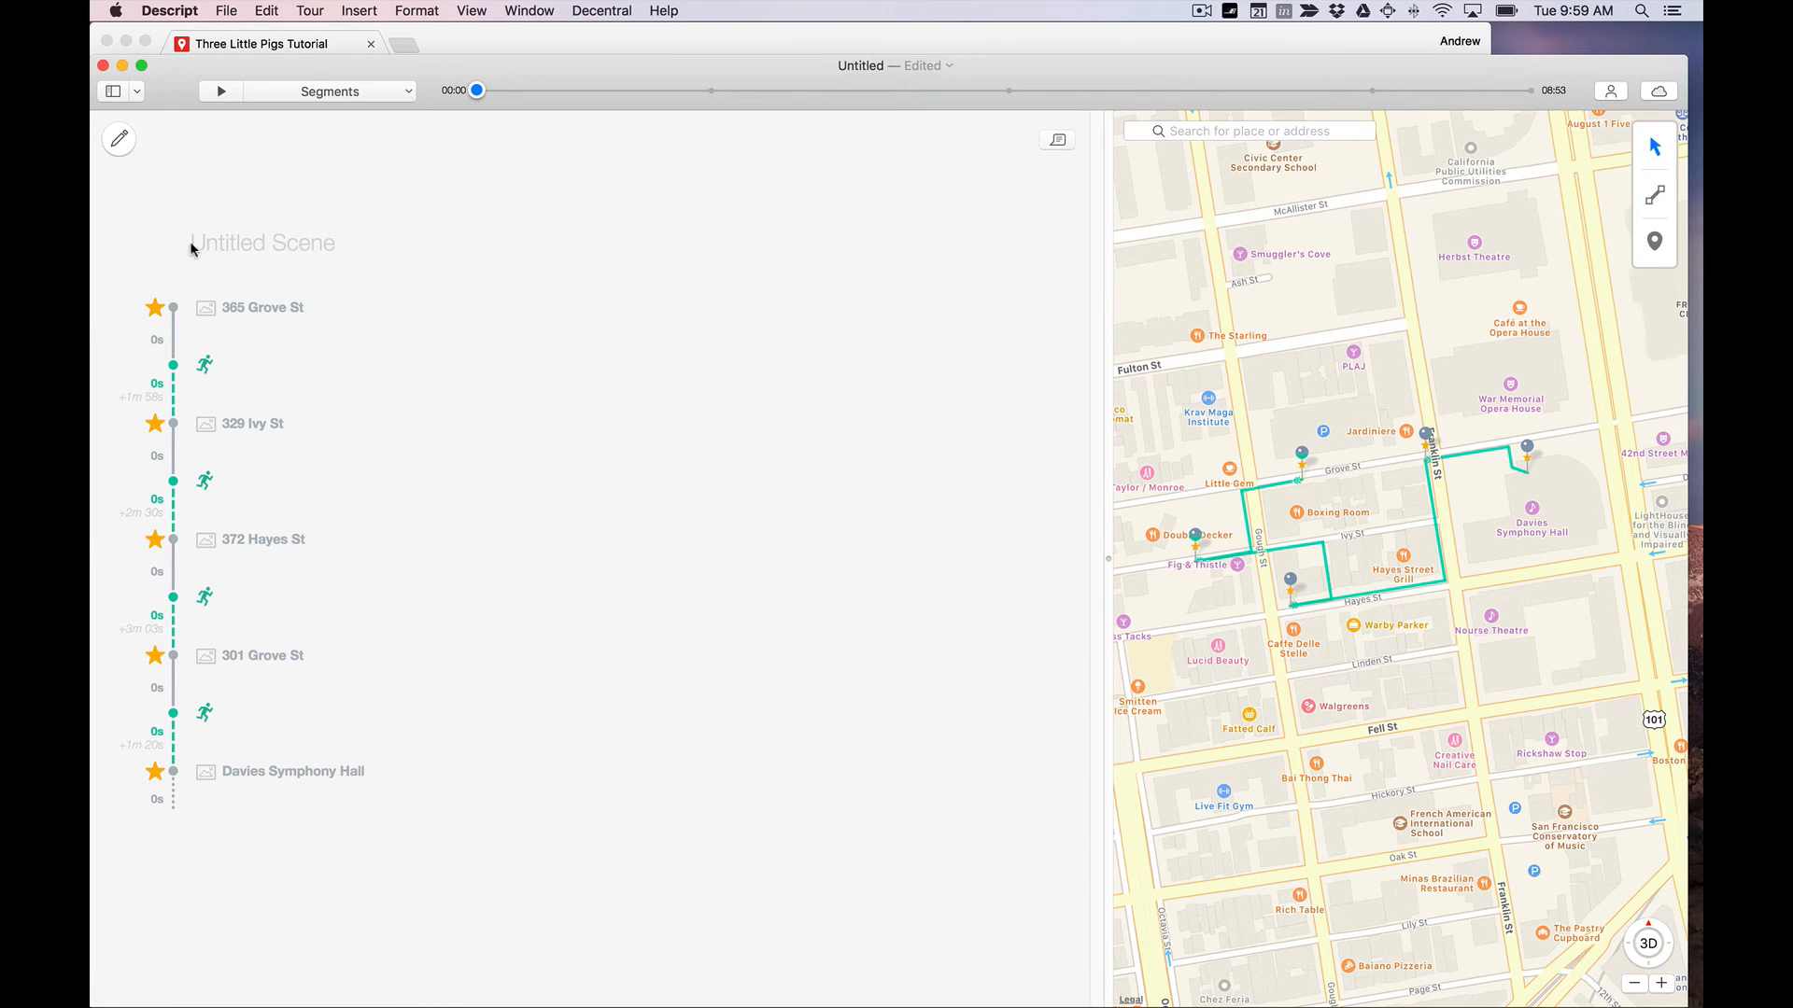
pyautogui.moveTo(252, 299)
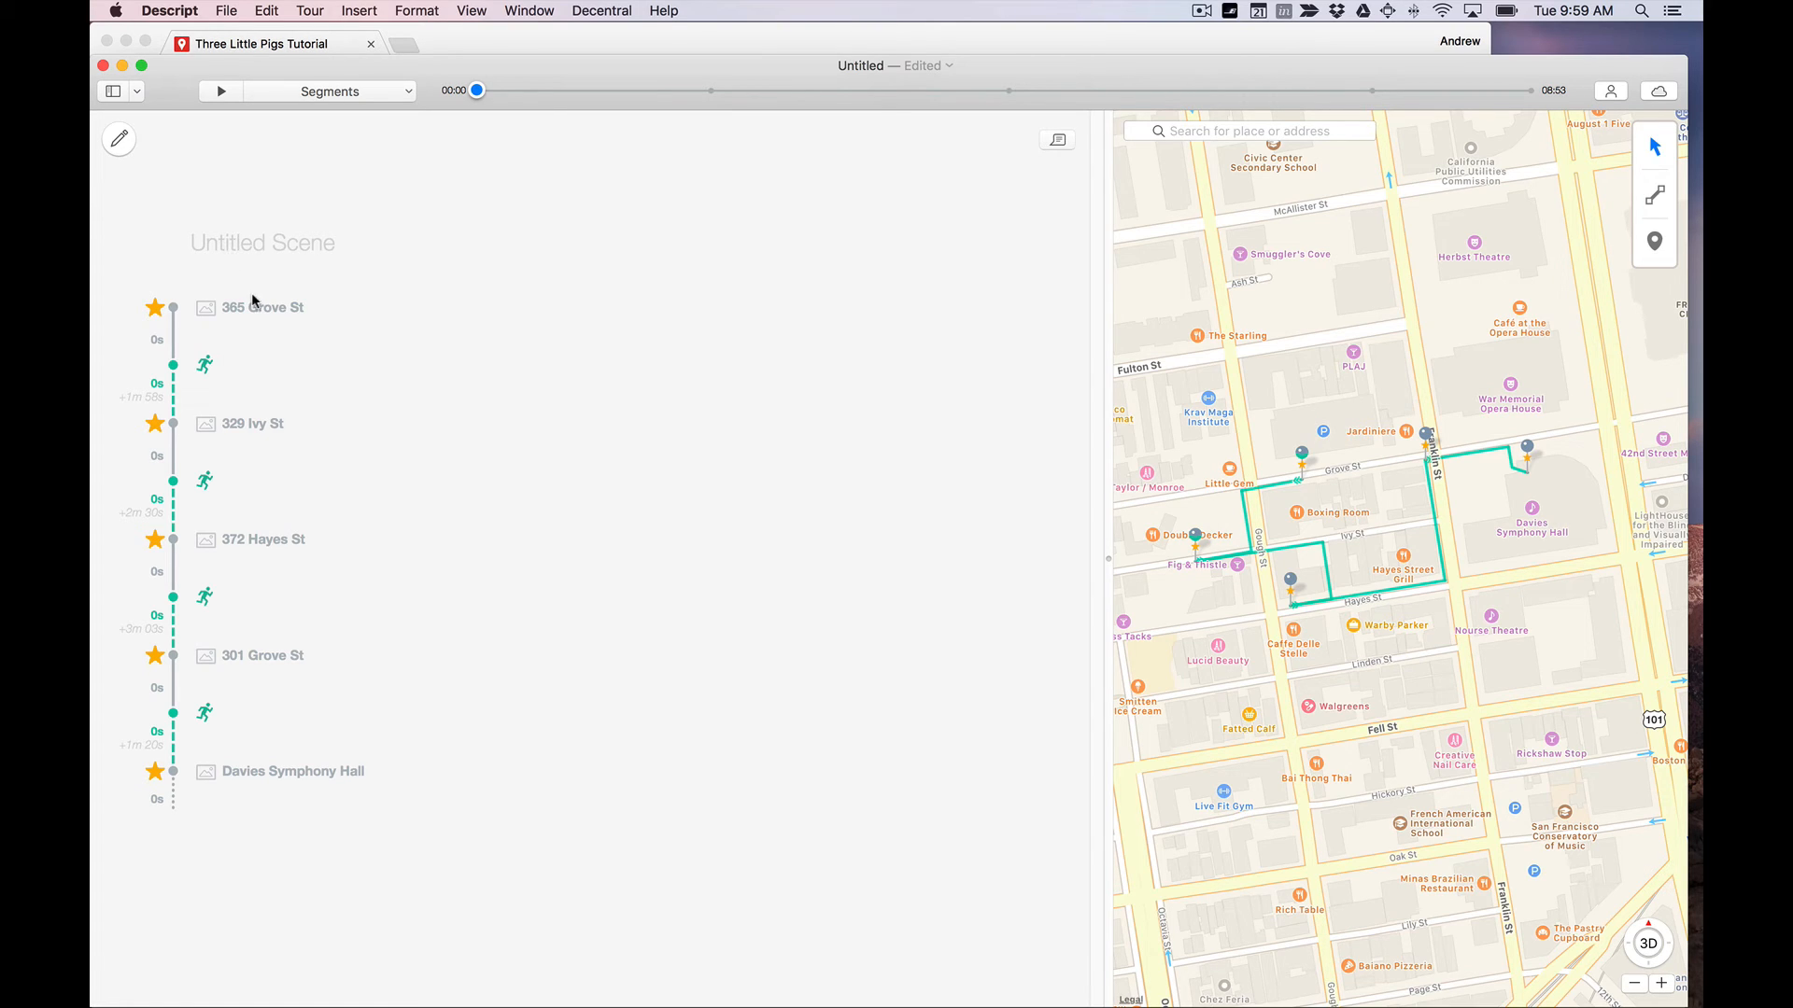
pyautogui.moveTo(305, 314)
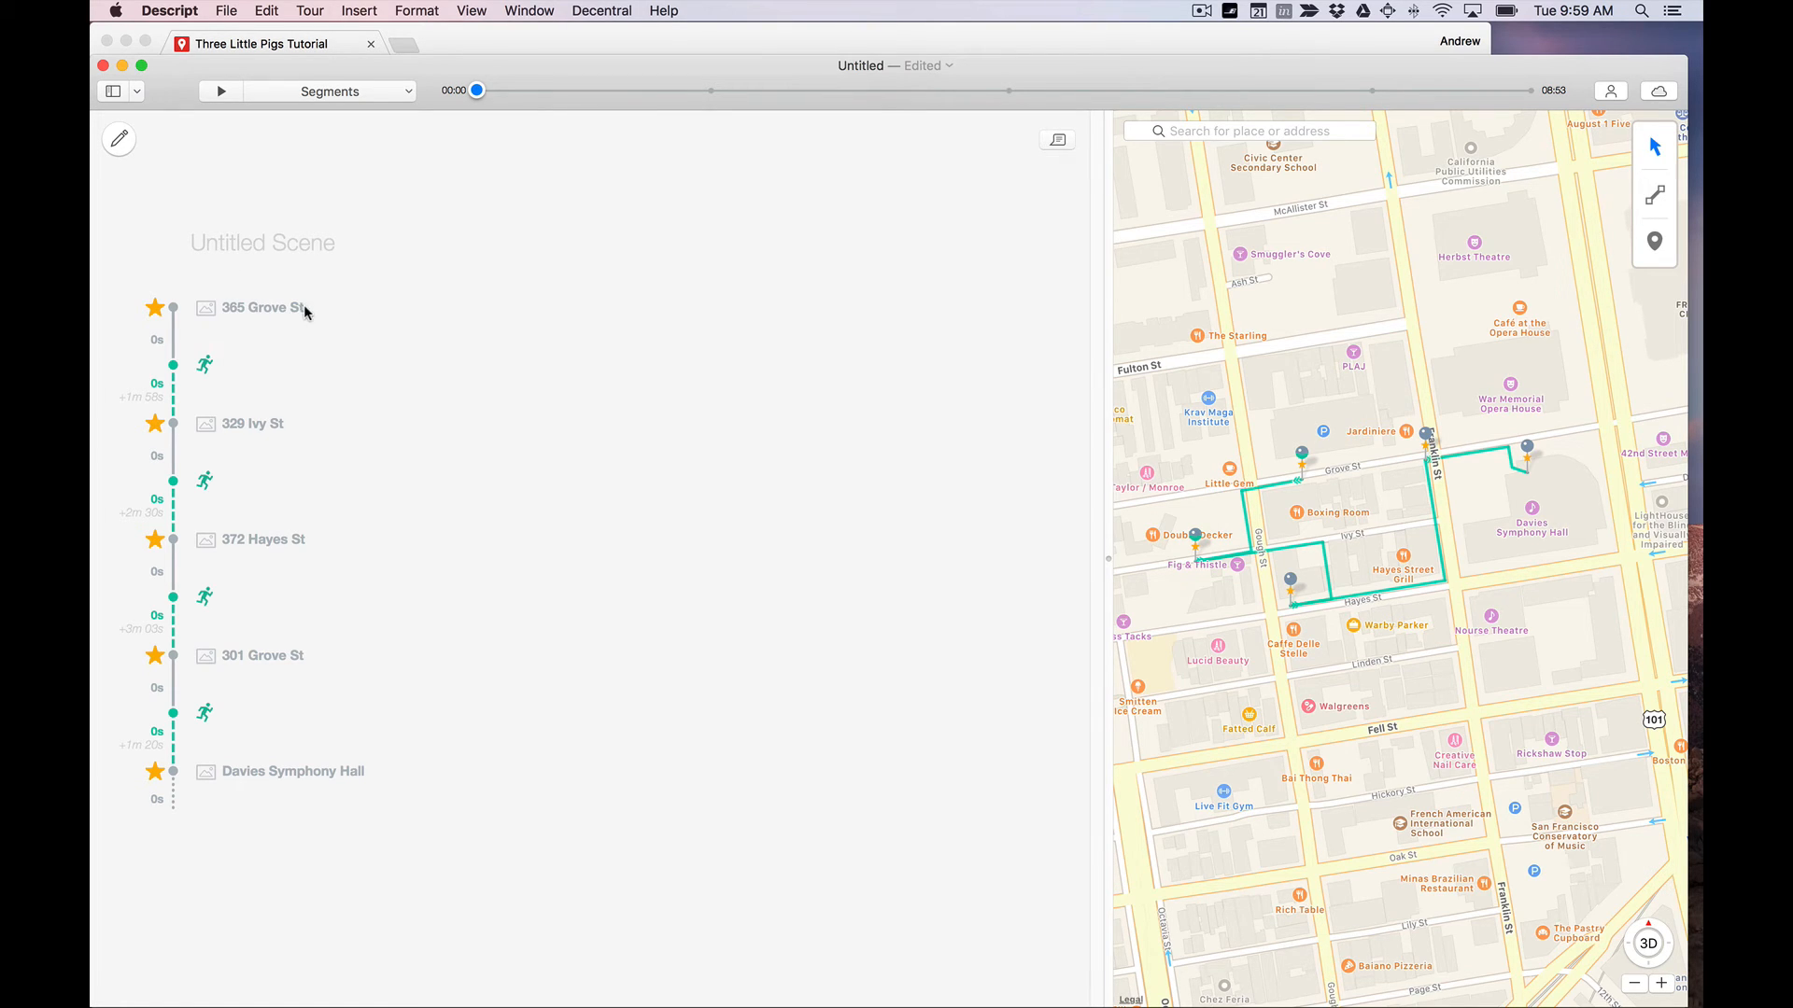
pyautogui.moveTo(275, 325)
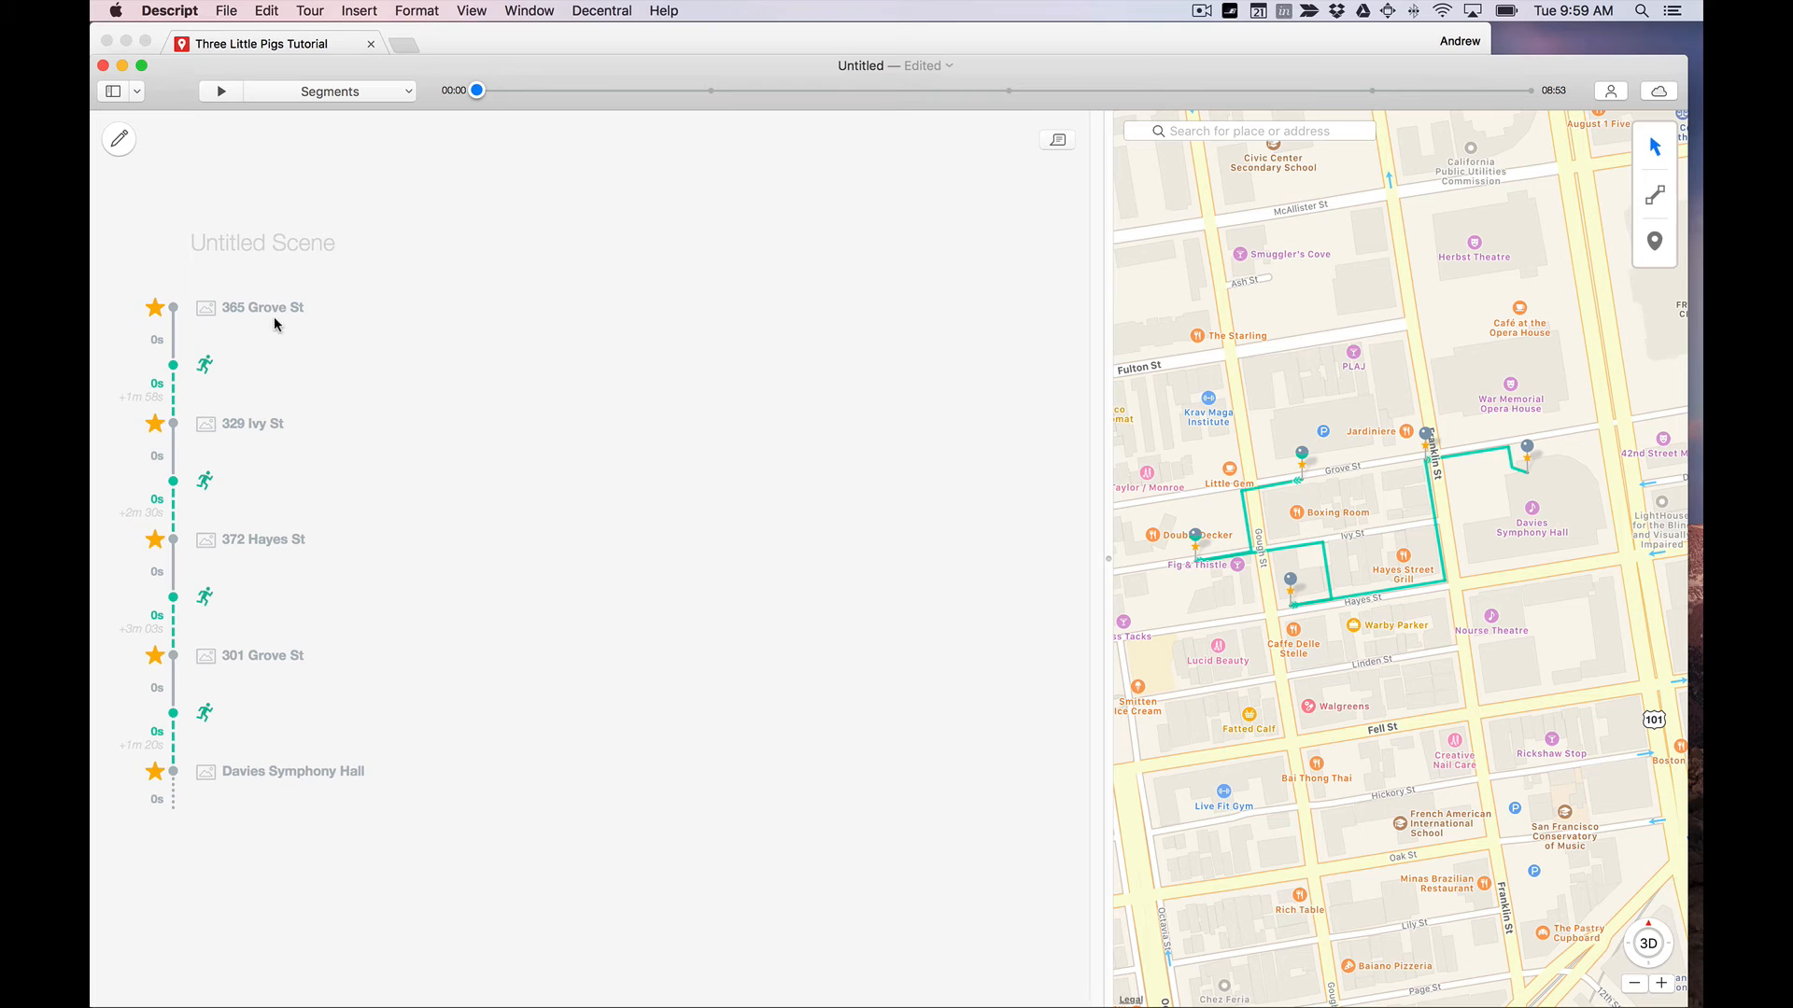
pyautogui.click(261, 306)
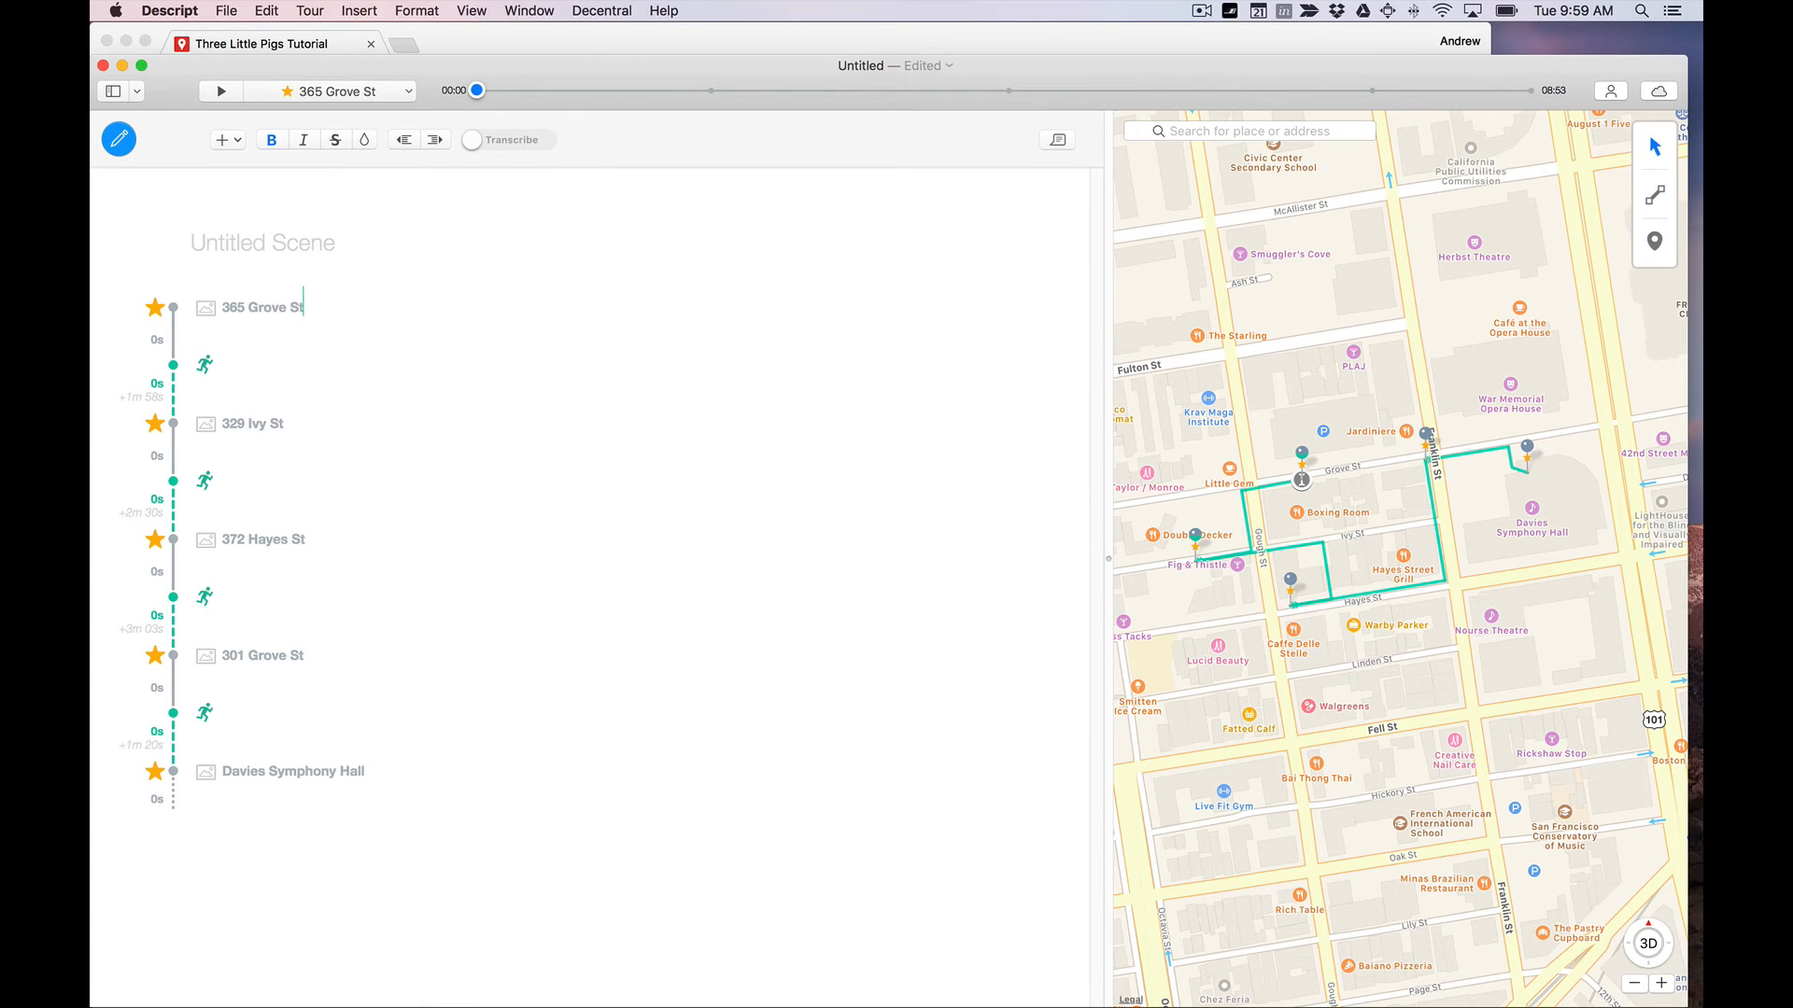
pyautogui.write('Mam')
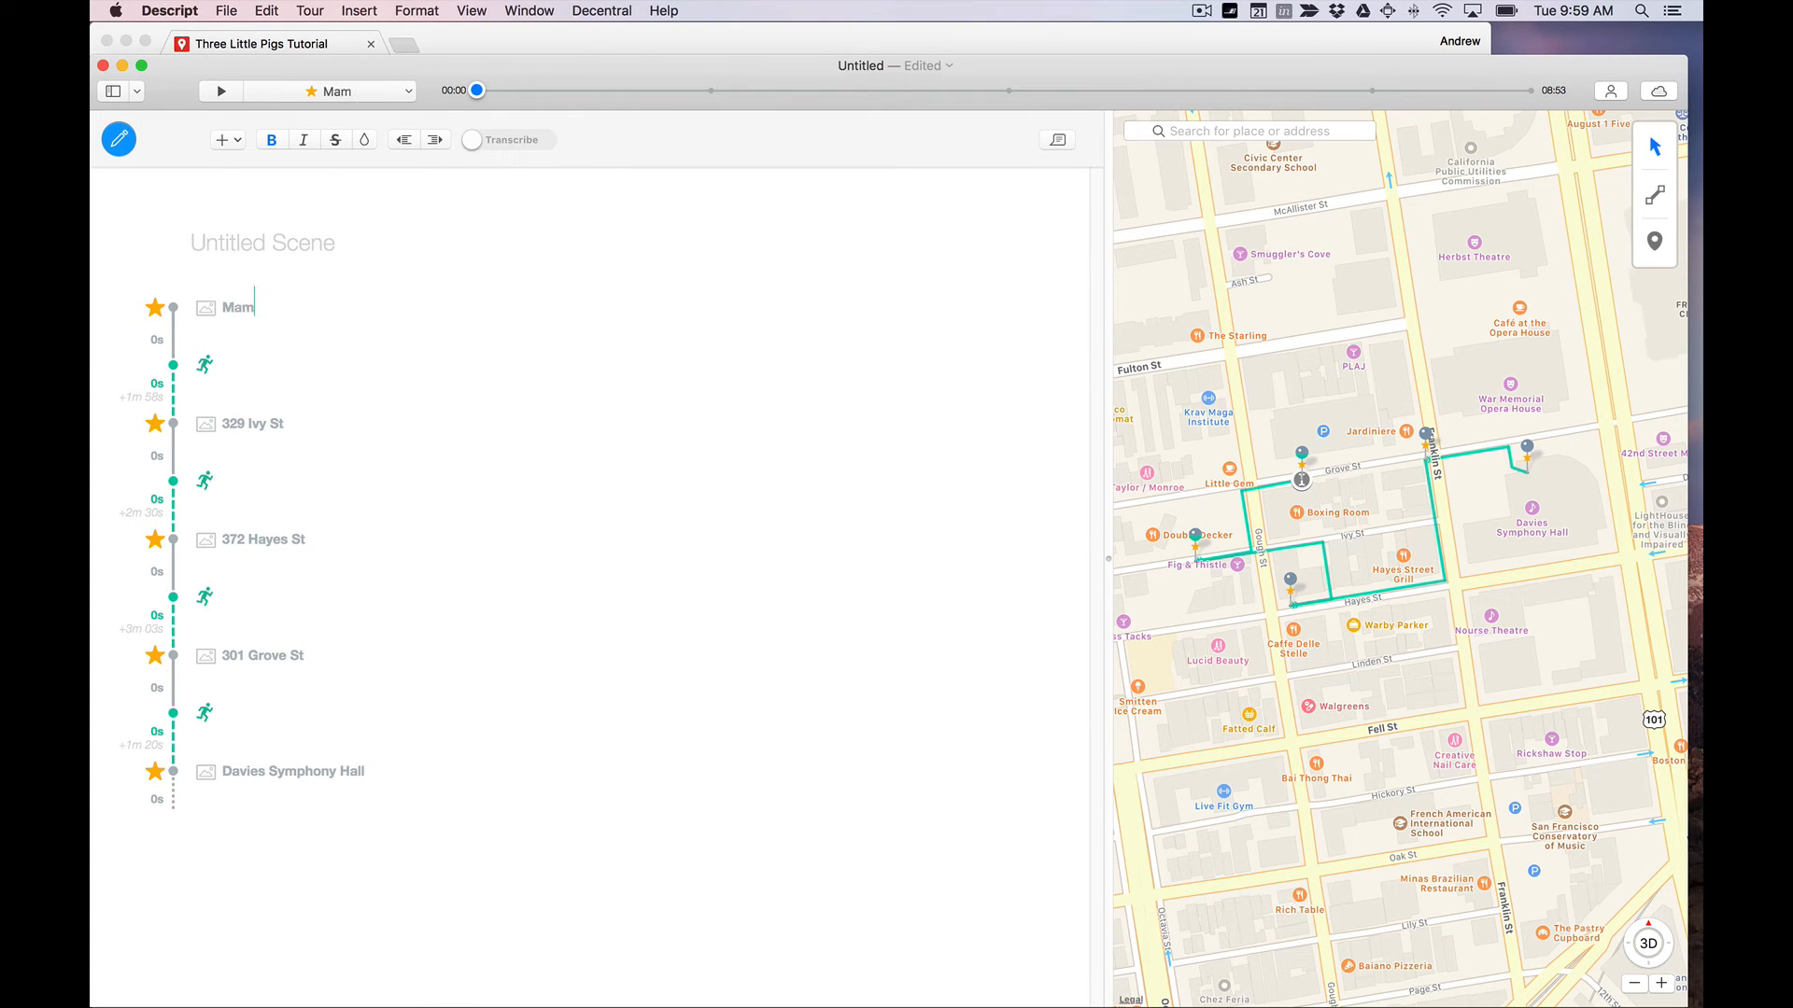
pyautogui.write('a Pi')
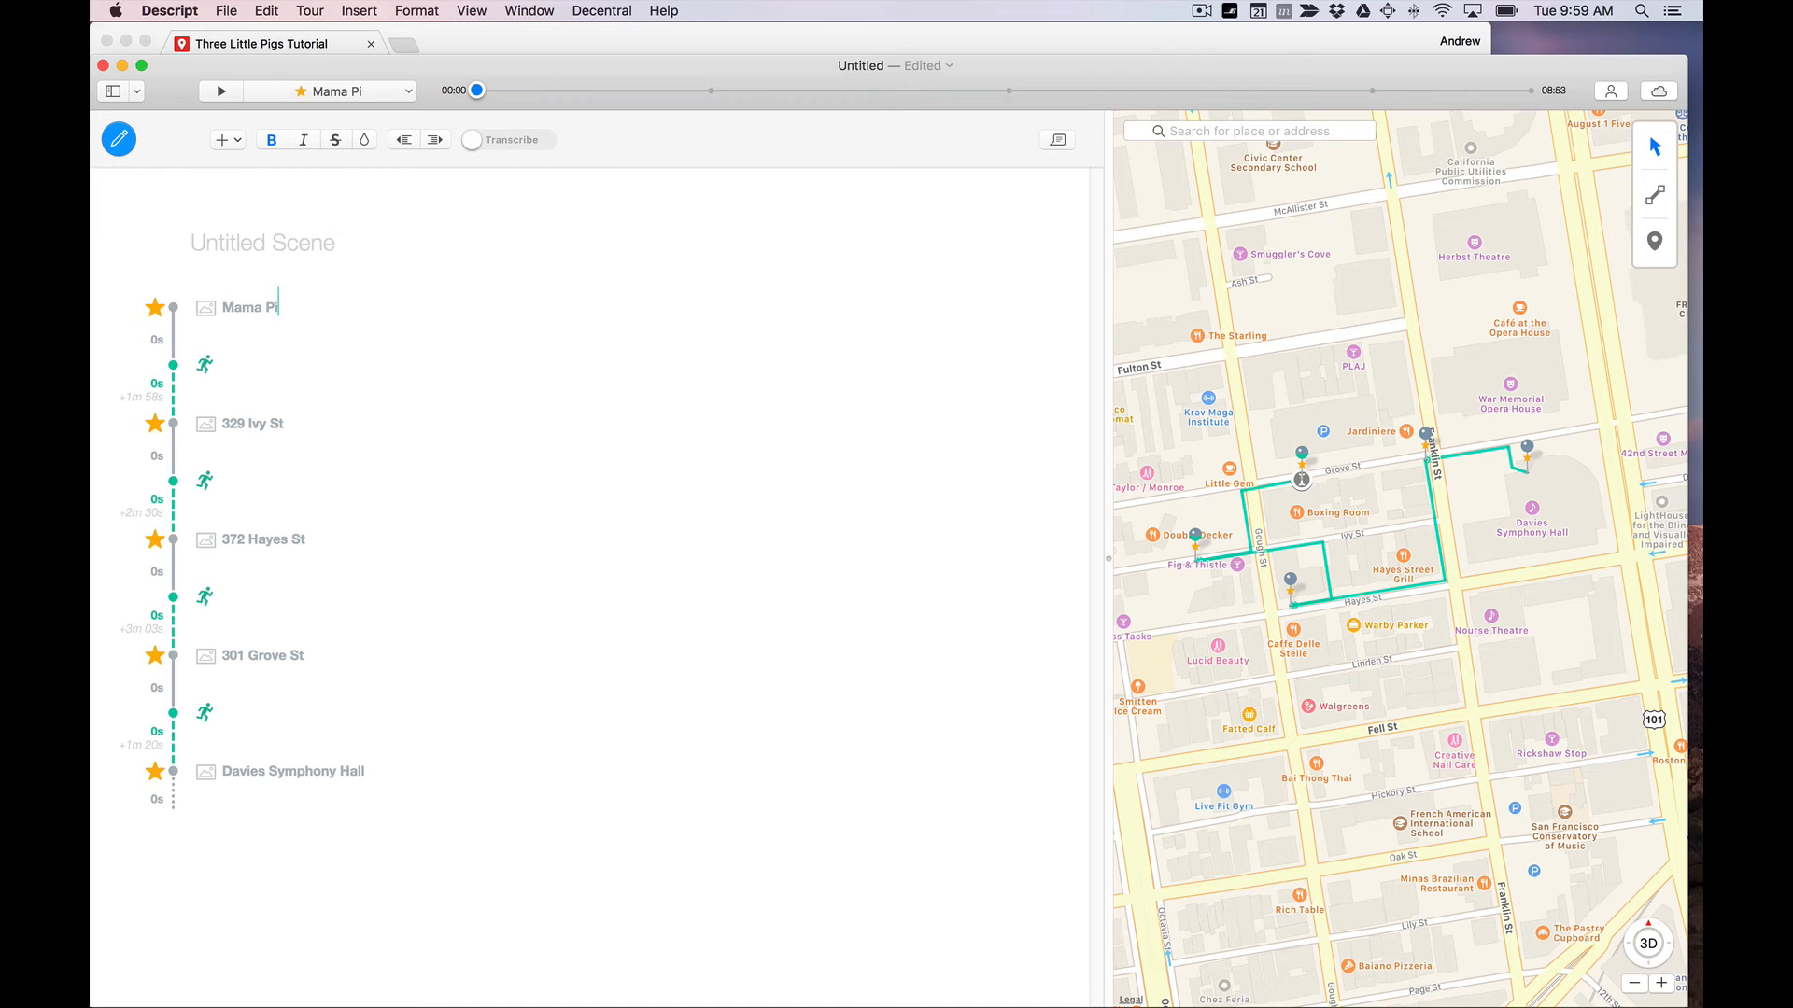
pyautogui.write("g's House")
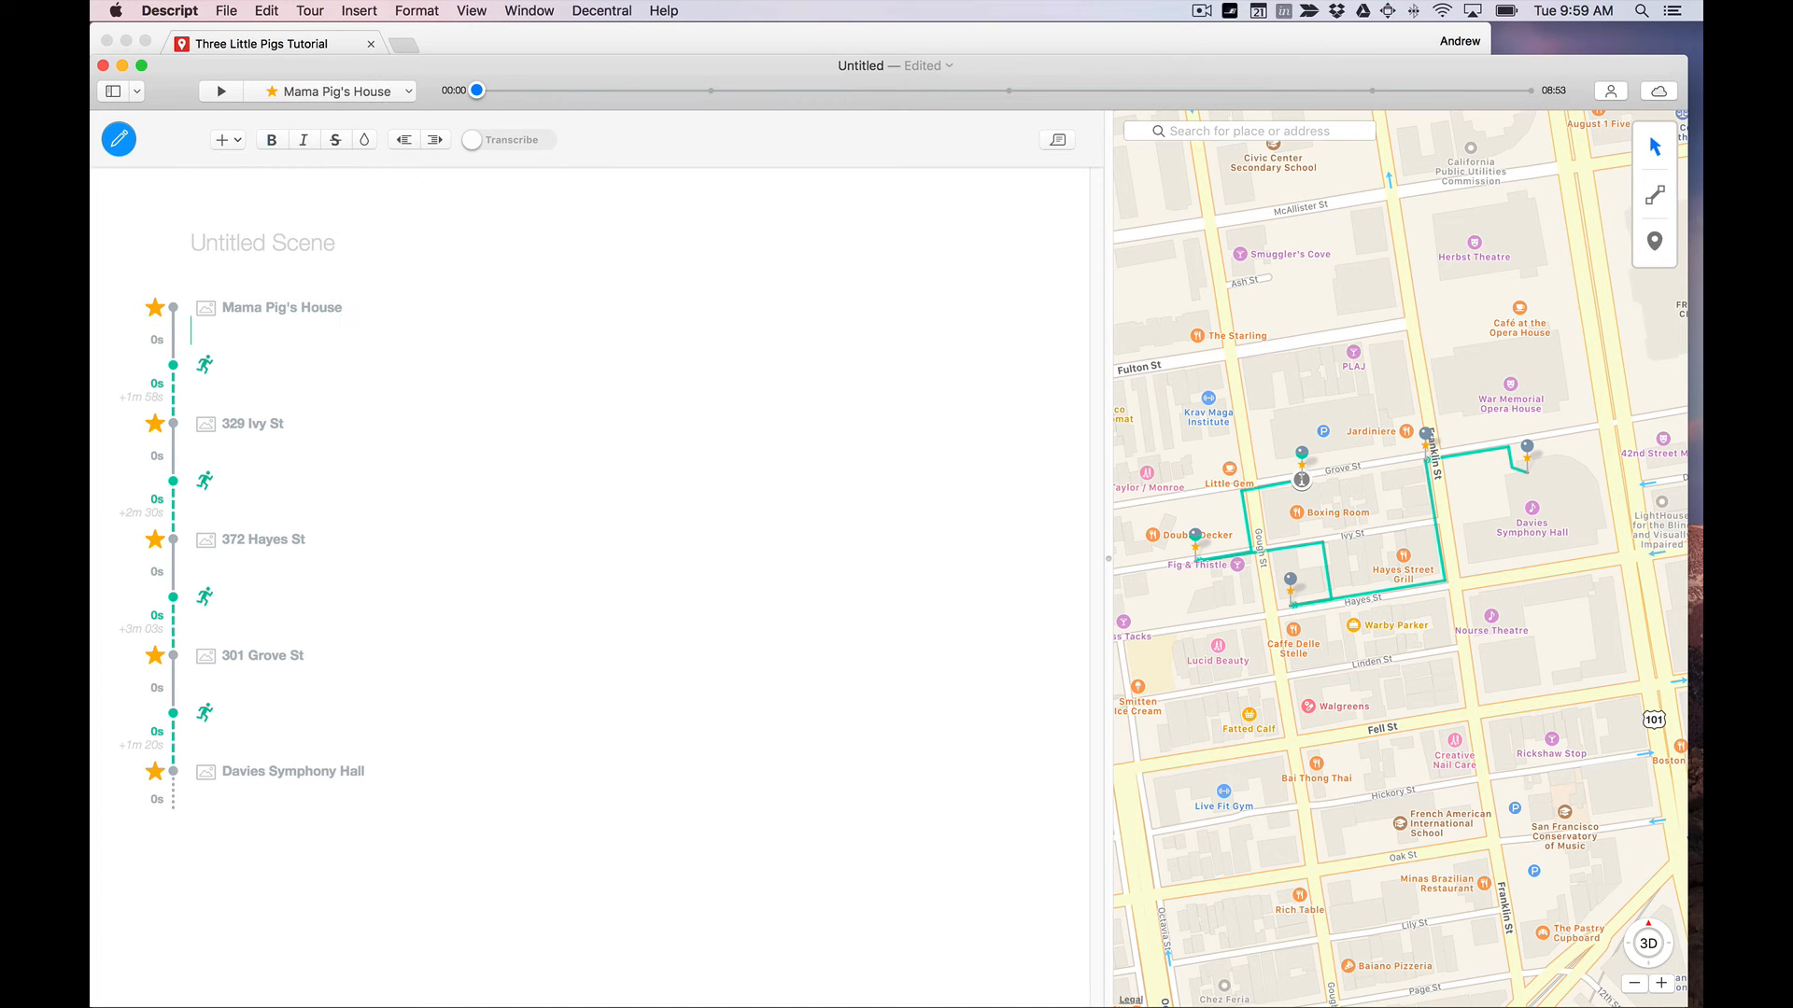
# Rename 329 Ivy St to House of Straw and Davies Symphony Hall to Symphony Center Balcony
pyautogui.doubleClick(252, 421)
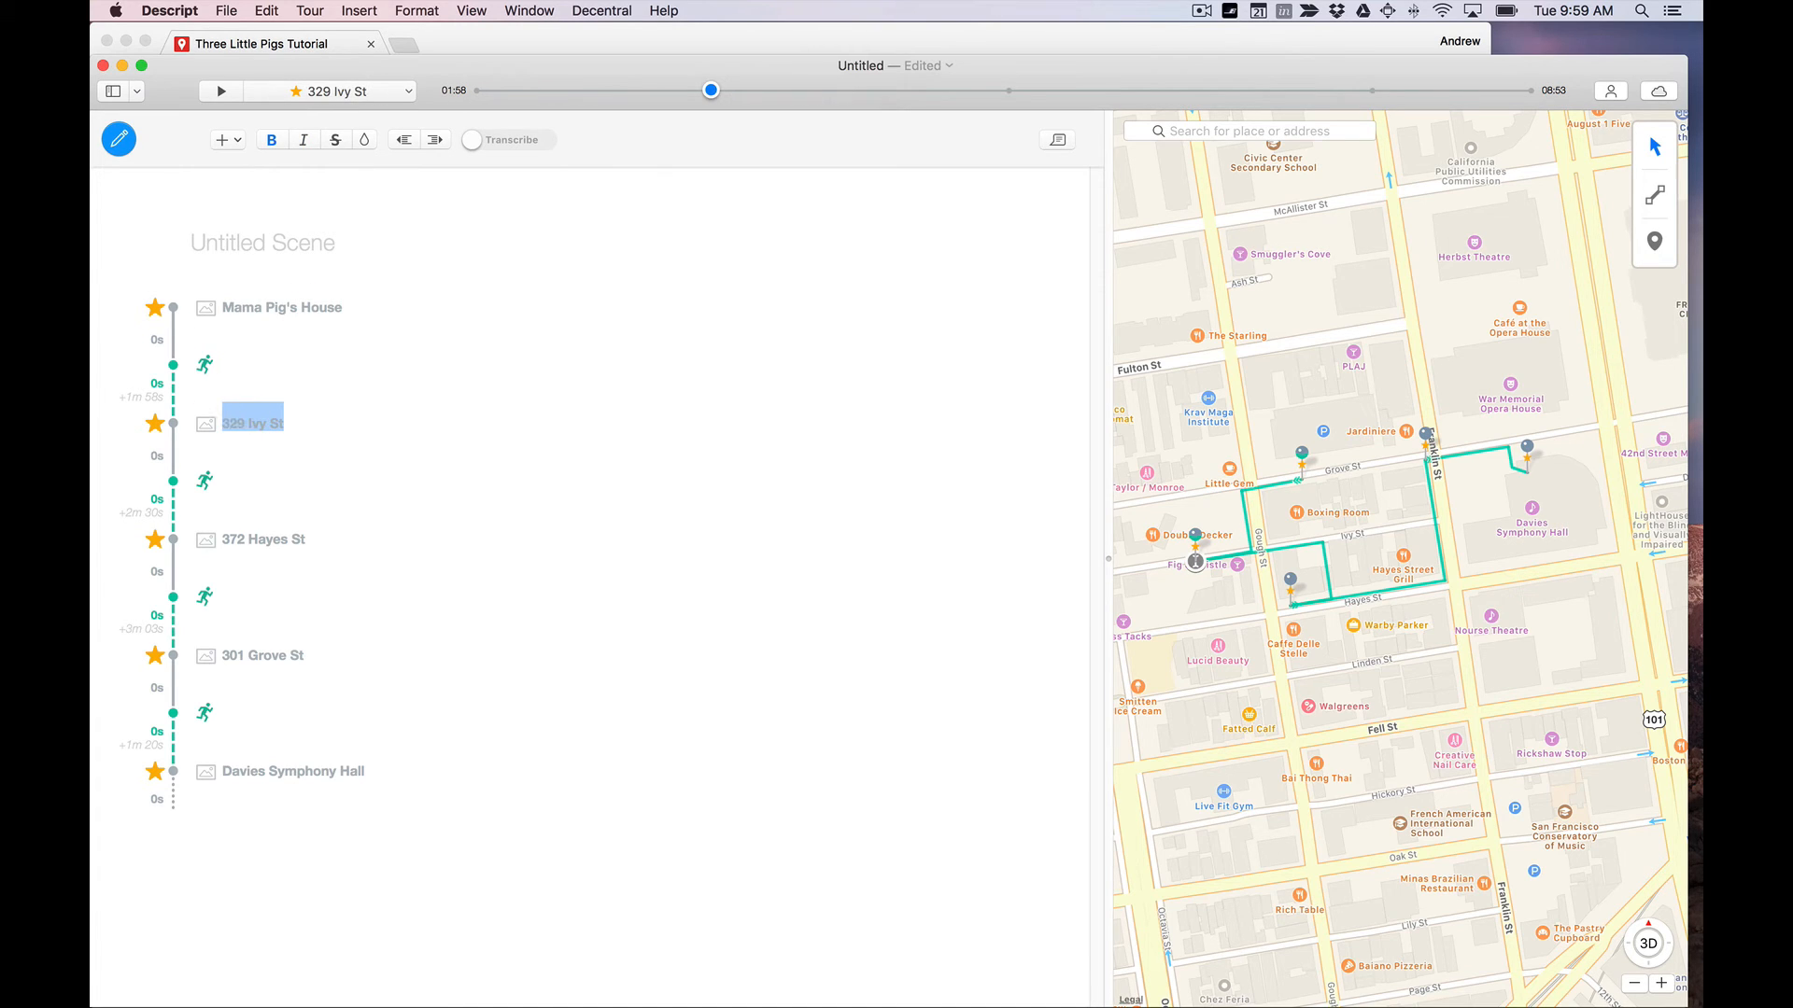
pyautogui.write('House of Brick')
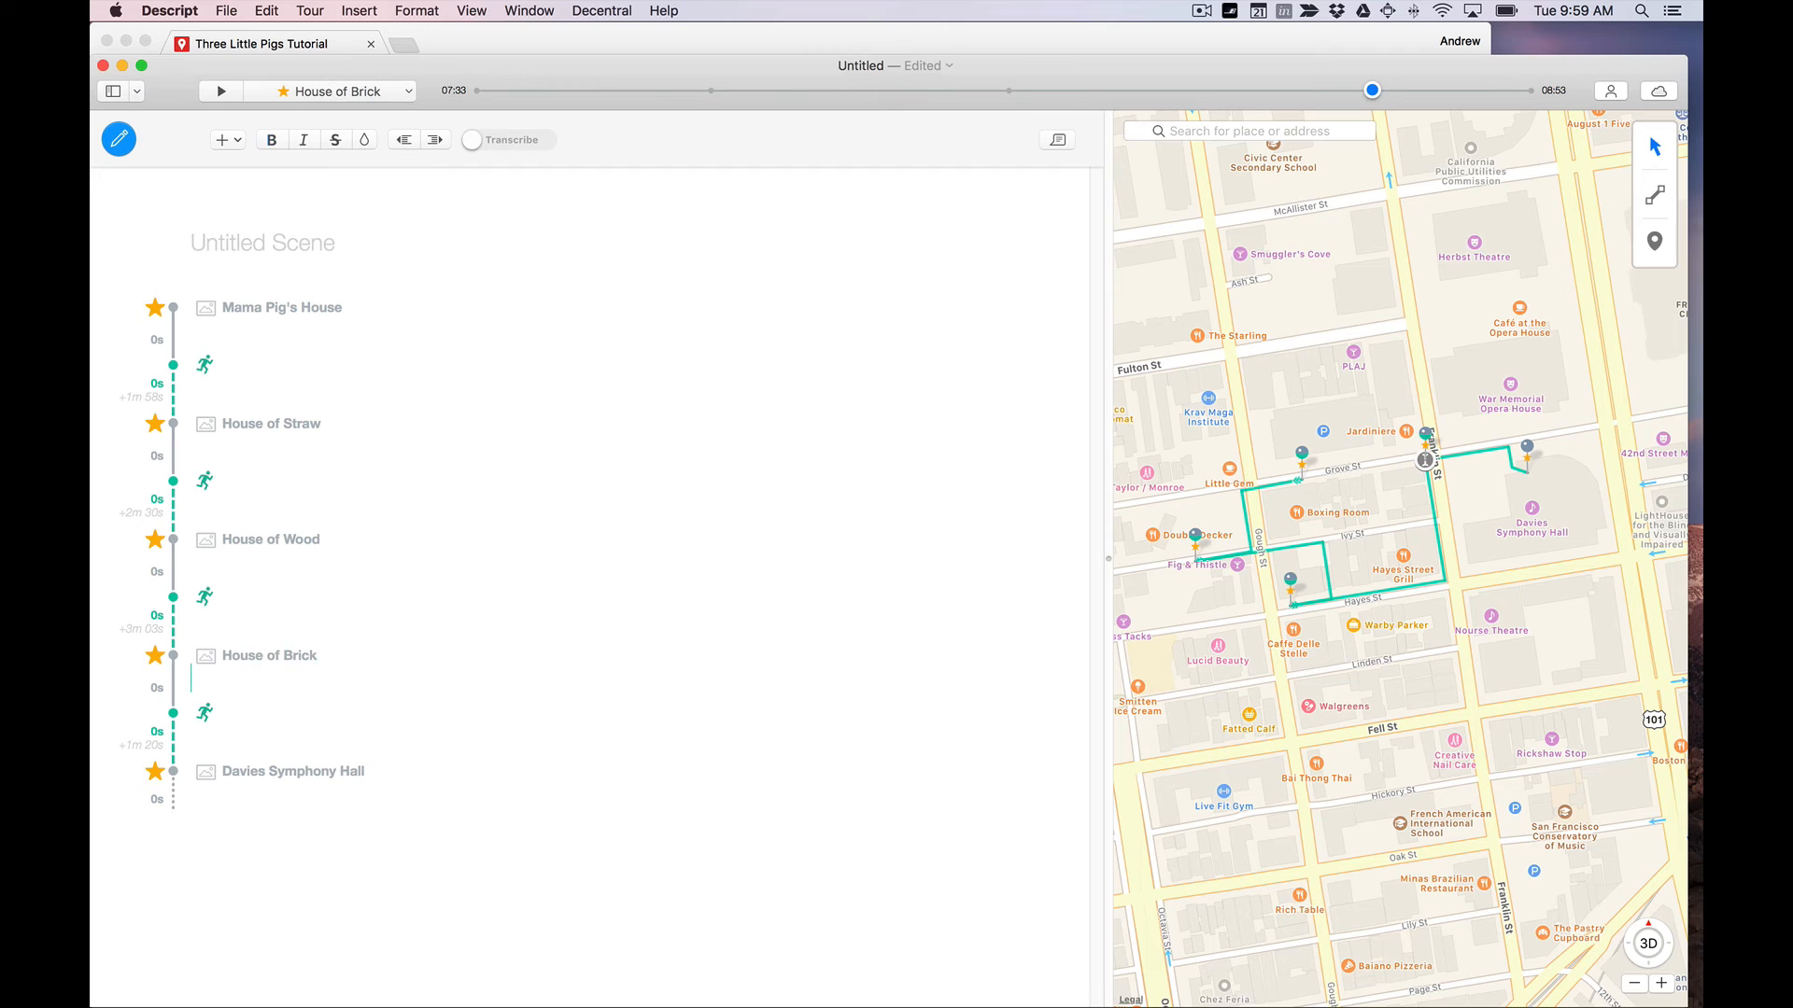
pyautogui.click(291, 771)
pyautogui.write('Symphony Cent')
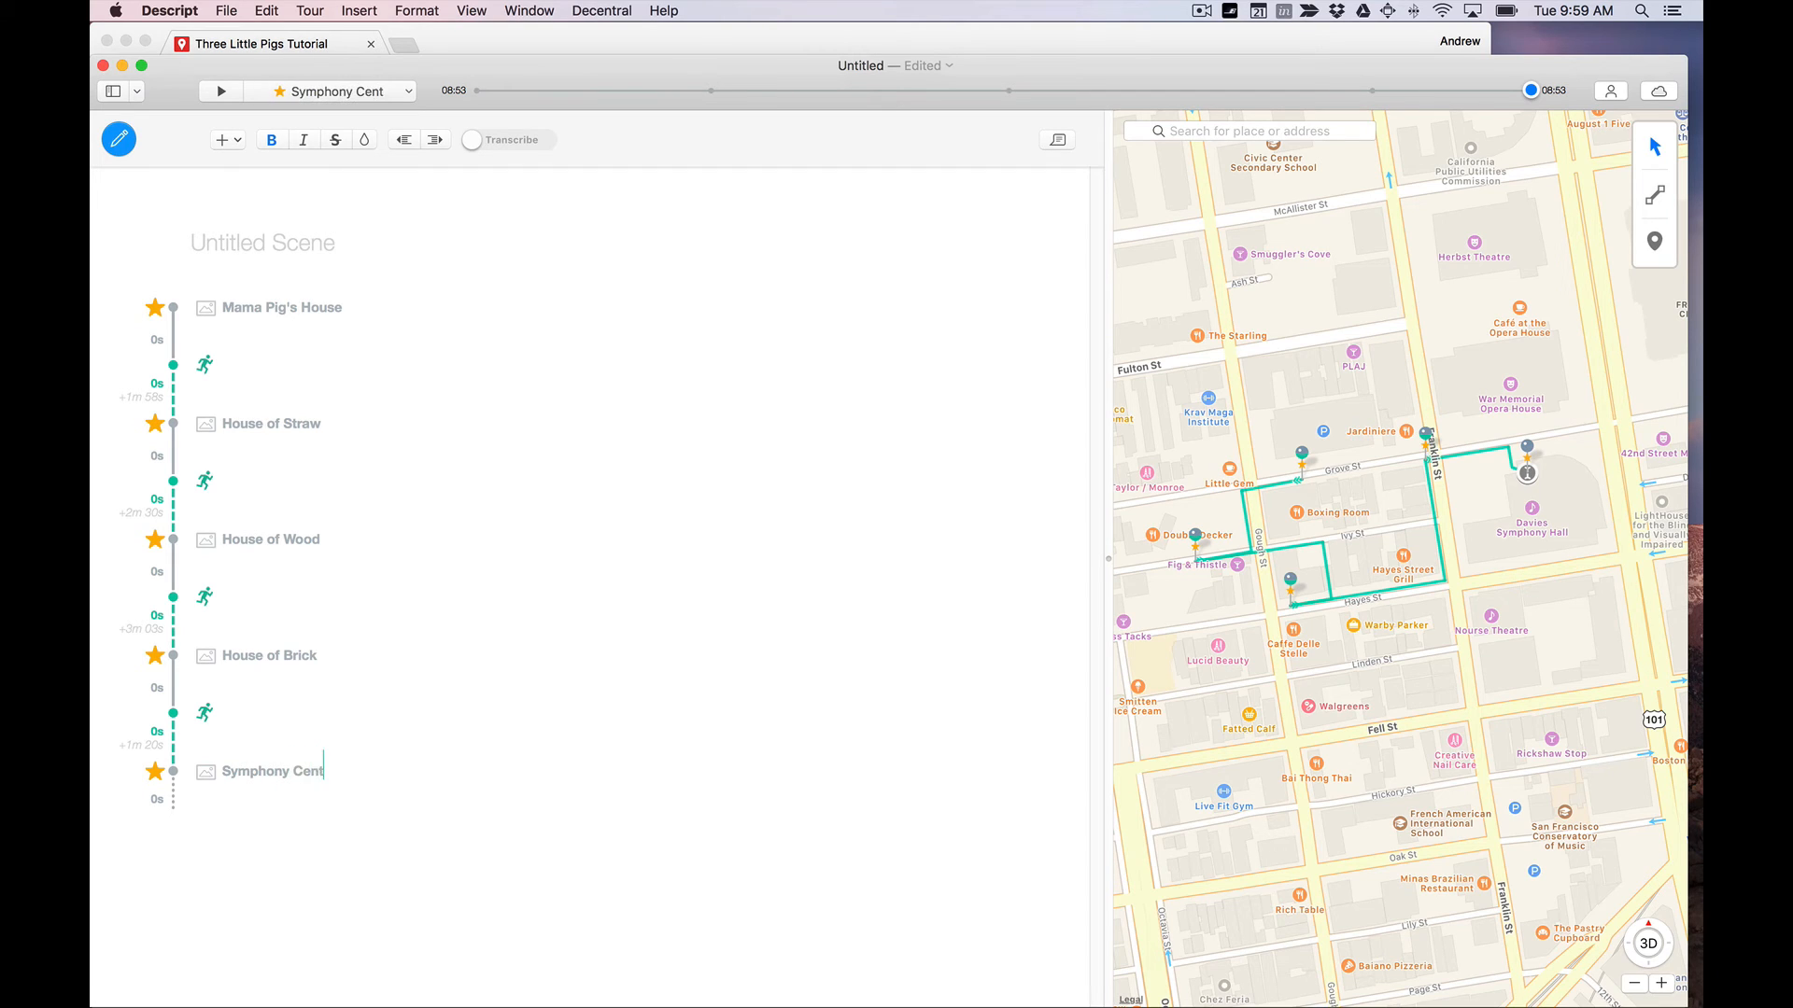
pyautogui.write('er Balcony')
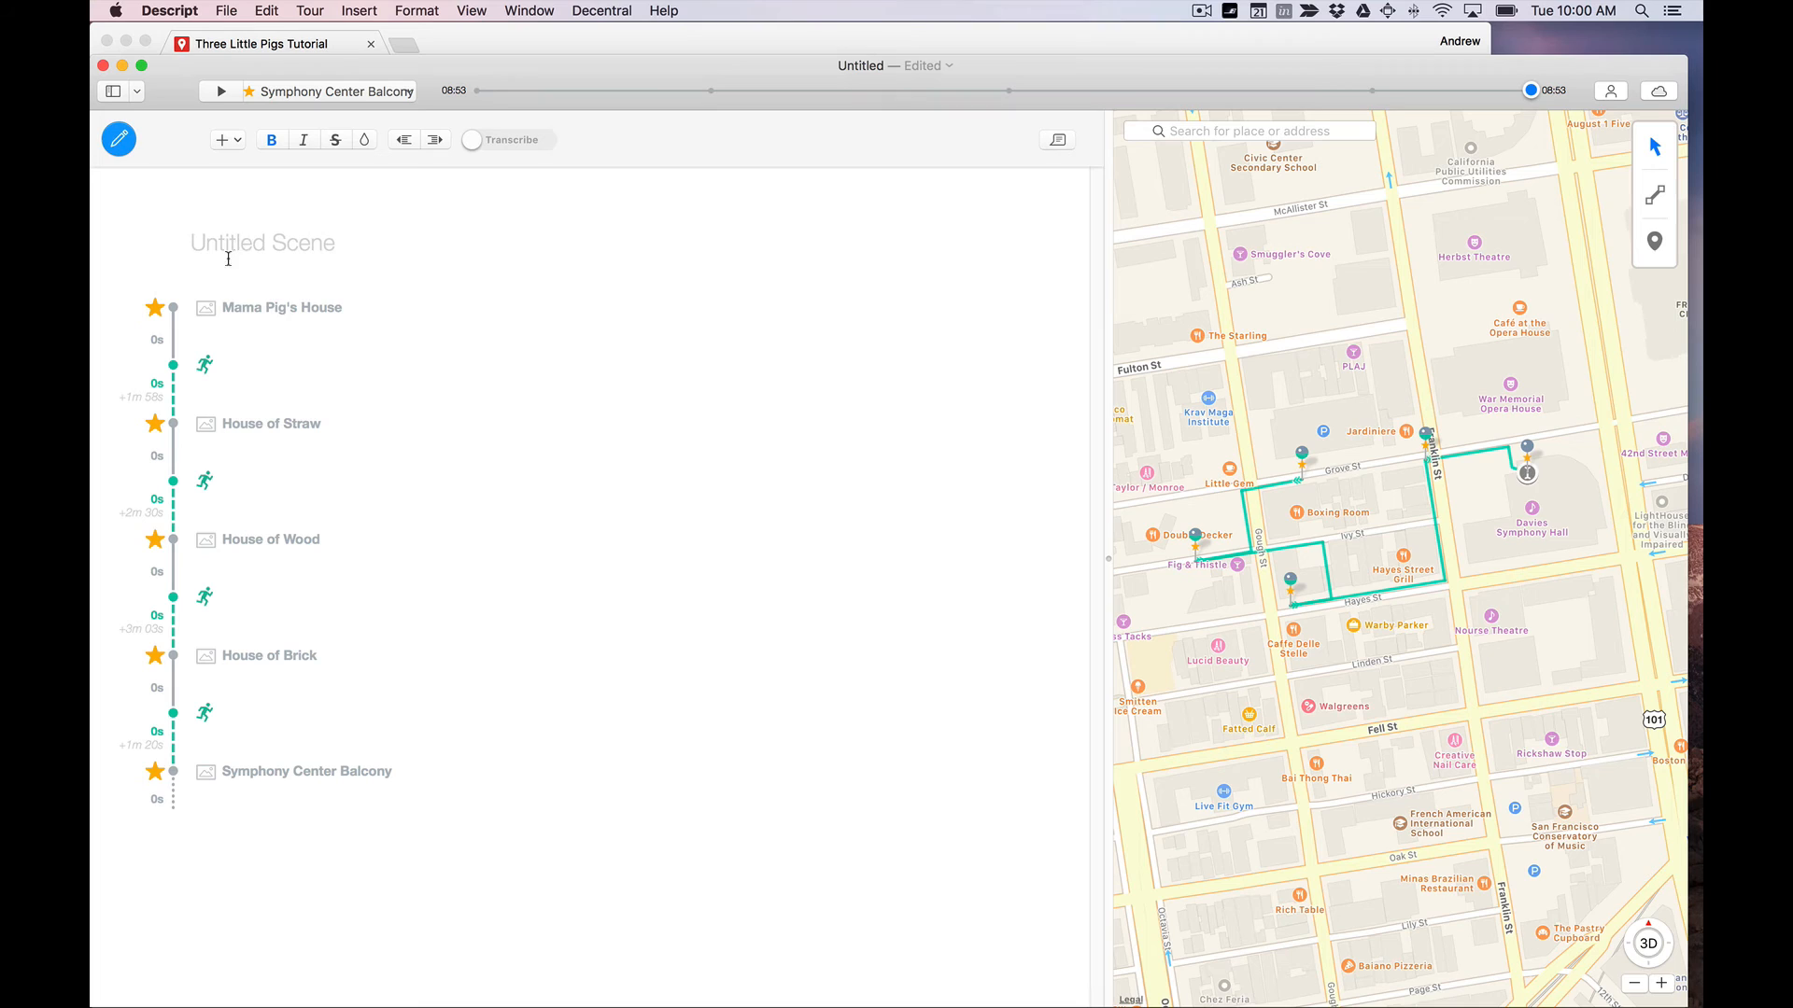
# Retitle the scene from Untitled Scene to Three Little Pigs
pyautogui.doubleClick(261, 240)
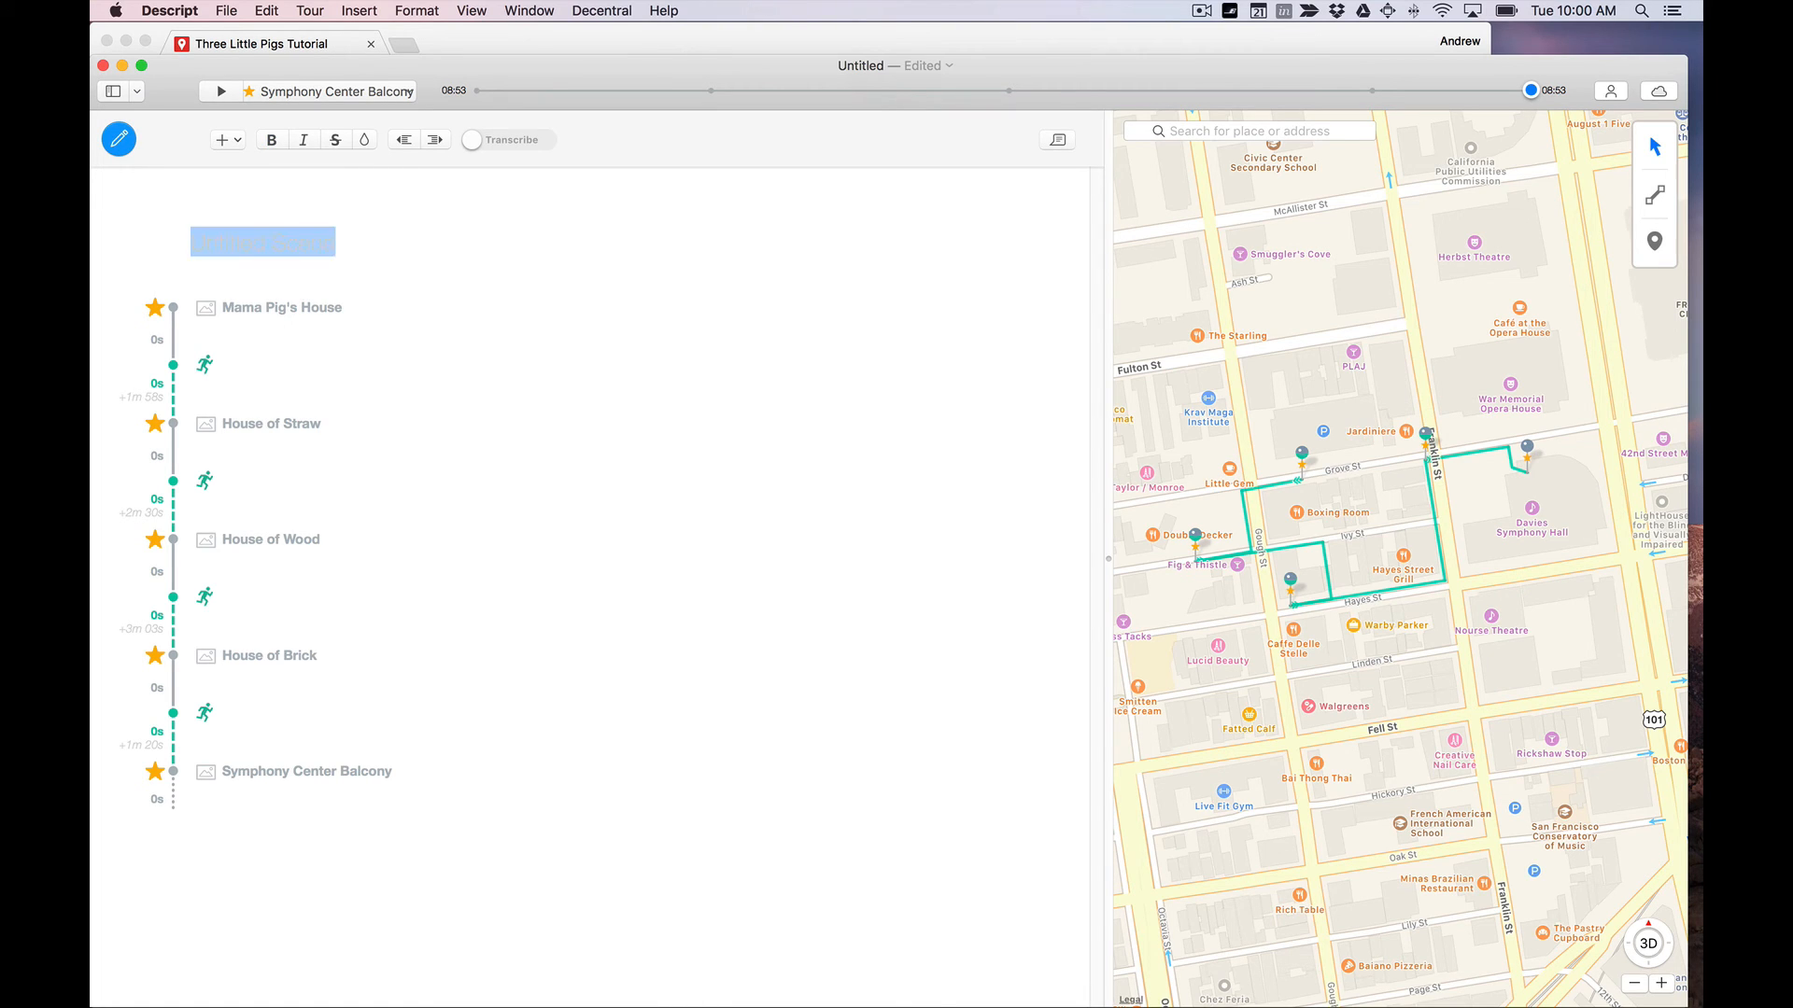
pyautogui.write('Thre')
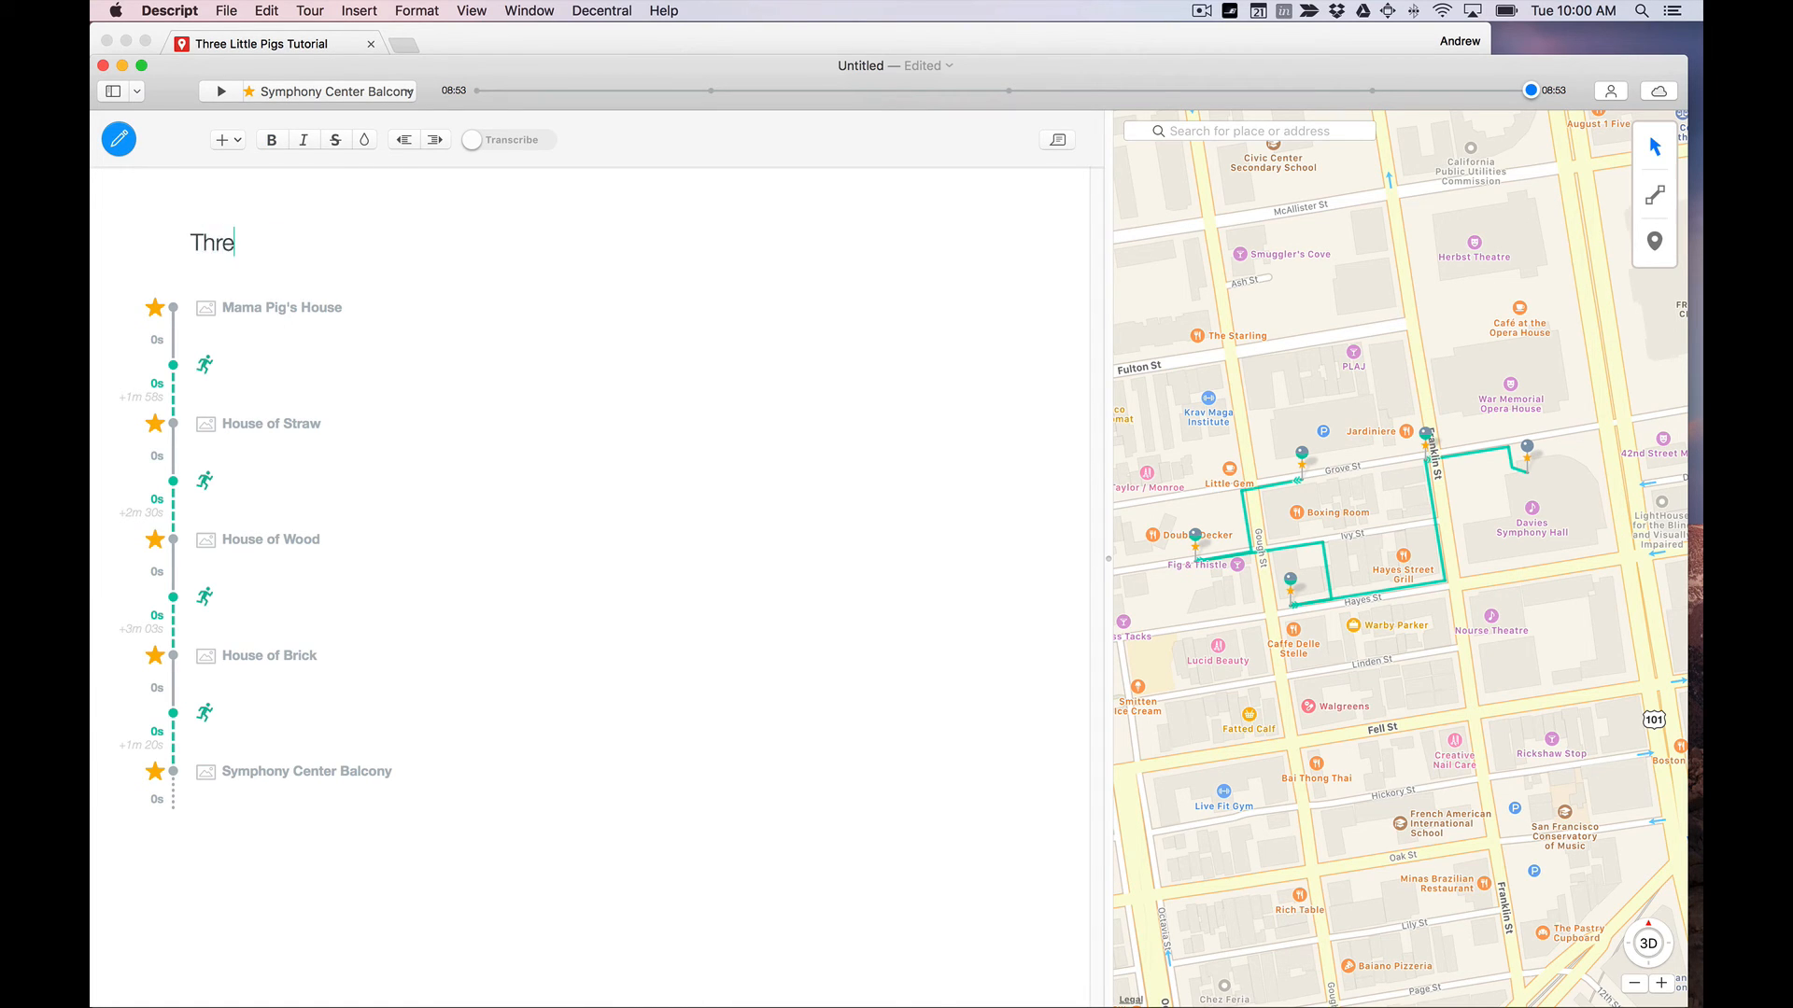
pyautogui.write('e Little Pigs')
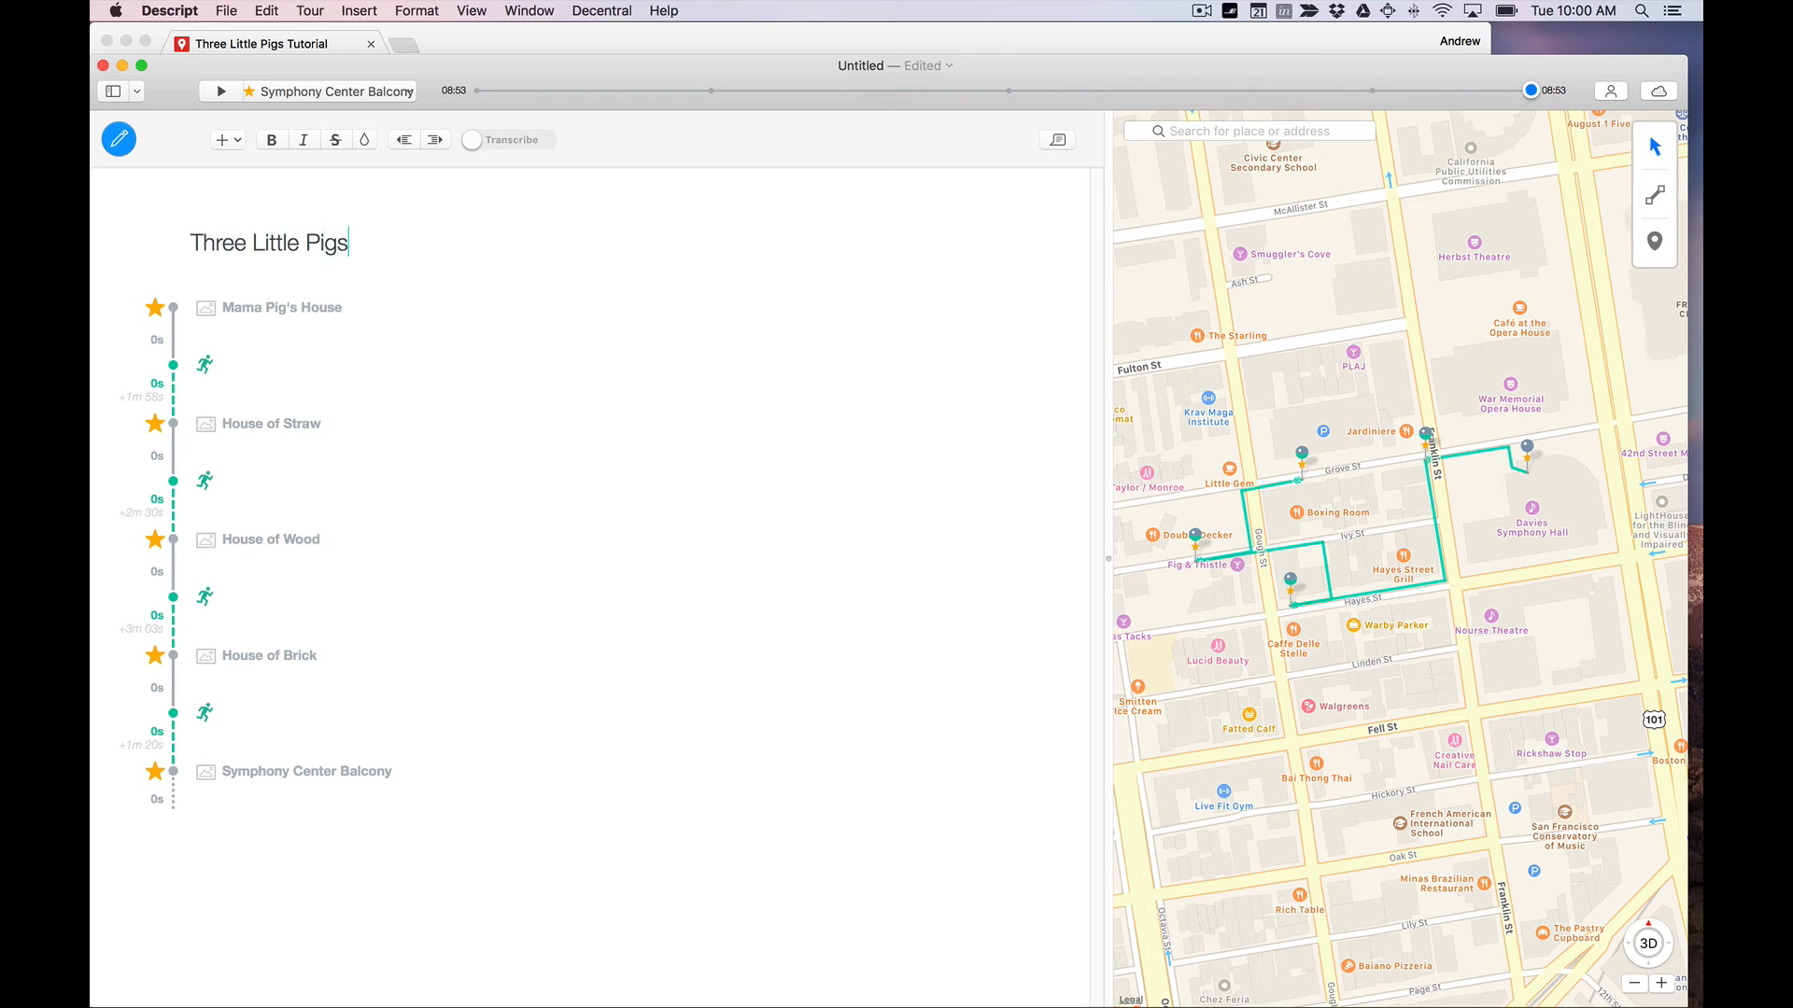
pyautogui.click(710, 90)
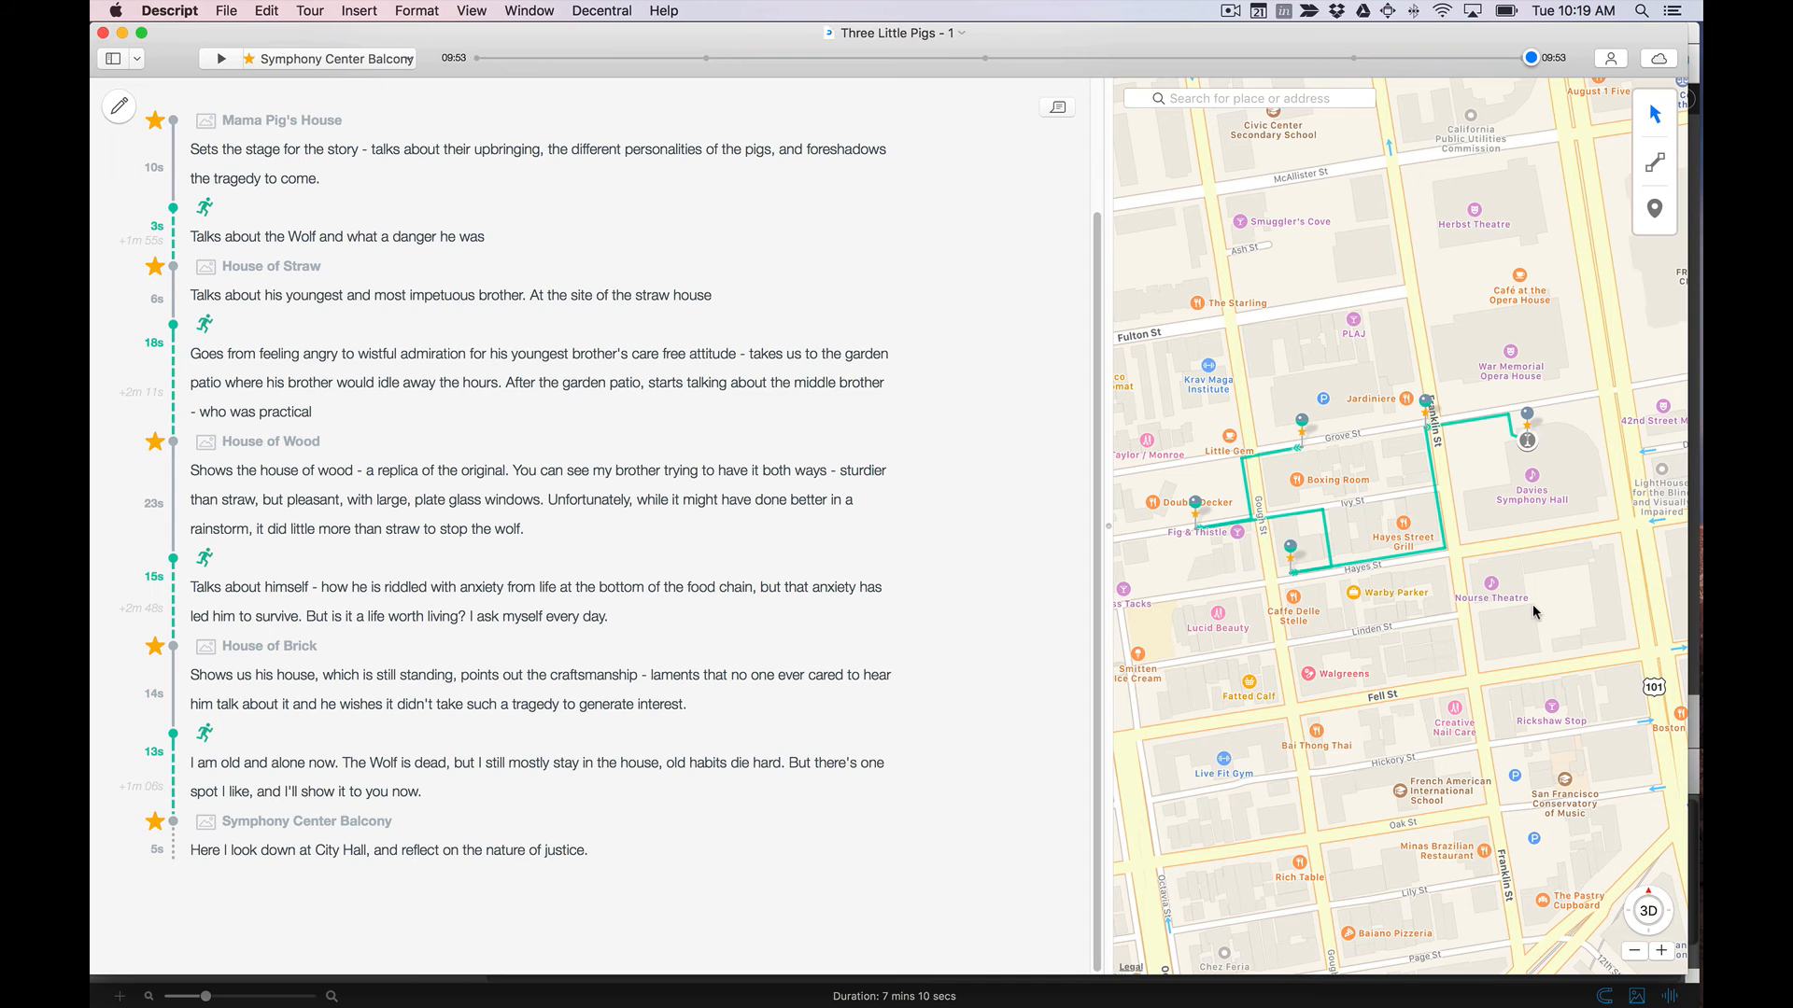
pyautogui.moveTo(1445, 133)
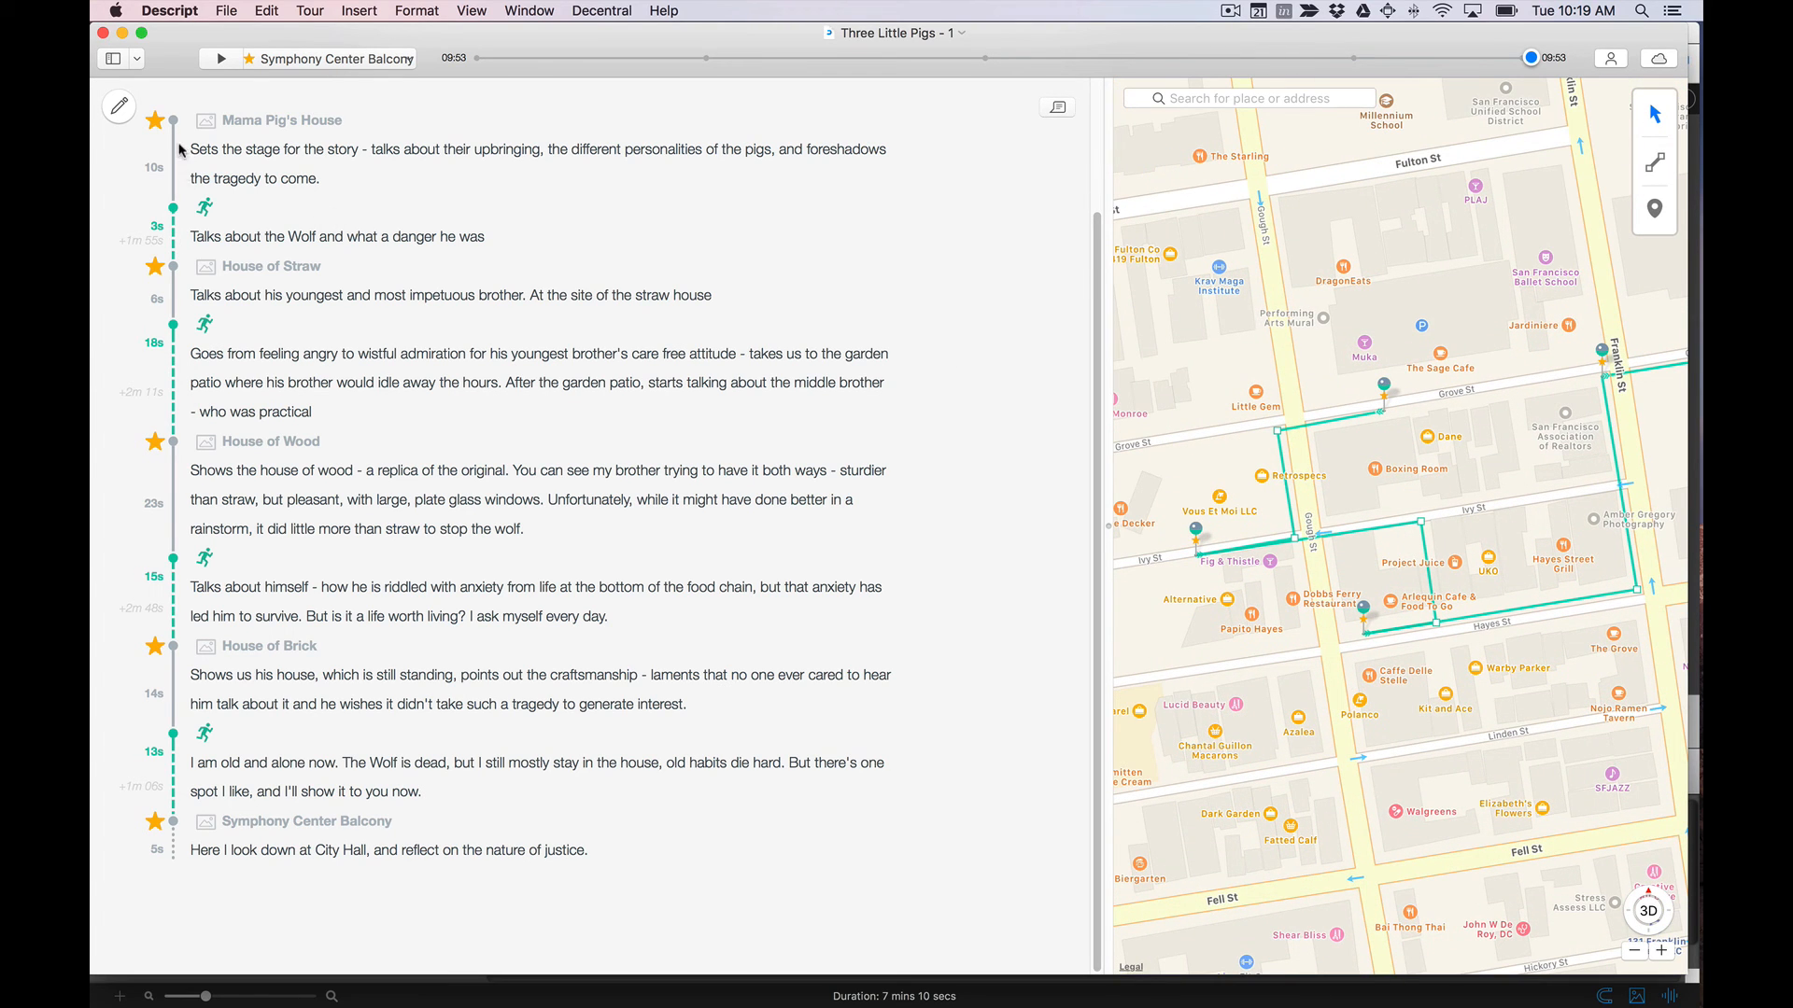
pyautogui.moveTo(191, 220)
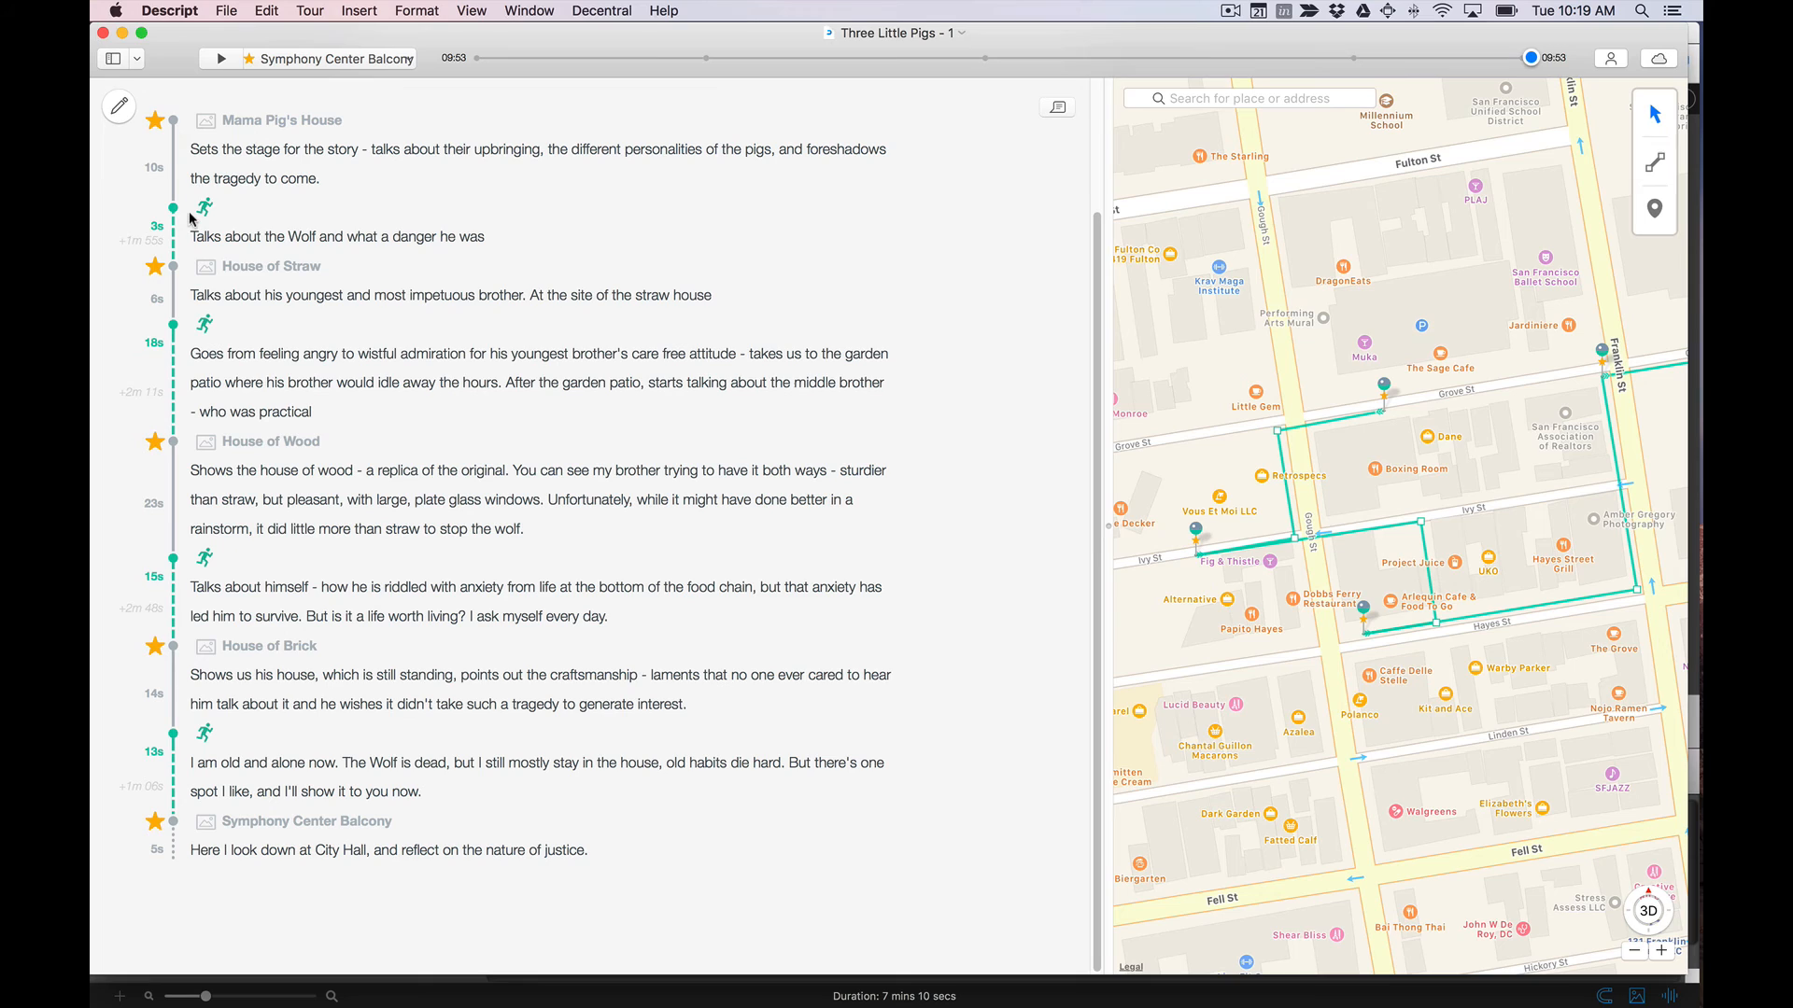
pyautogui.moveTo(155, 172)
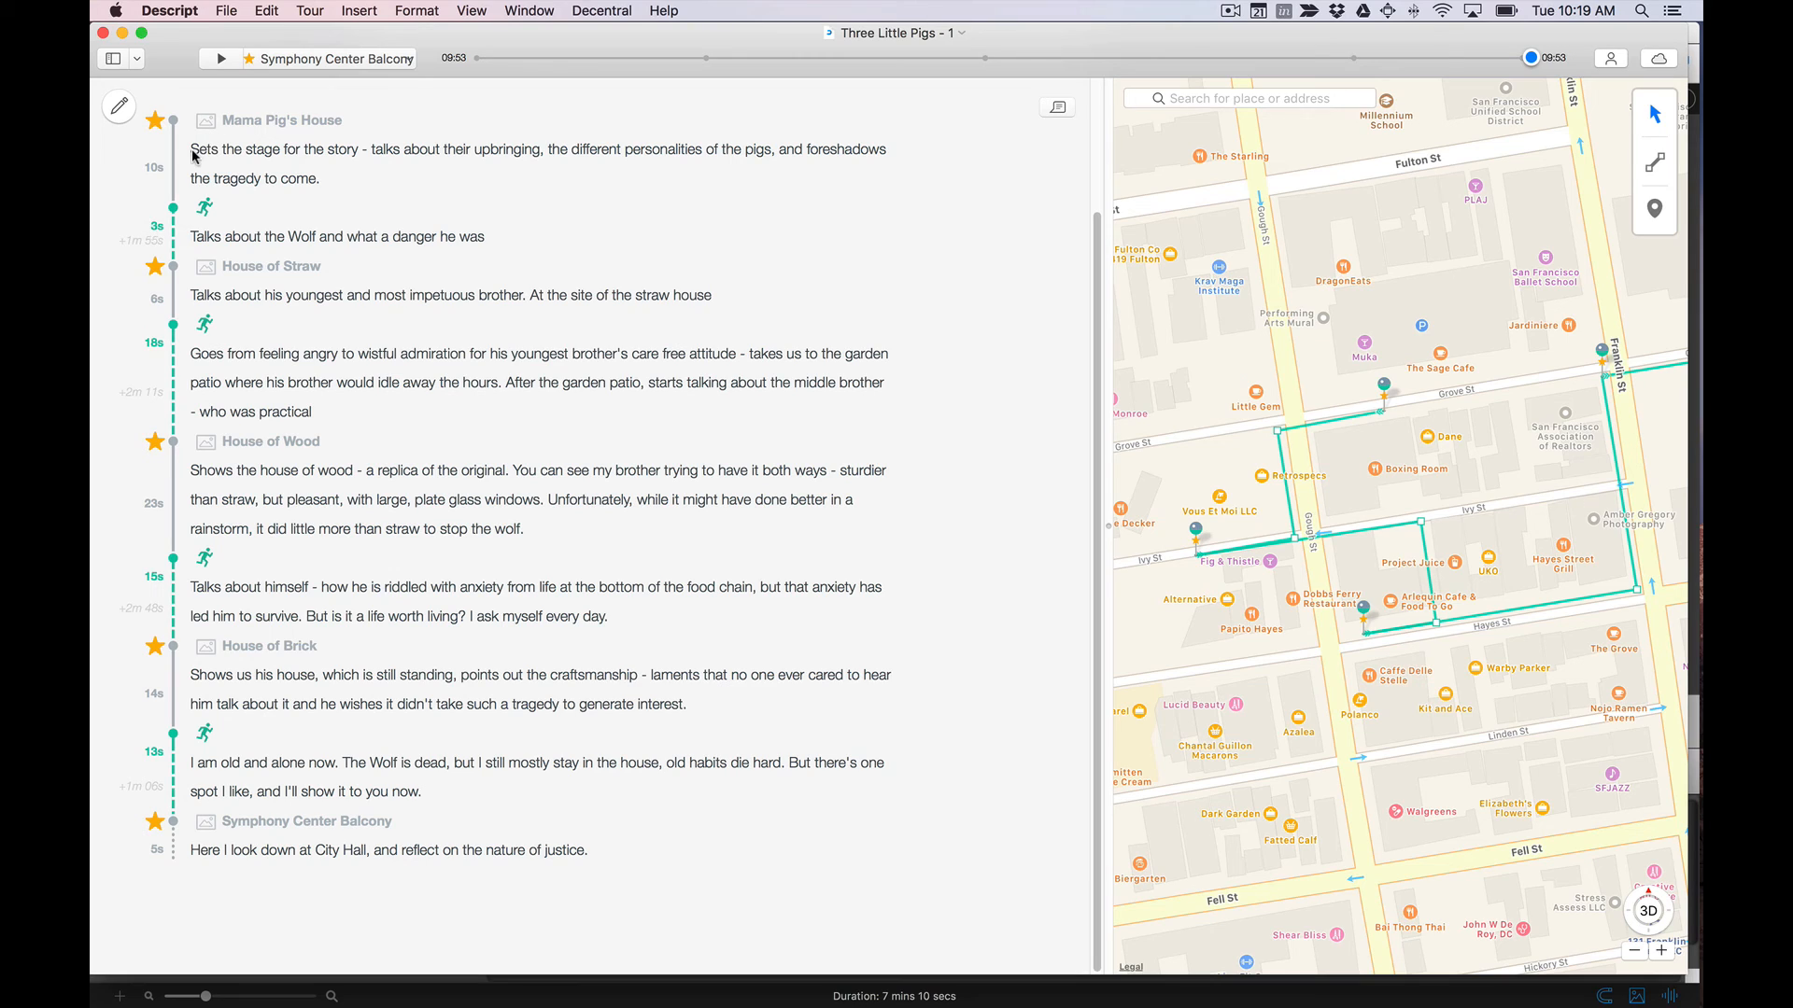
pyautogui.moveTo(295, 183)
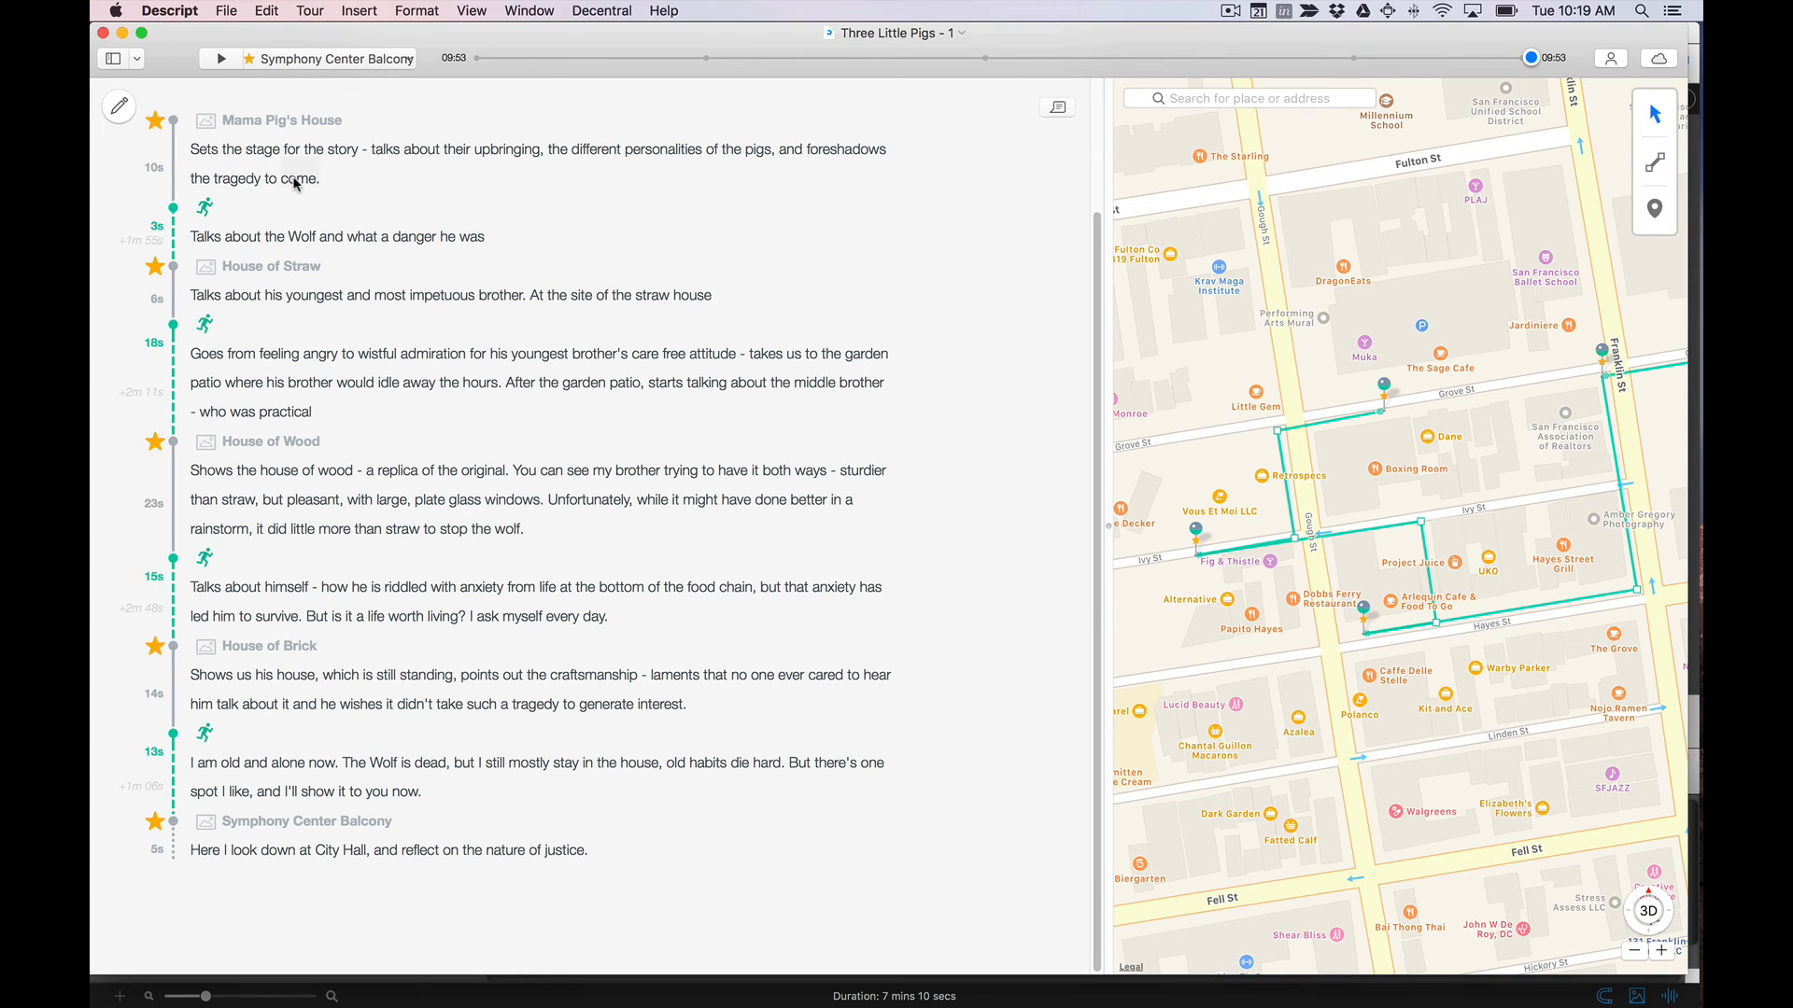
pyautogui.moveTo(196, 149)
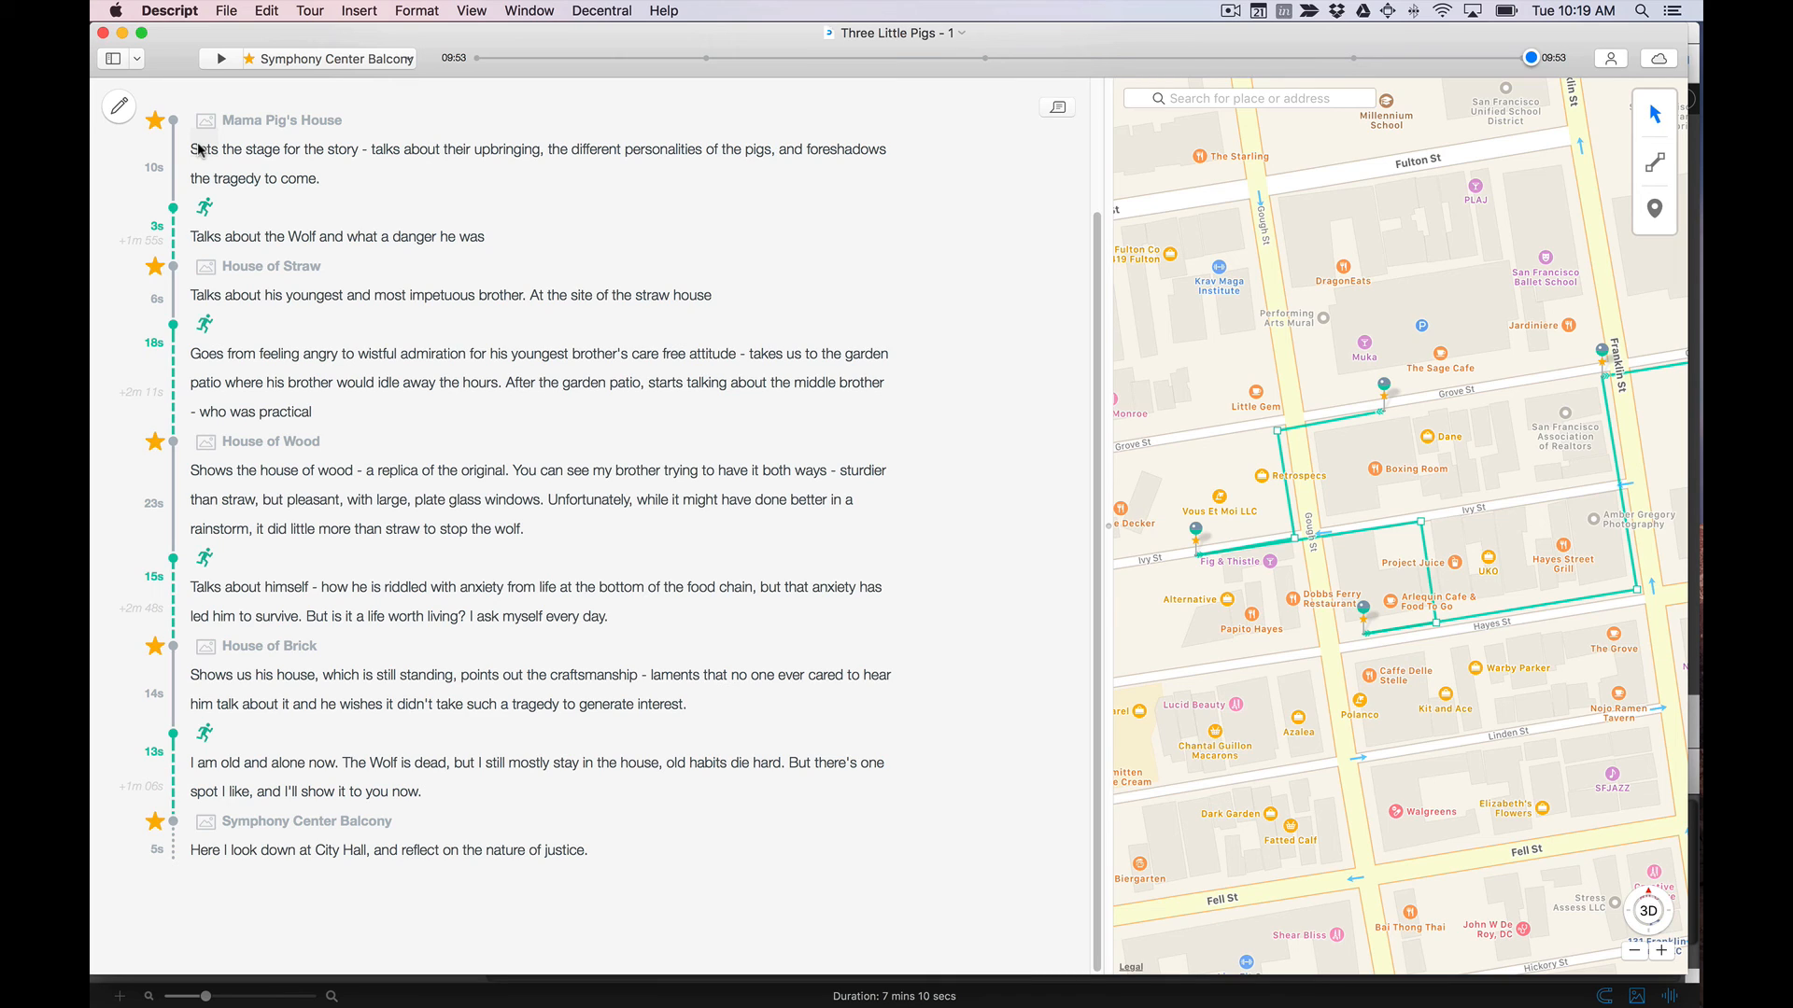
pyautogui.moveTo(131, 243)
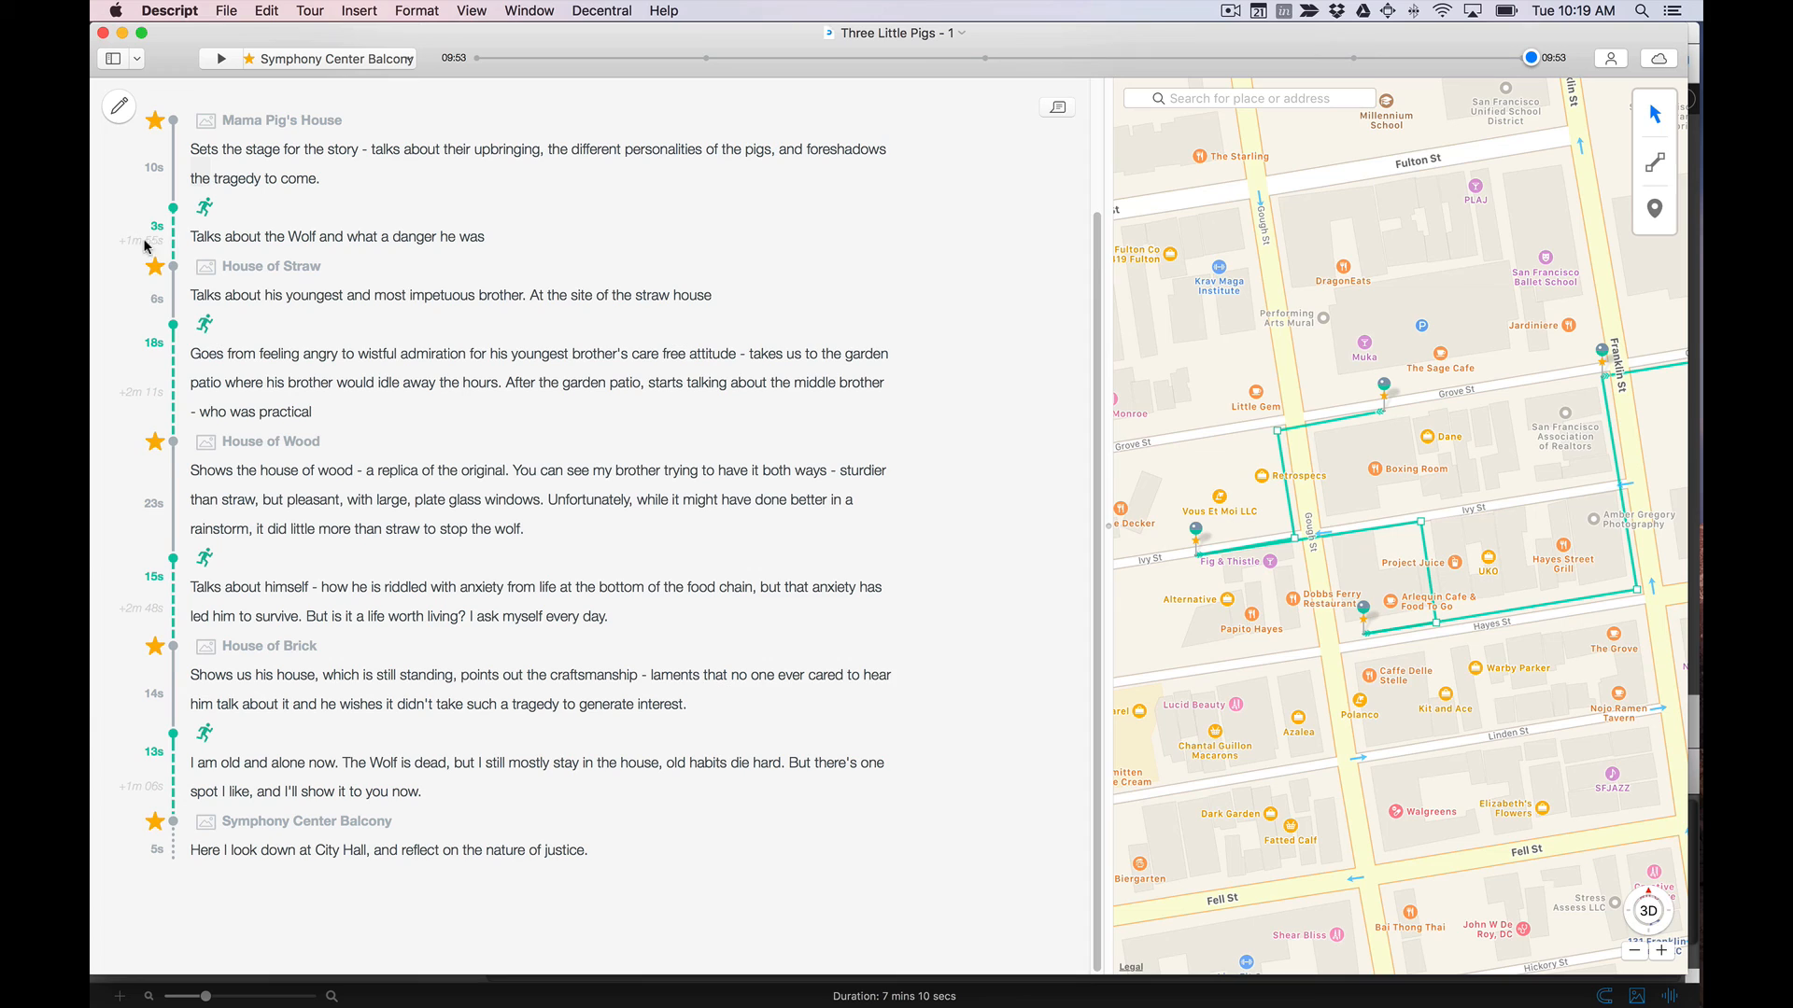
pyautogui.moveTo(174, 232)
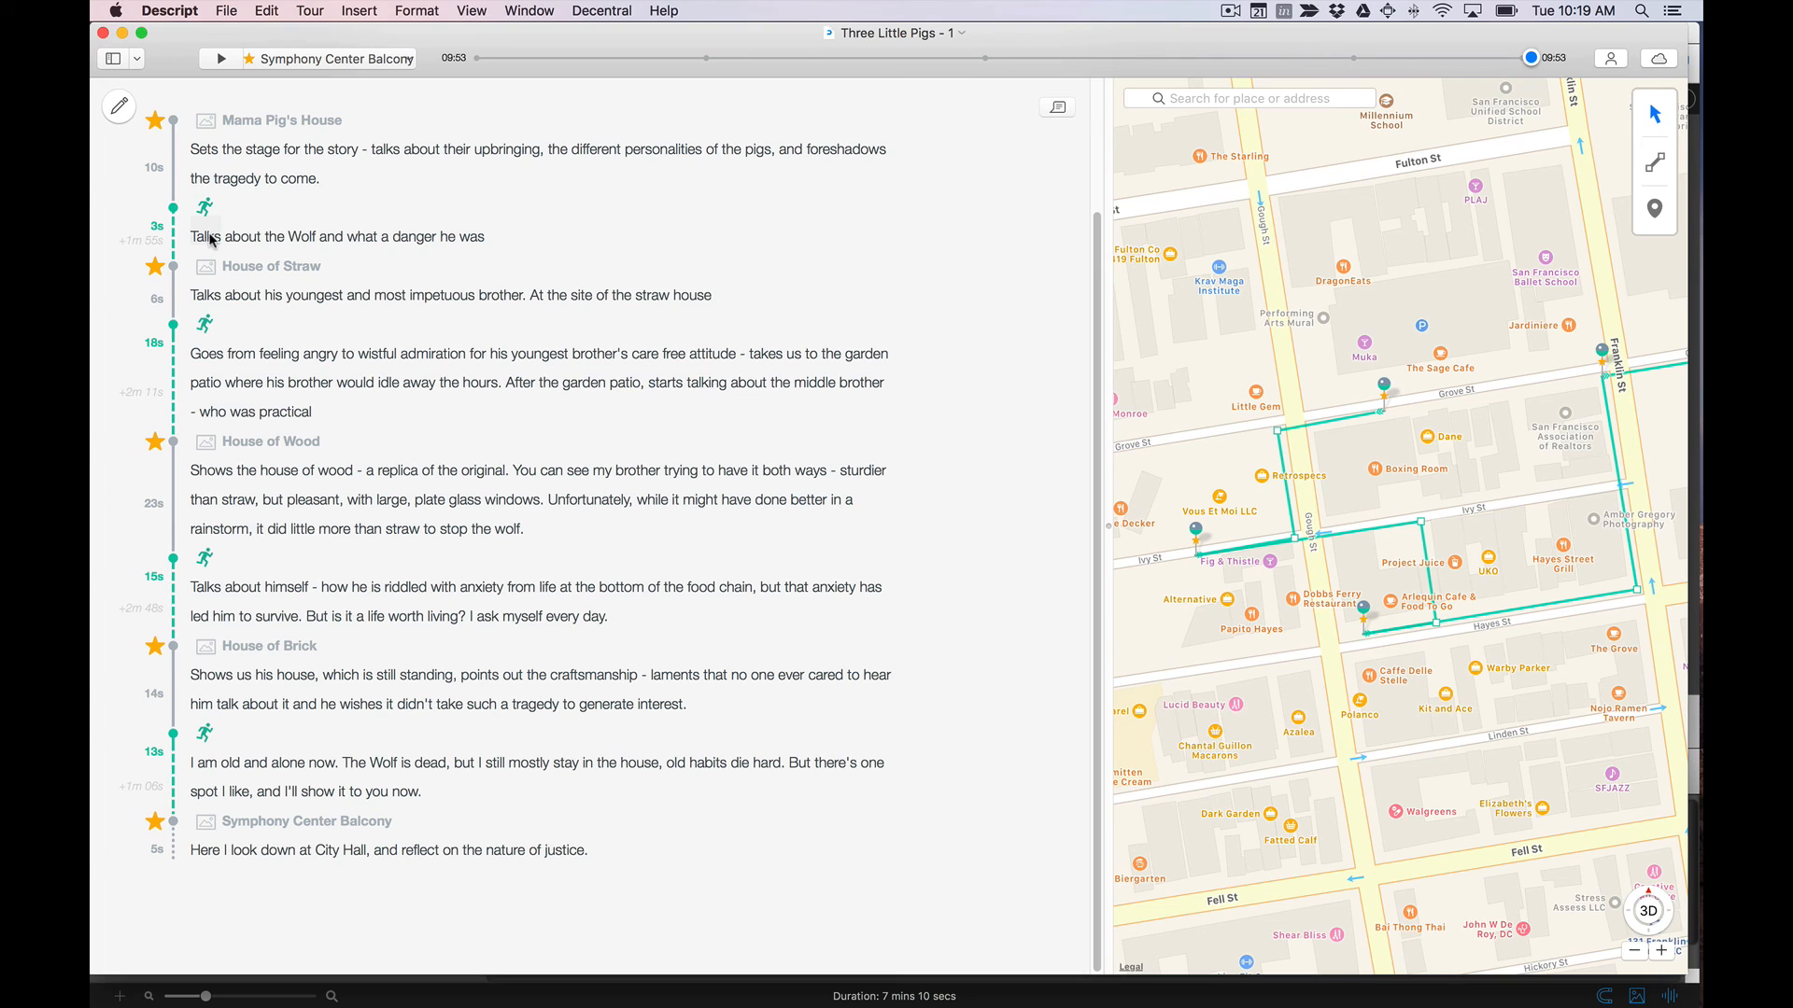
pyautogui.moveTo(196, 293)
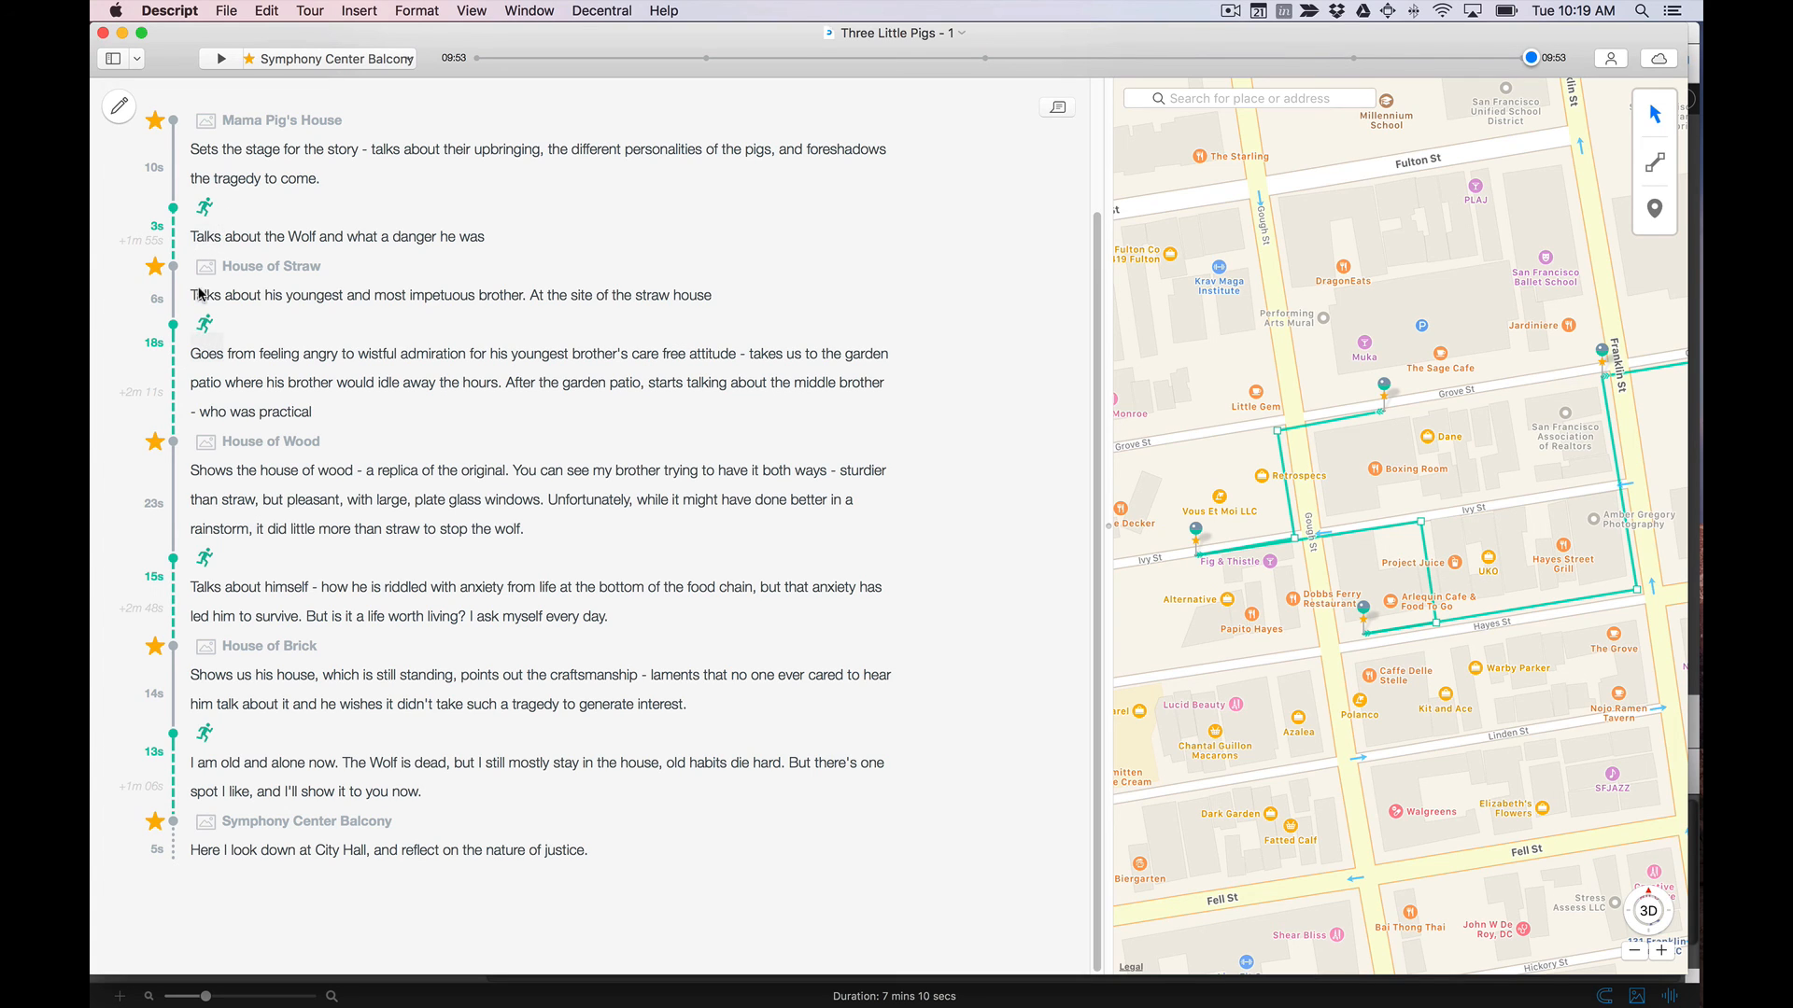
pyautogui.moveTo(752, 465)
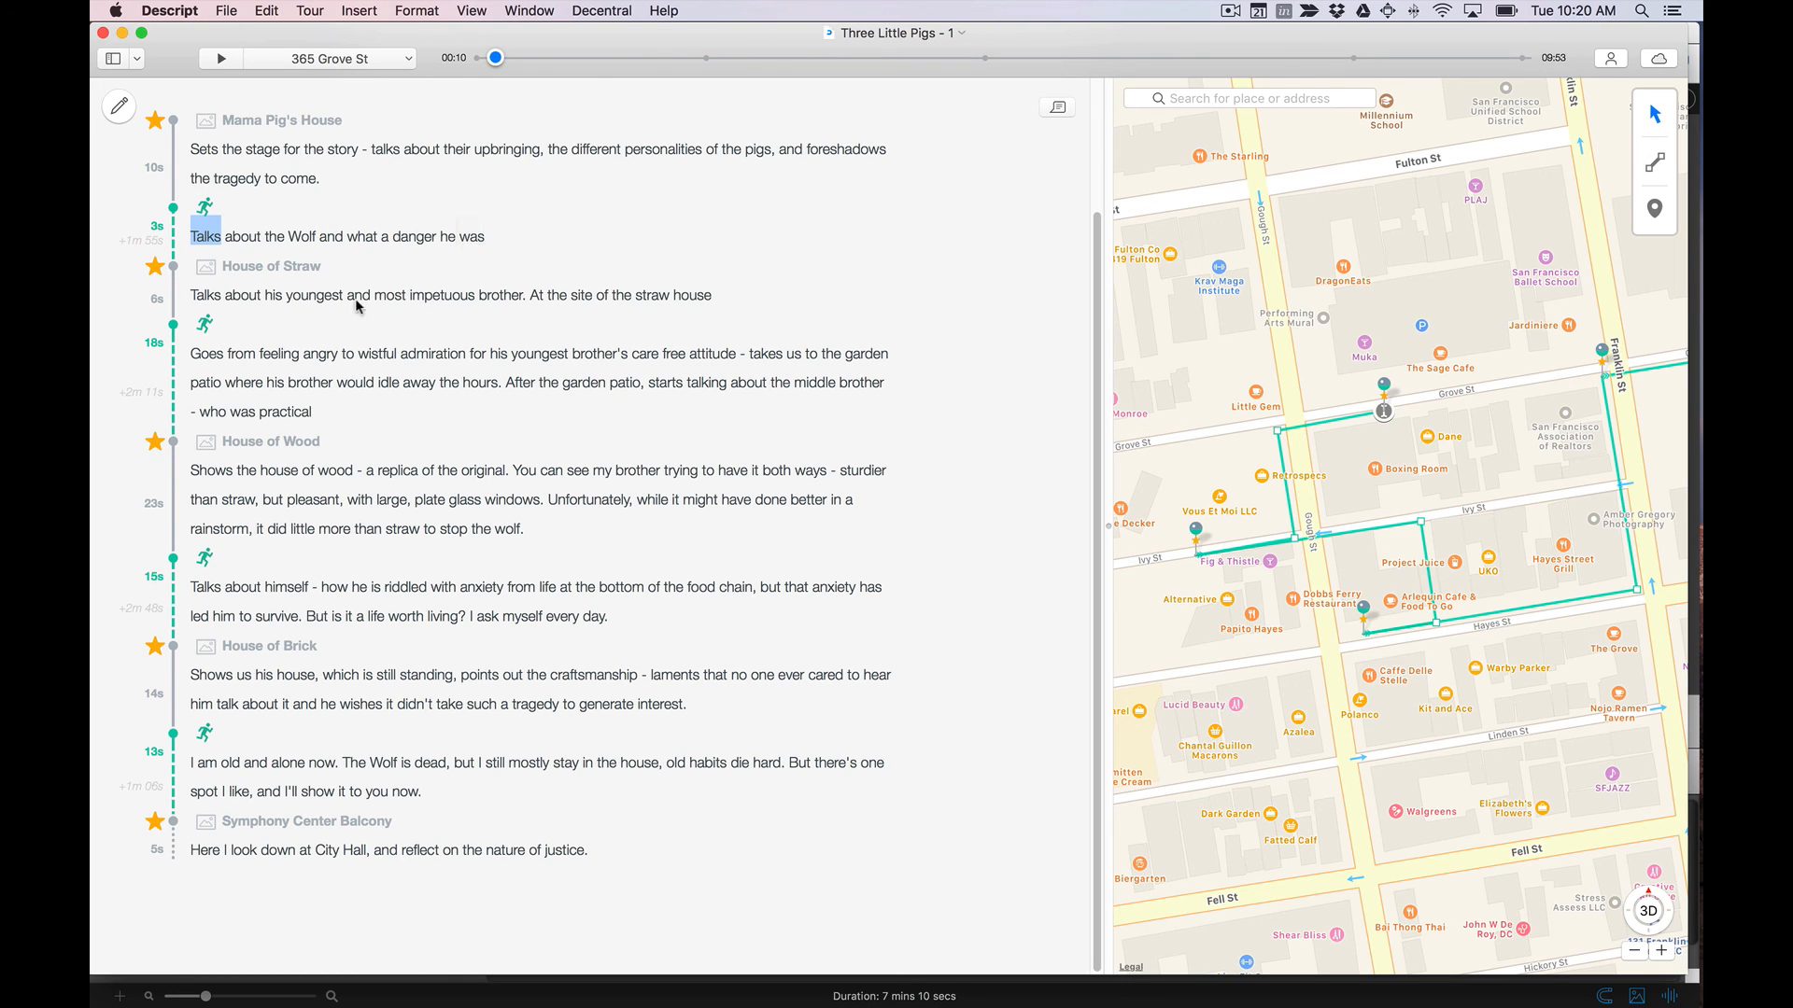
pyautogui.moveTo(263, 633)
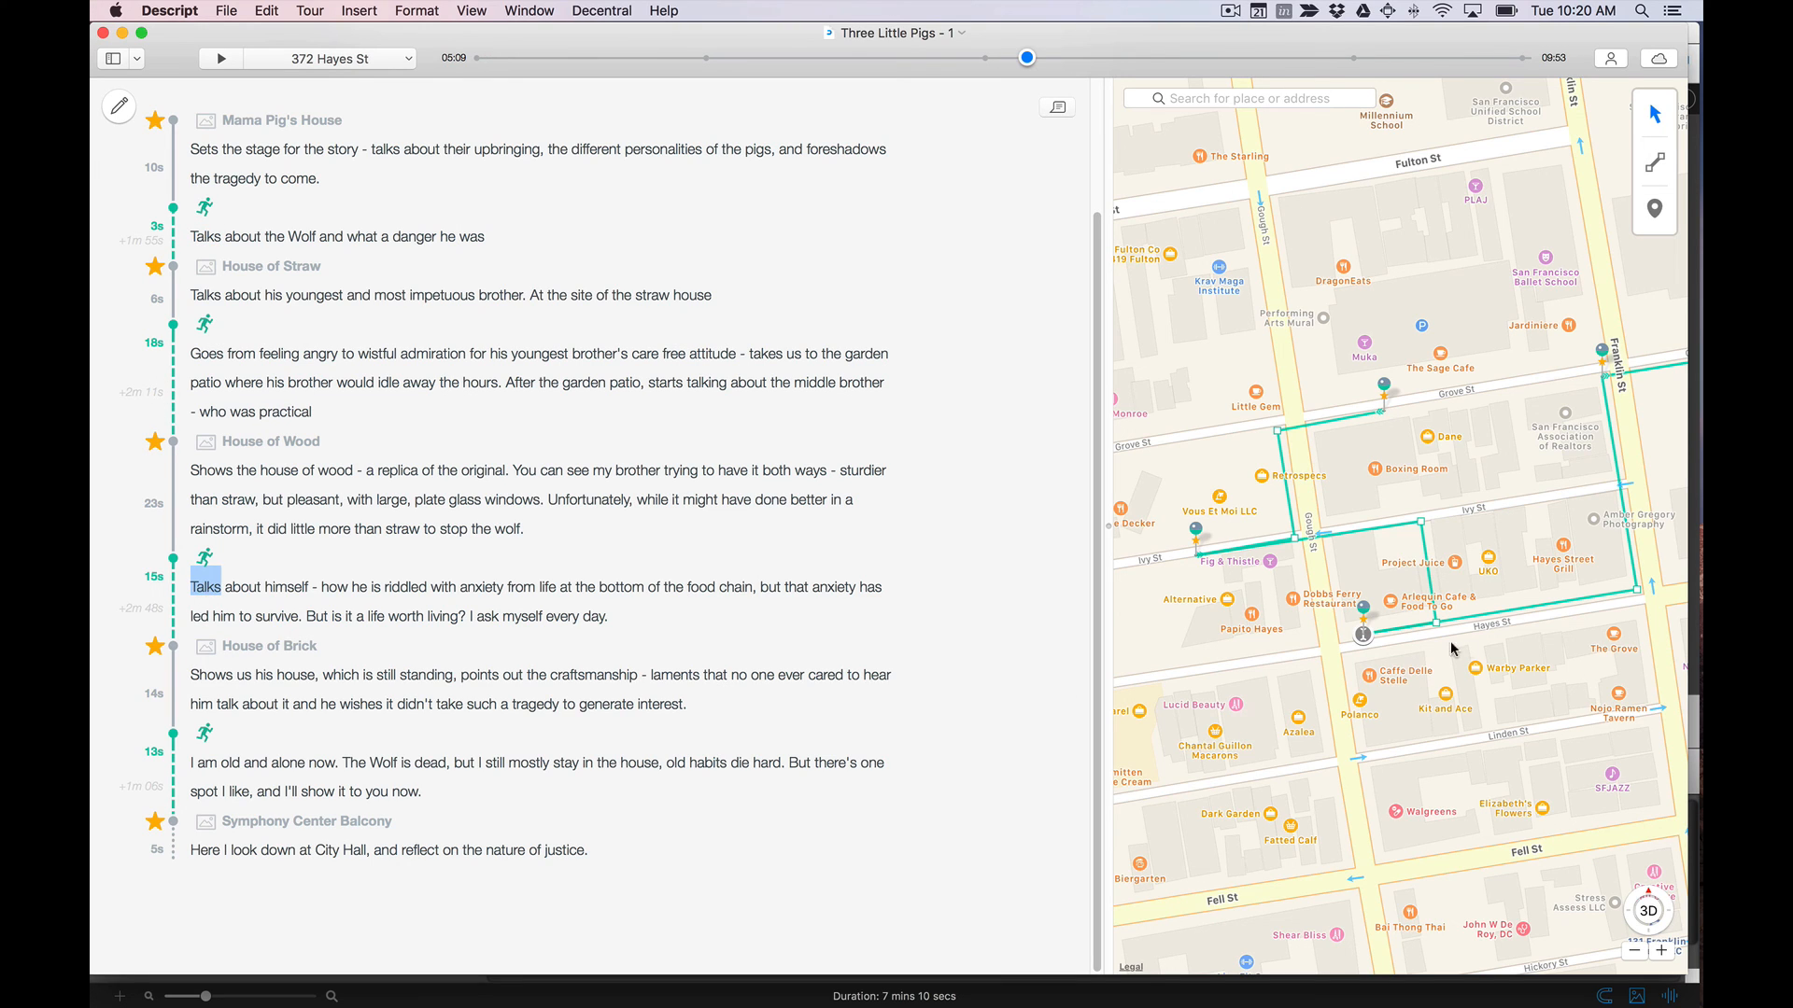
pyautogui.moveTo(1316, 640)
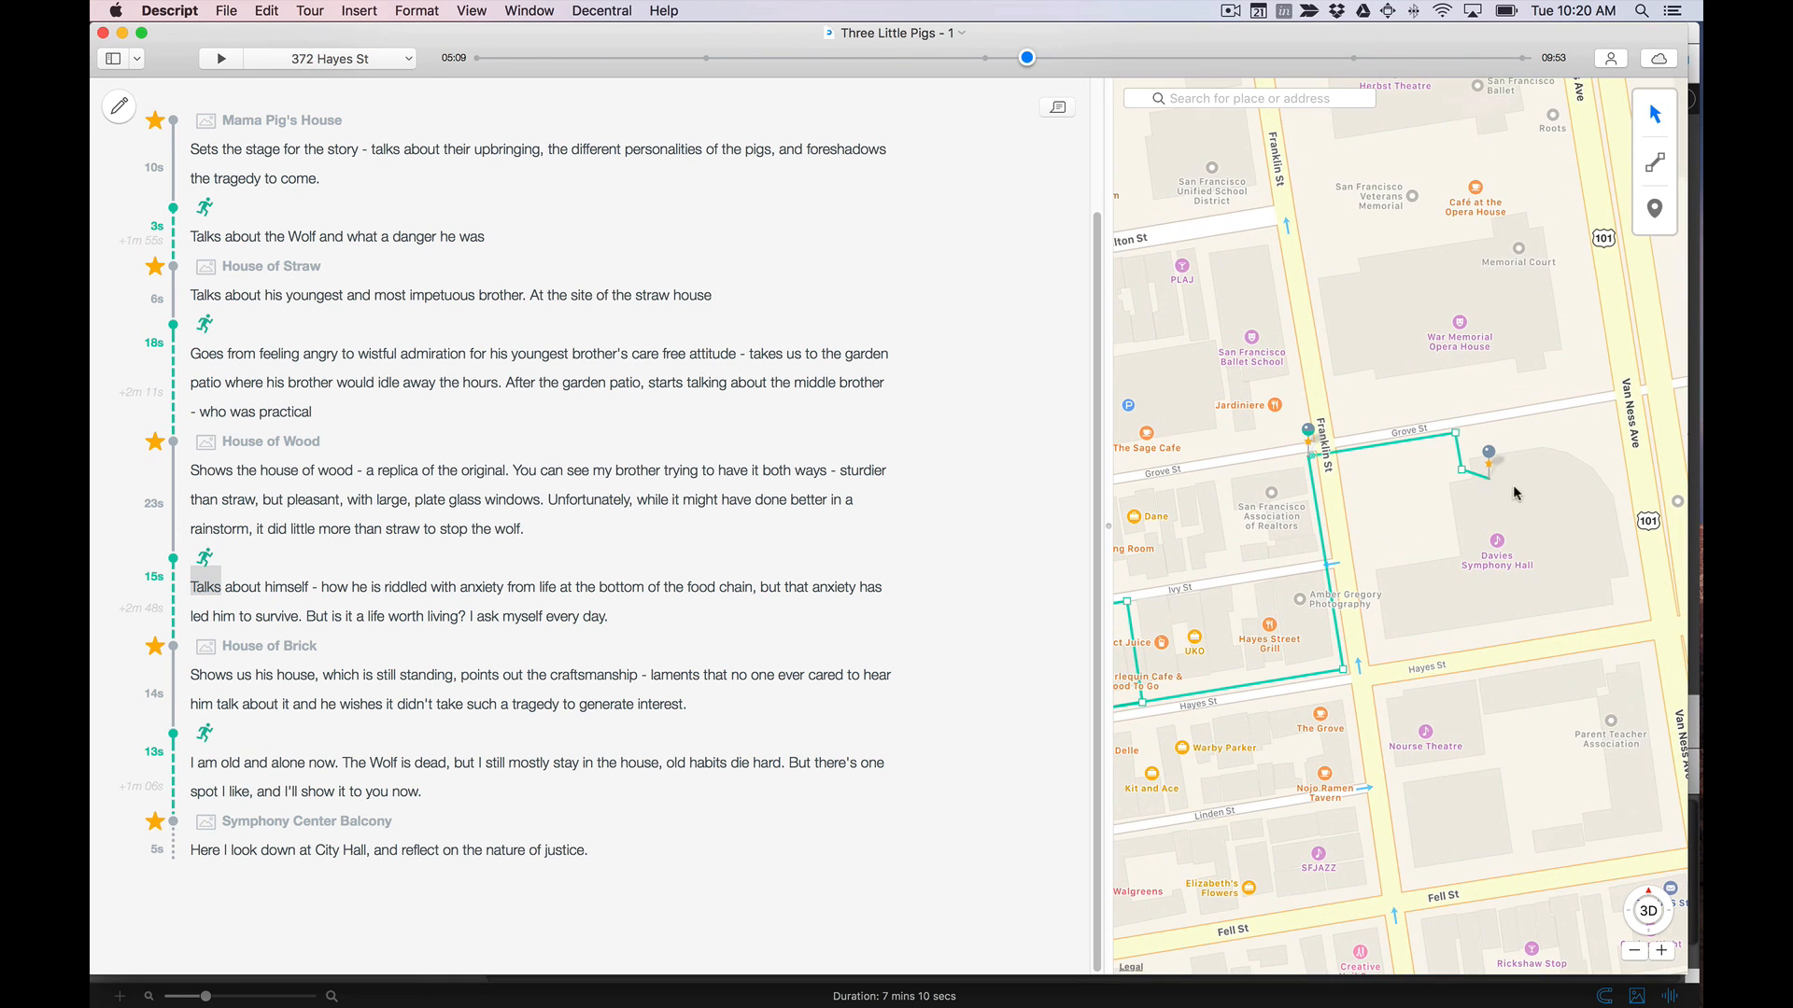
# Scroll the script to the walking leg after House of Wood
pyautogui.scroll(-3)
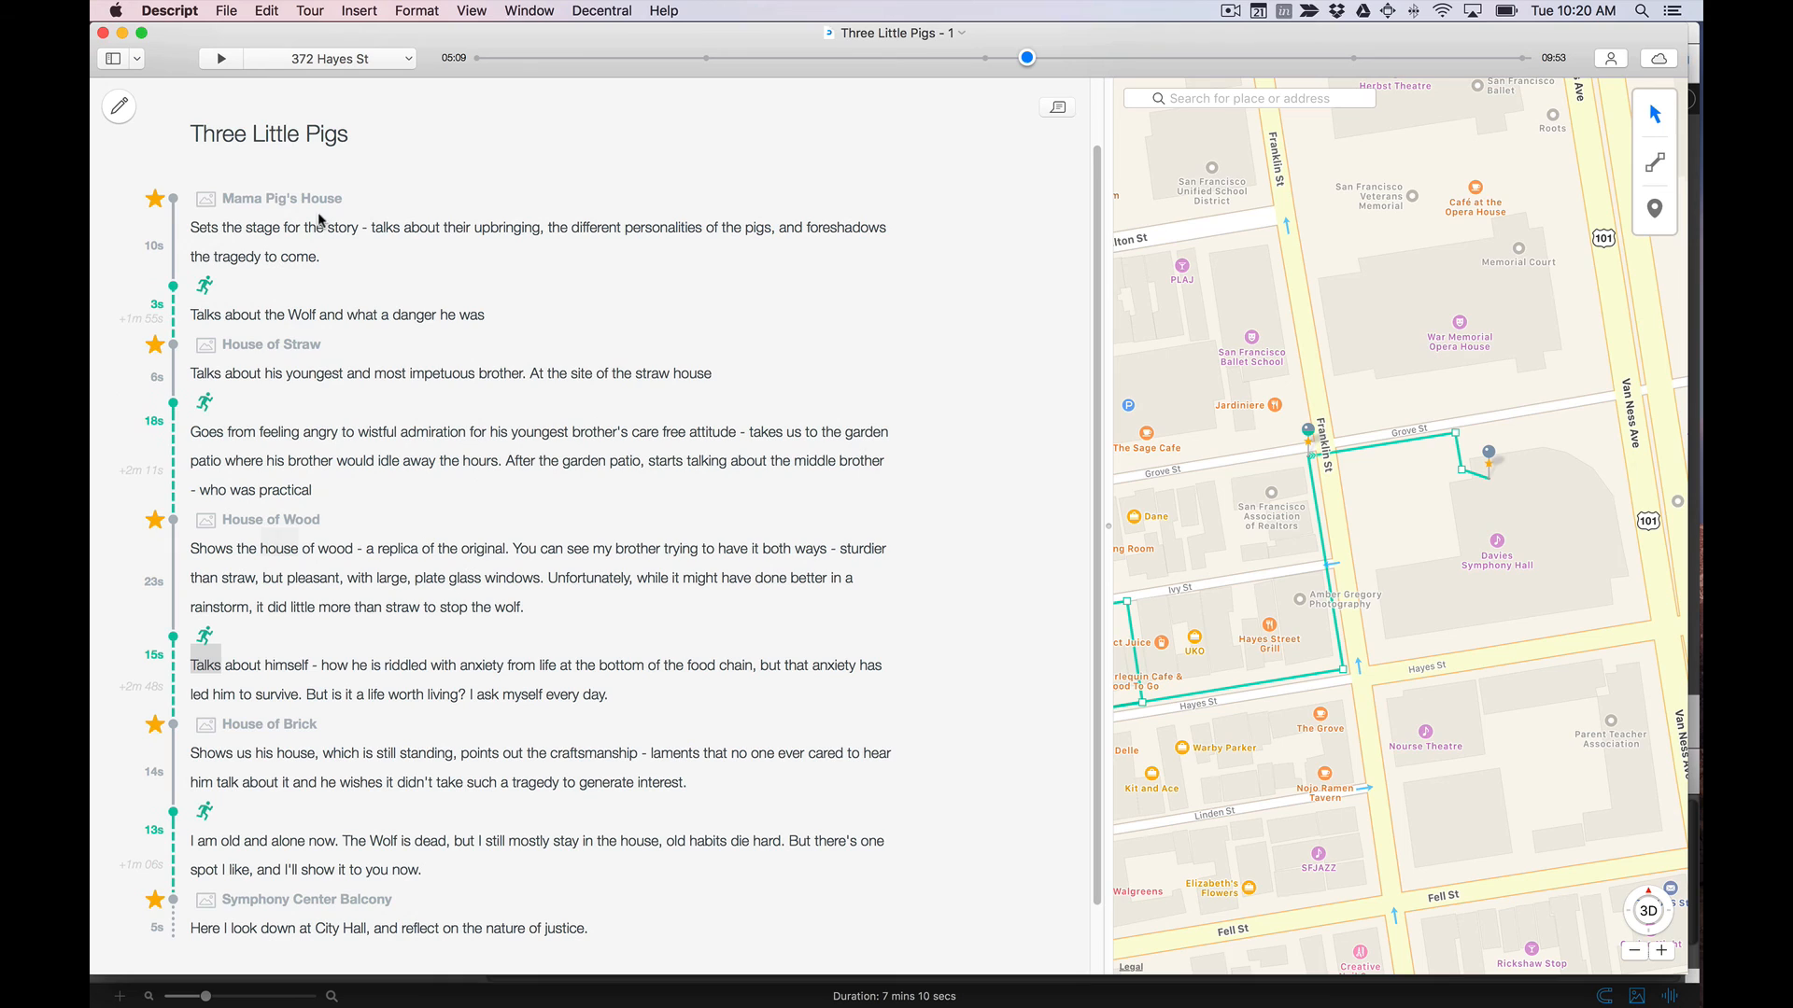